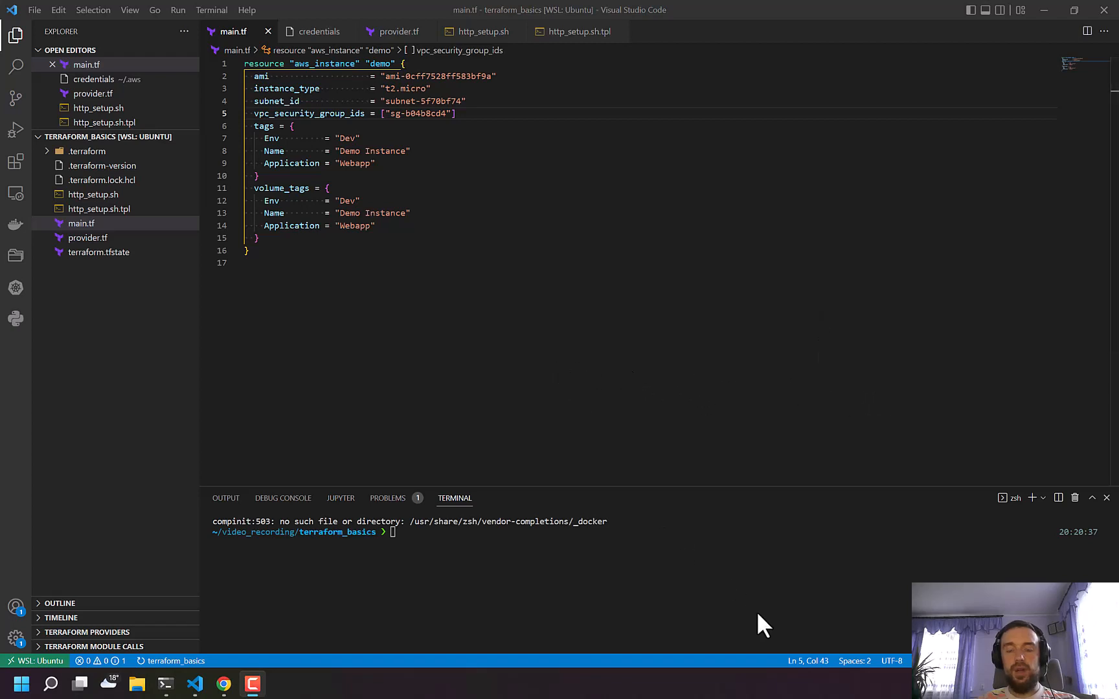
mouse_move(548, 384)
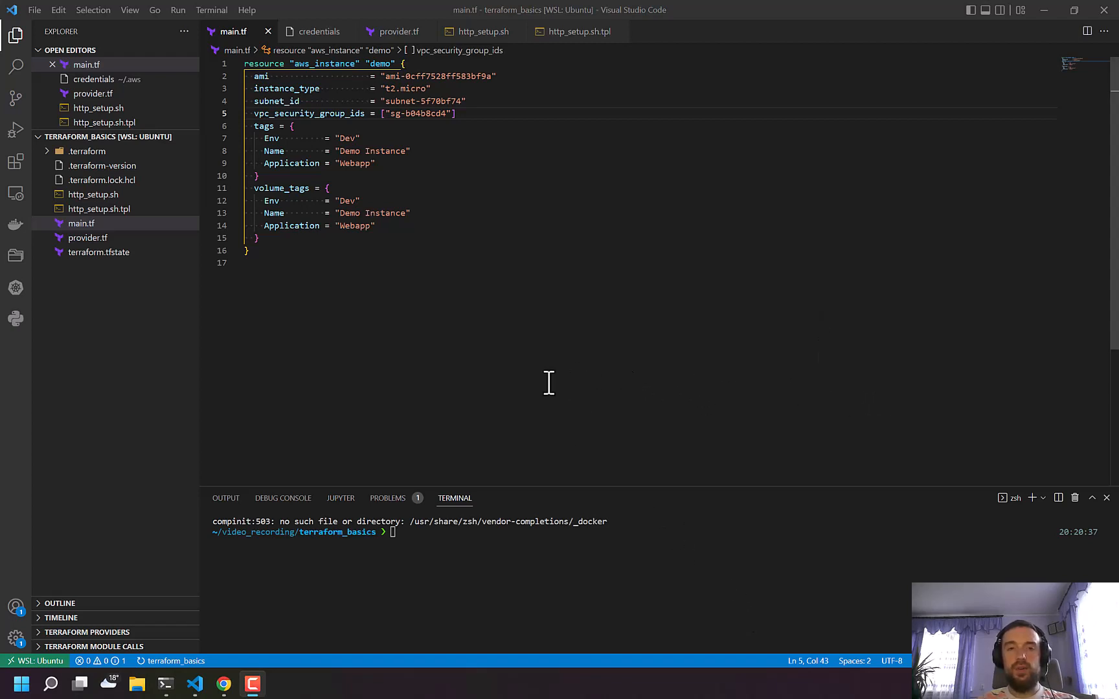
mouse_move(498, 242)
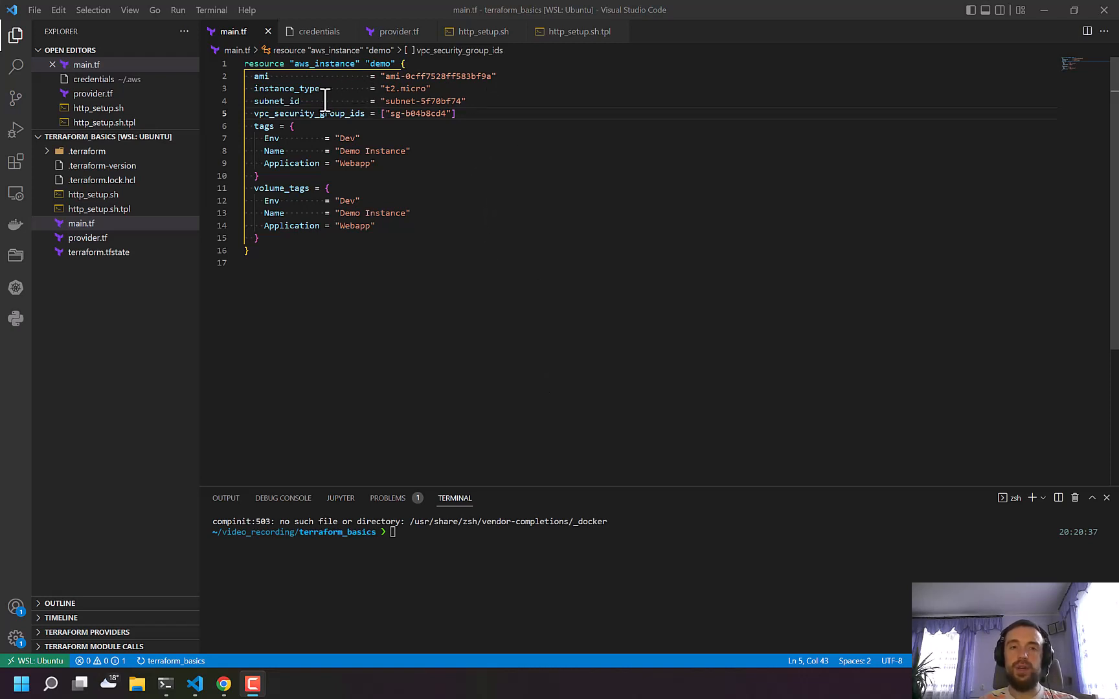
mouse_move(409, 89)
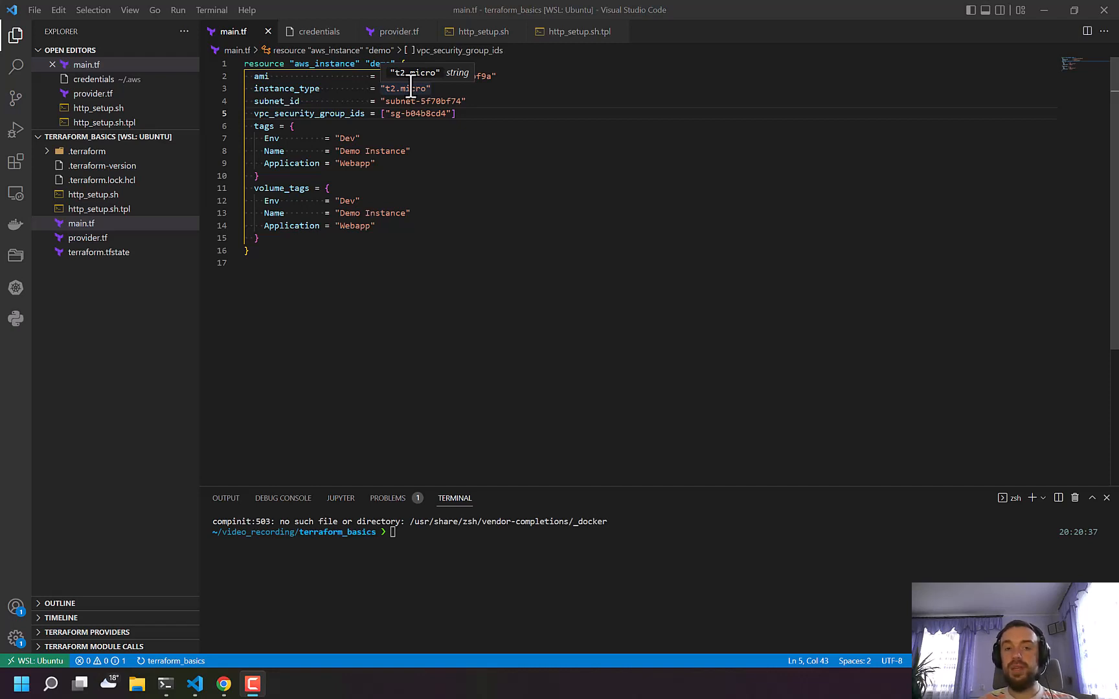
Review http_setup.sh, which installs httpd and echoes the Maksym Website index.html.
click(482, 31)
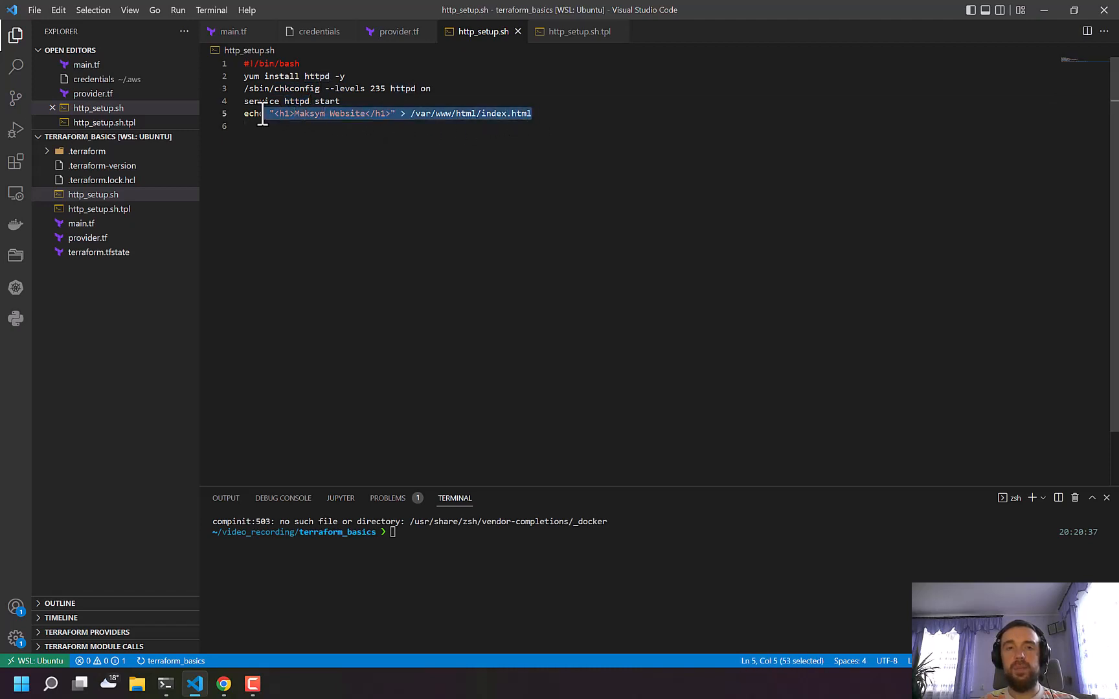
click(350, 113)
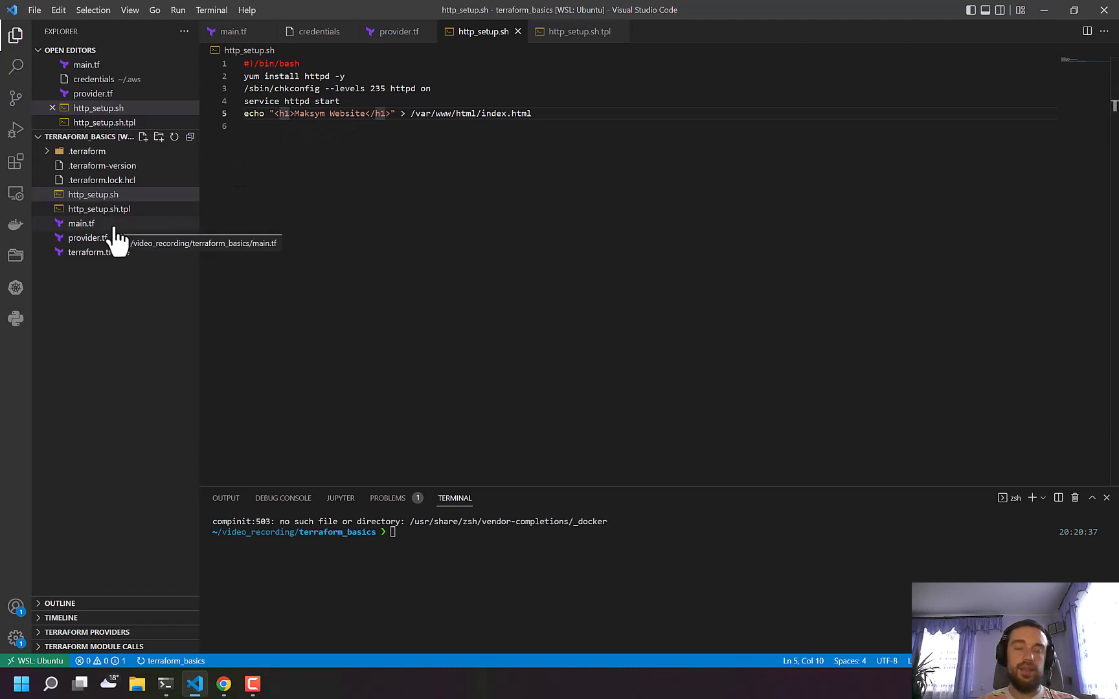
Add user_data = file("http_setup.sh") to the aws_instance demo resource in main.tf.
click(80, 223)
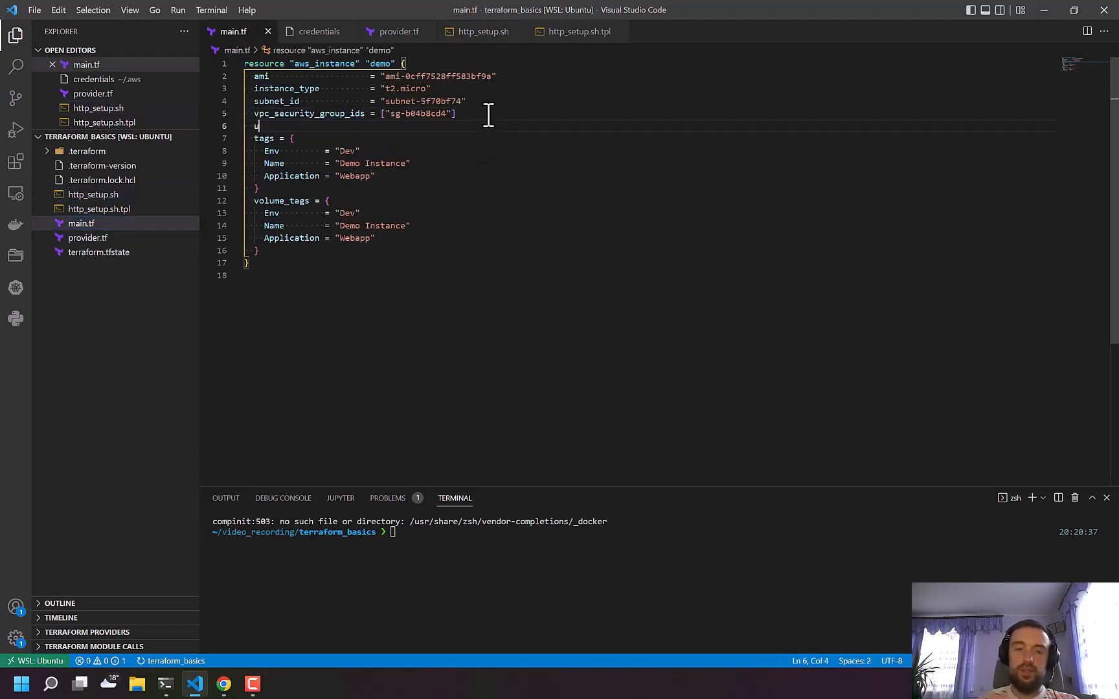
text(ser_data =)
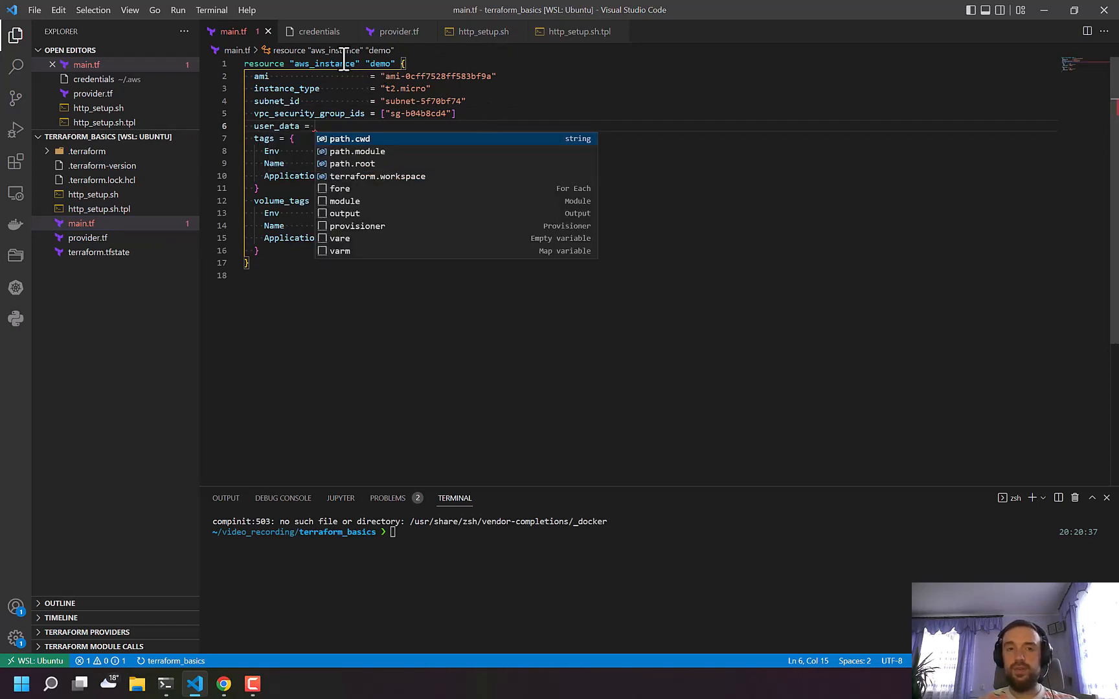
text(file()
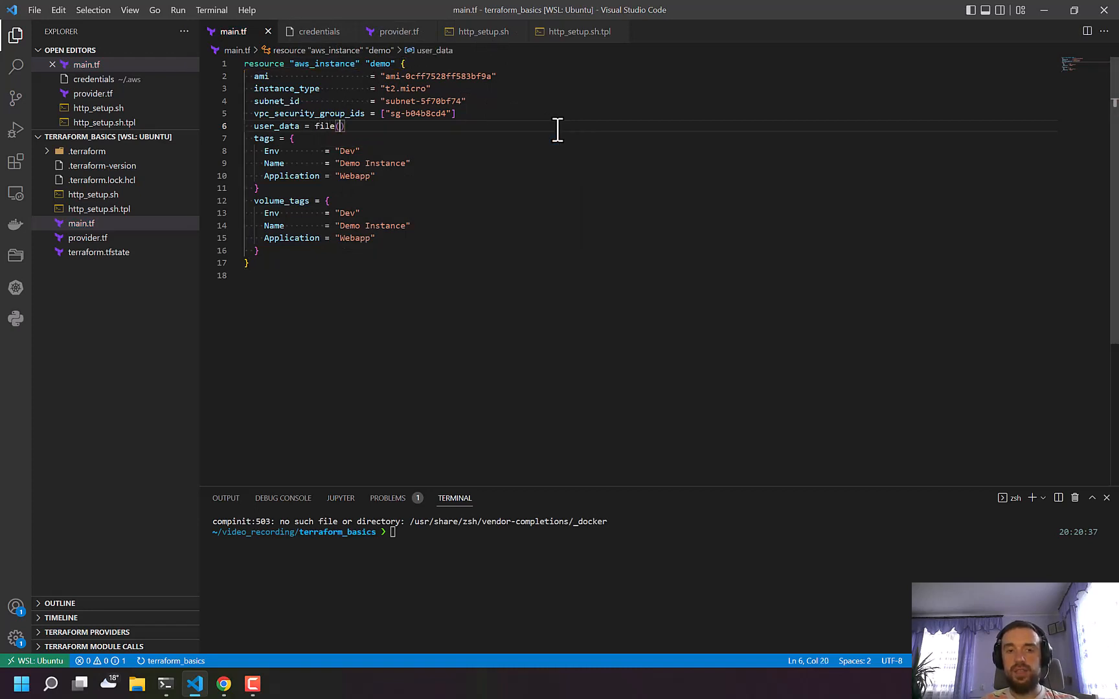
text("")
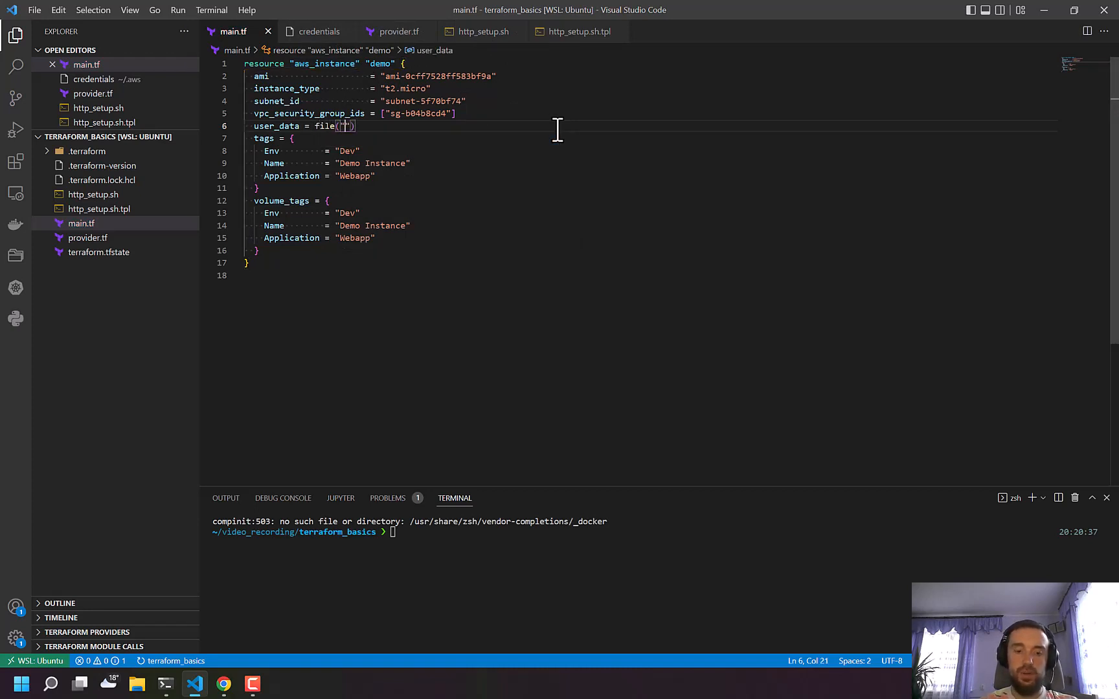
text(http_setup.sh)
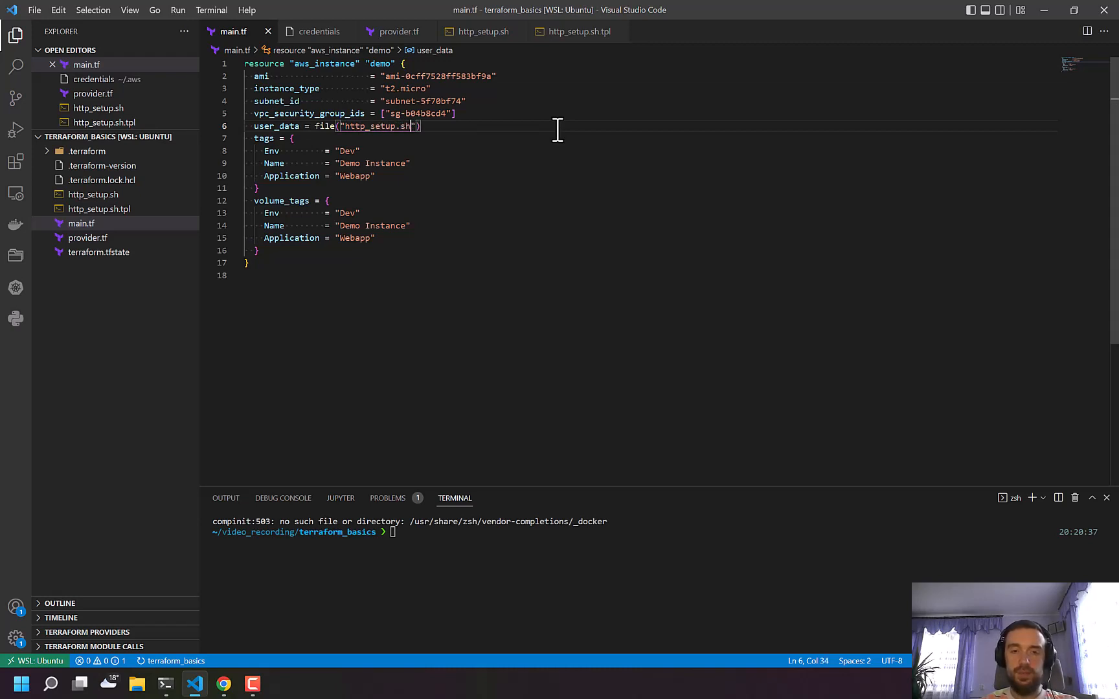
click(320, 162)
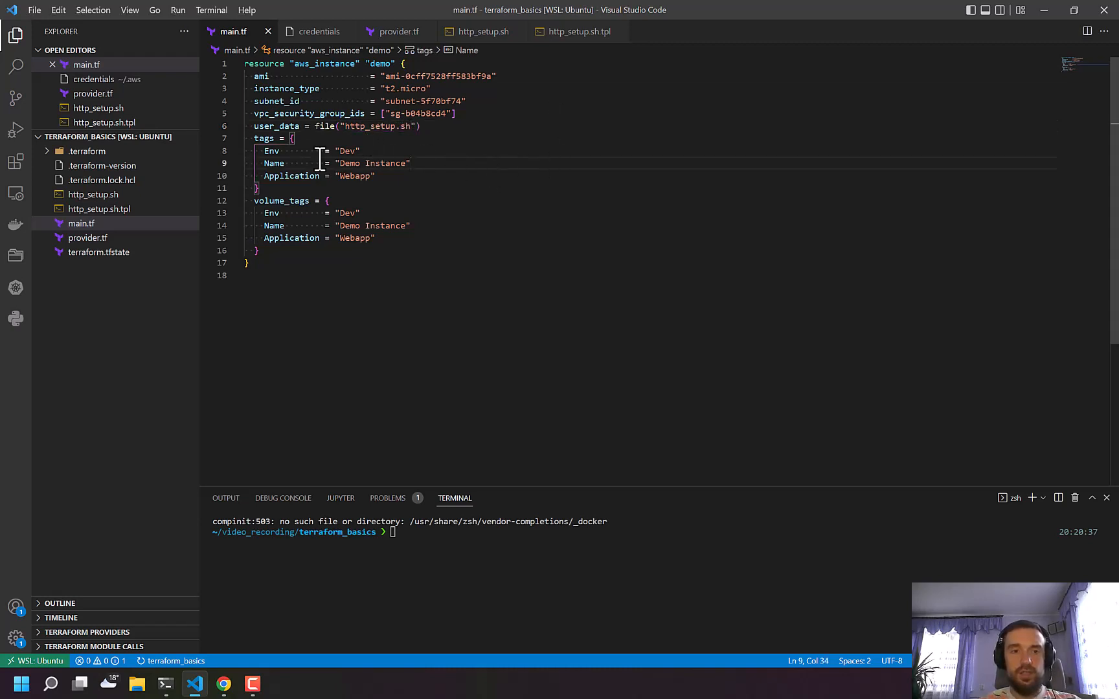
mouse_move(224, 634)
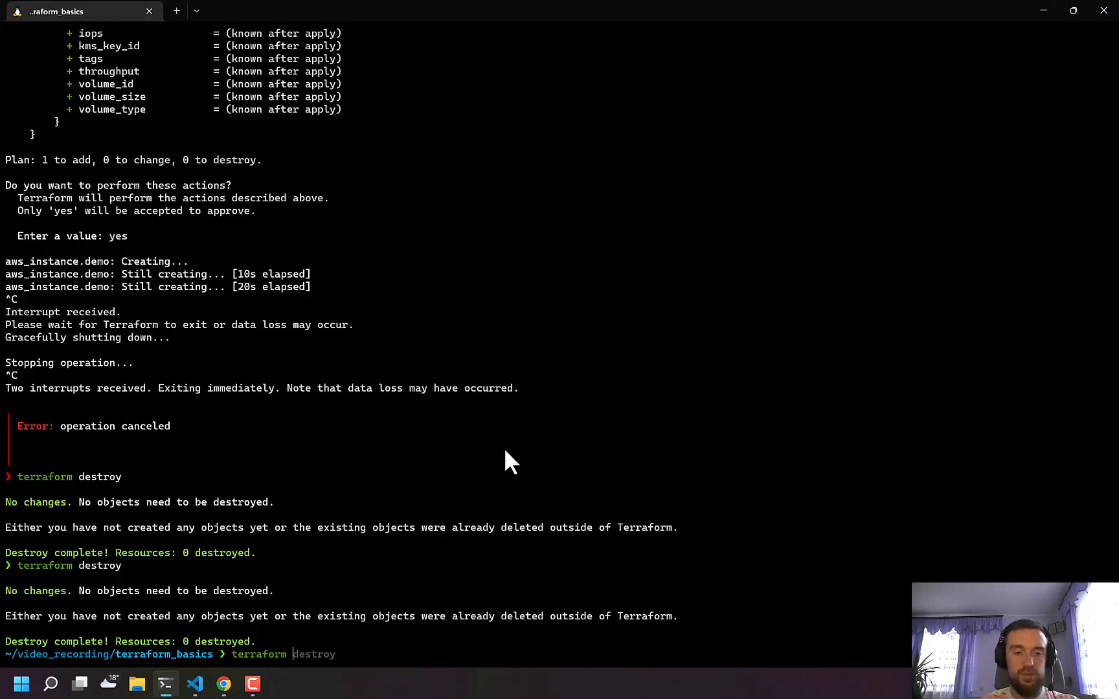
Run terraform apply and review the plan, noting the hashed user_data value.
text(apply)
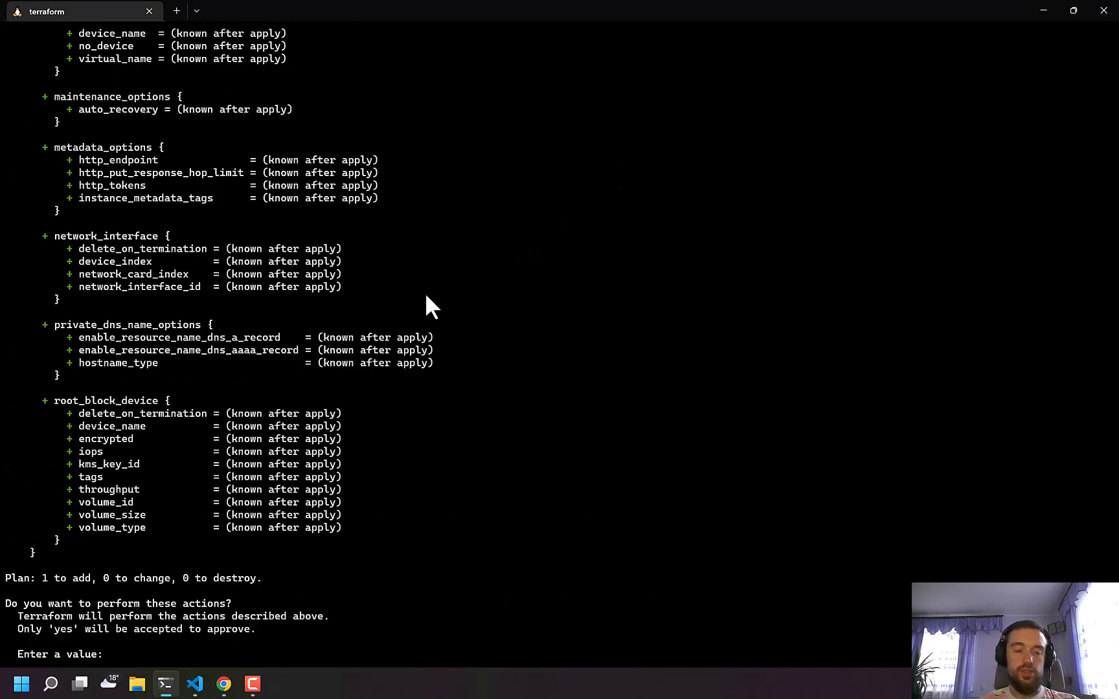
scroll(up, 3)
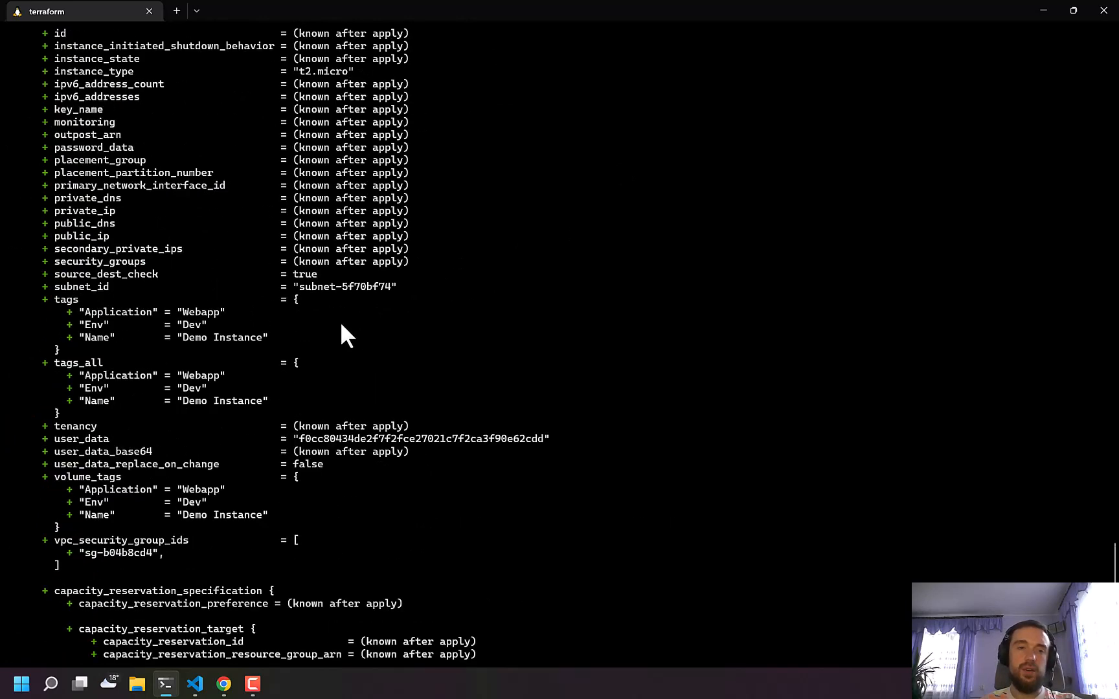
scroll(up, 3)
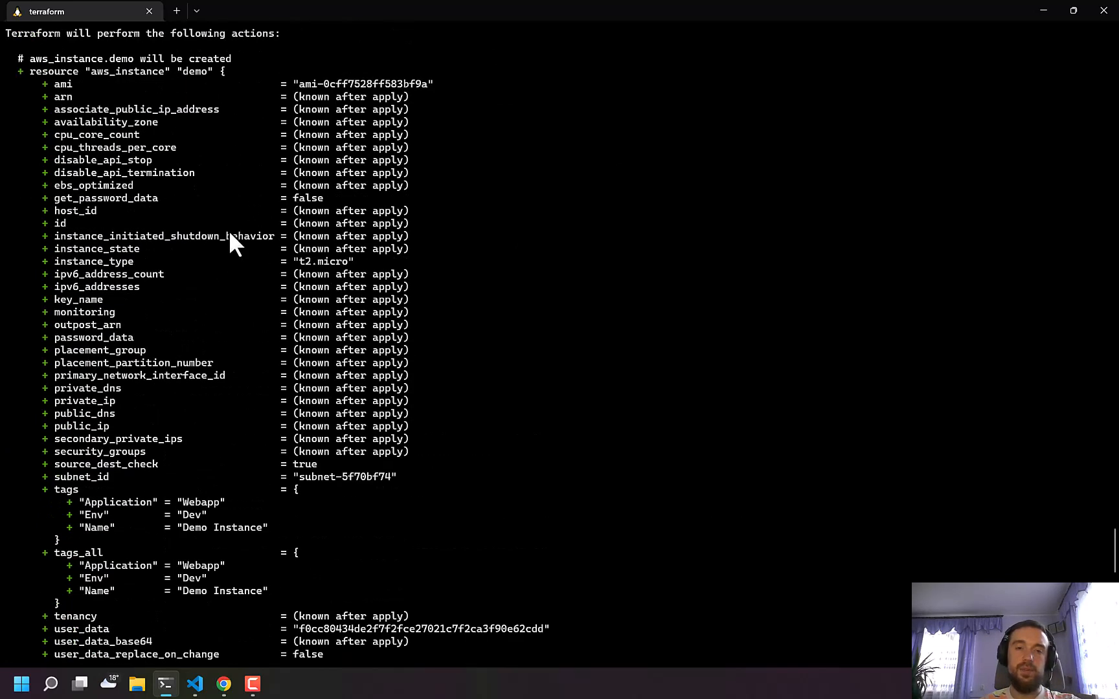
scroll(down, 3)
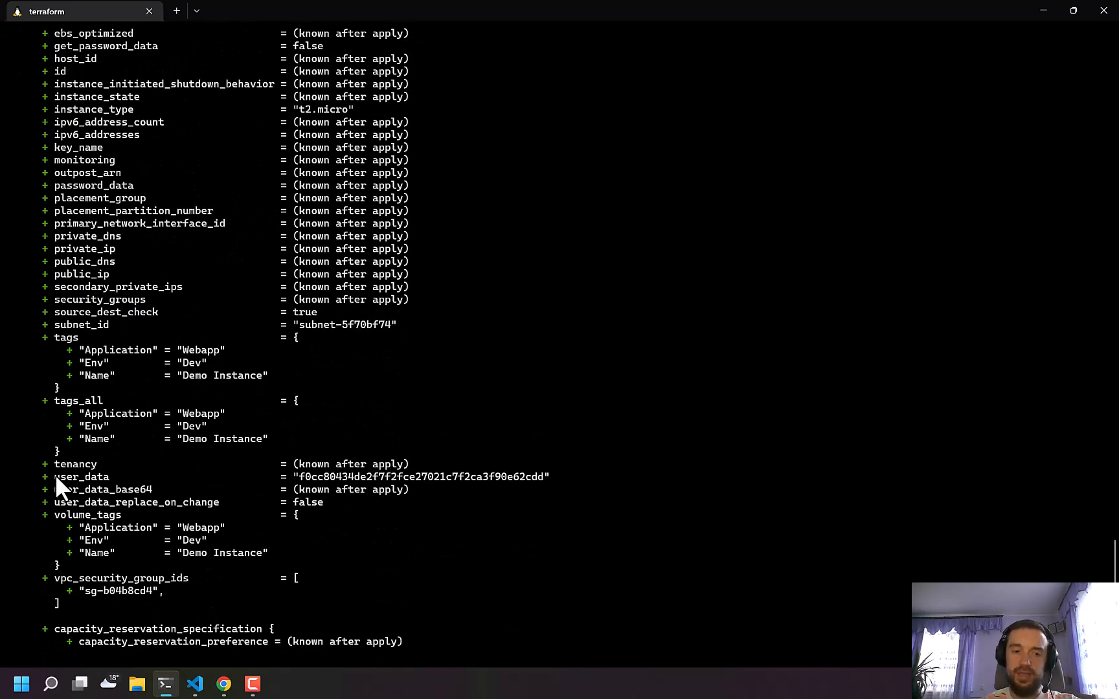
double_click(82, 477)
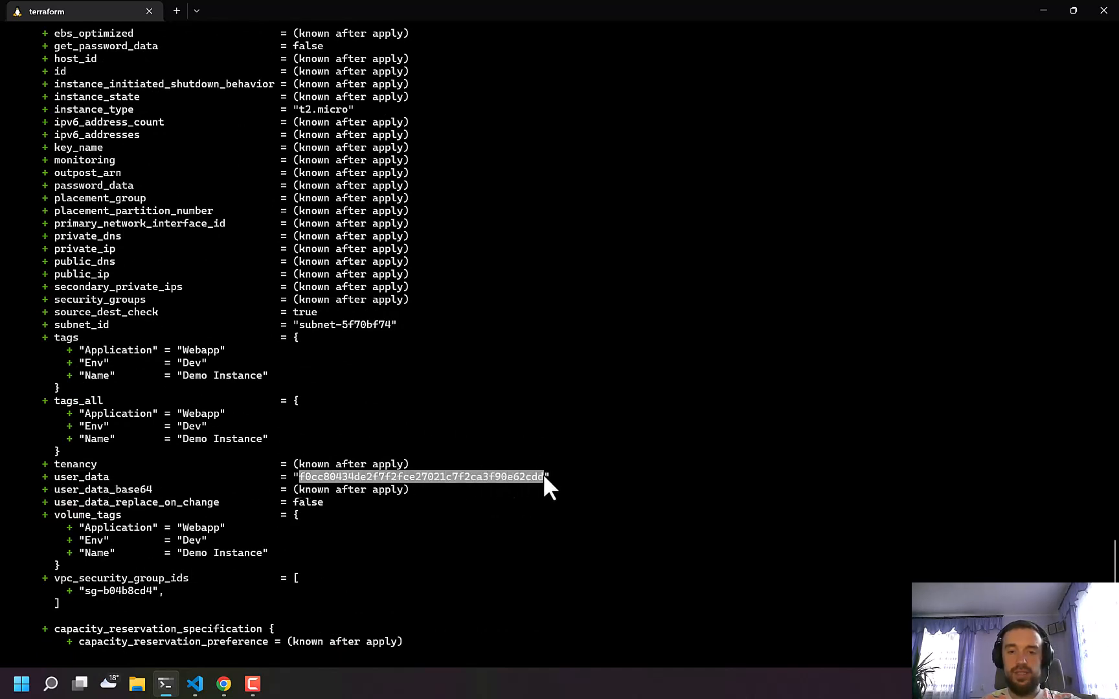
mouse_move(496, 461)
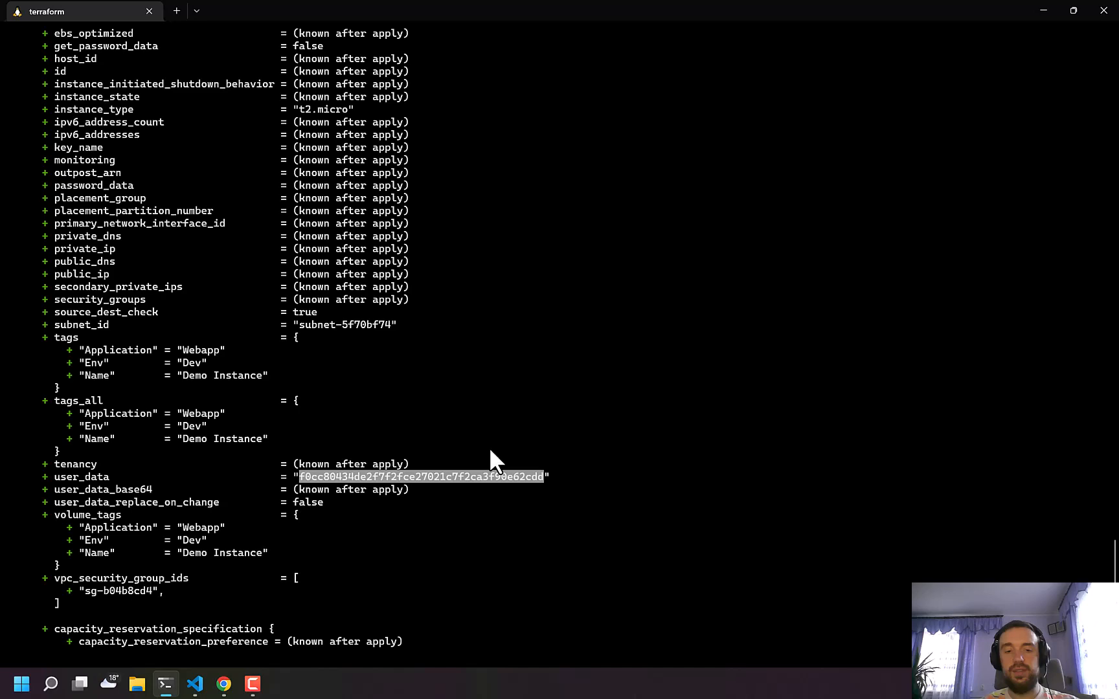
scroll(down, 3)
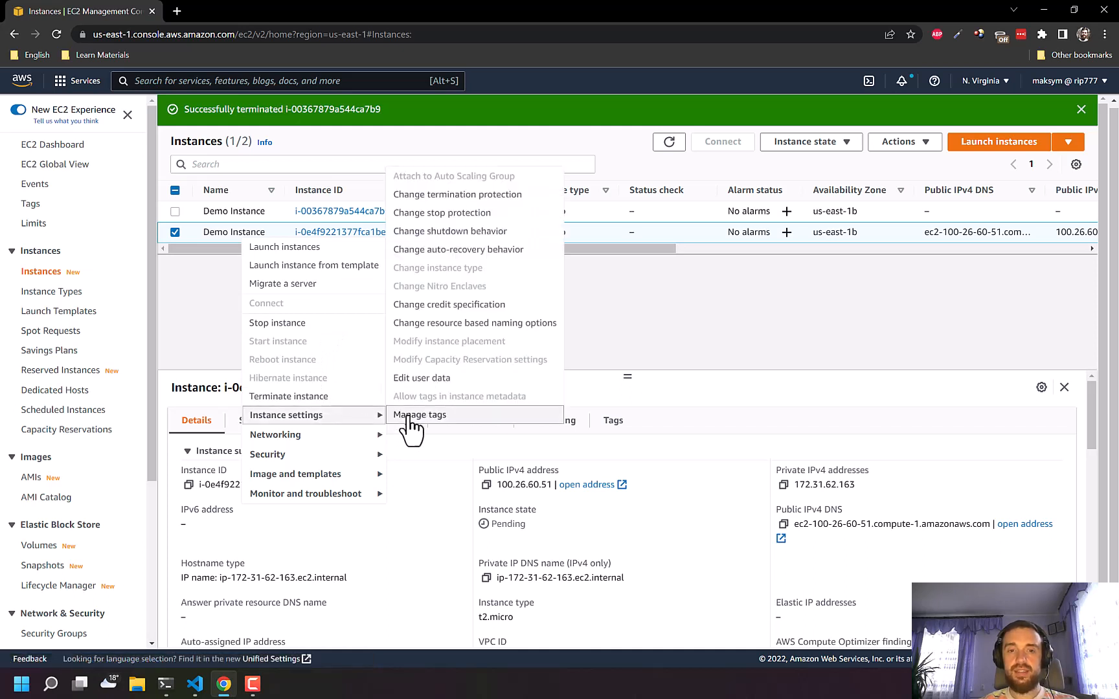
click(421, 377)
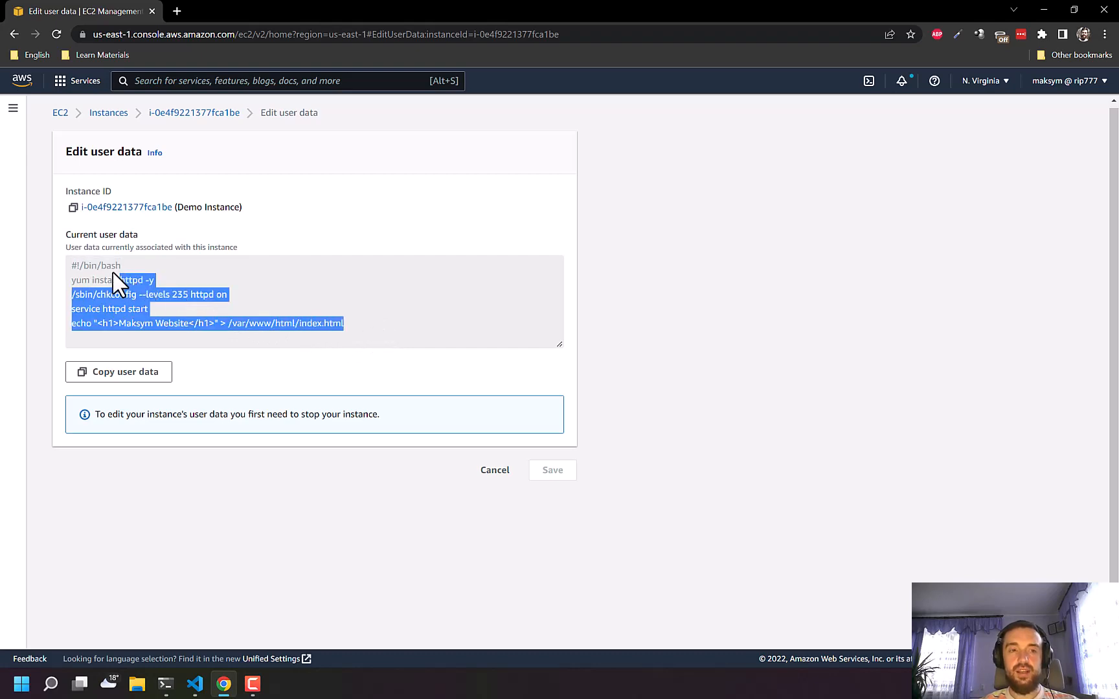
click(194, 684)
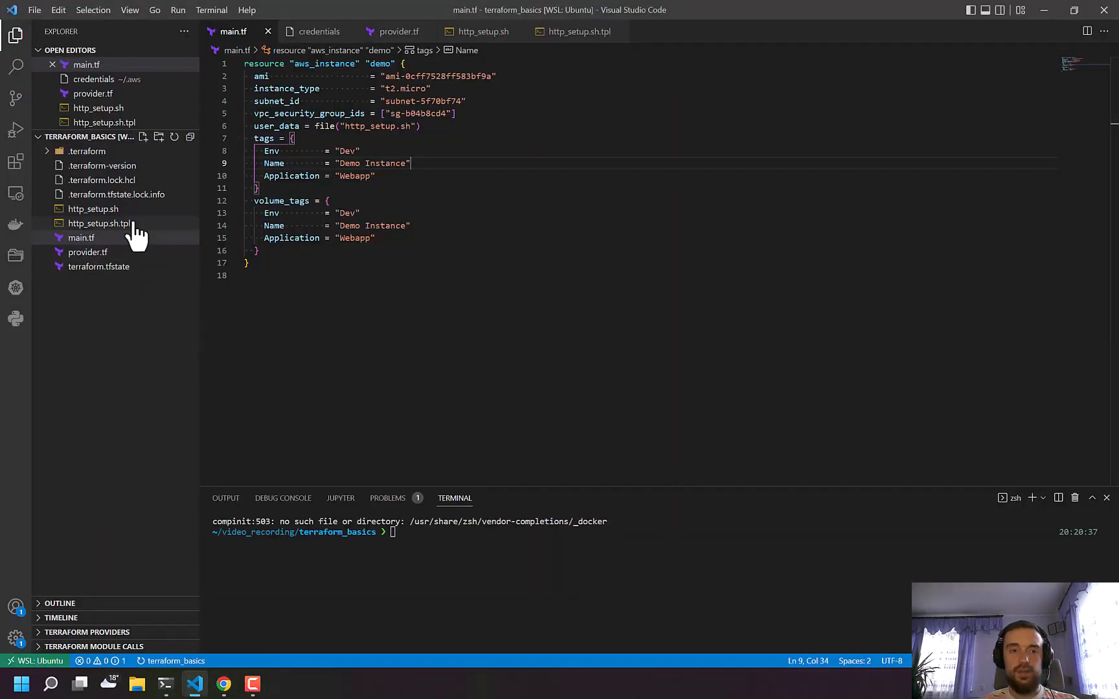
click(92, 209)
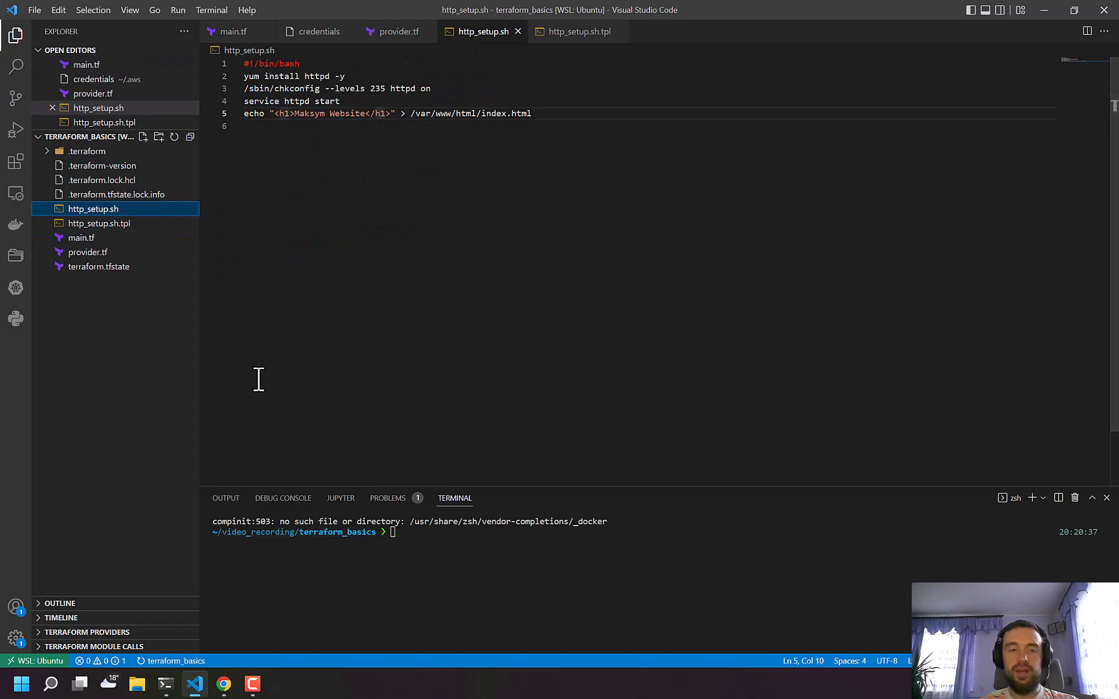
click(232, 31)
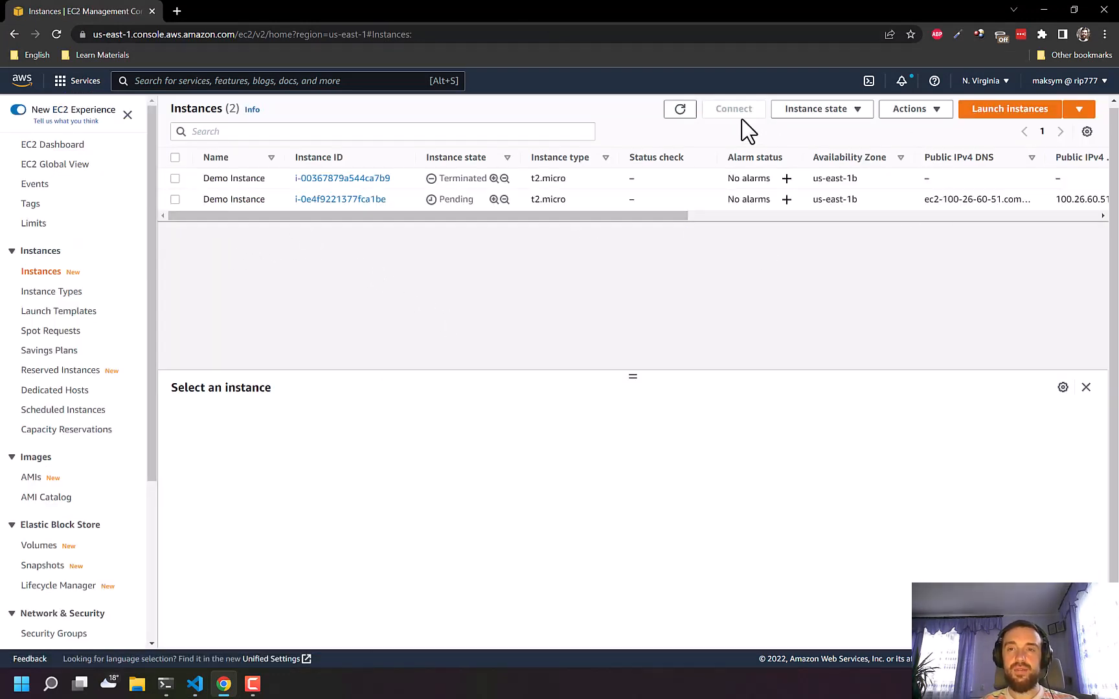
Refresh until Demo Instance is Running, check its inbound rules and copy its public IPv4.
click(679, 108)
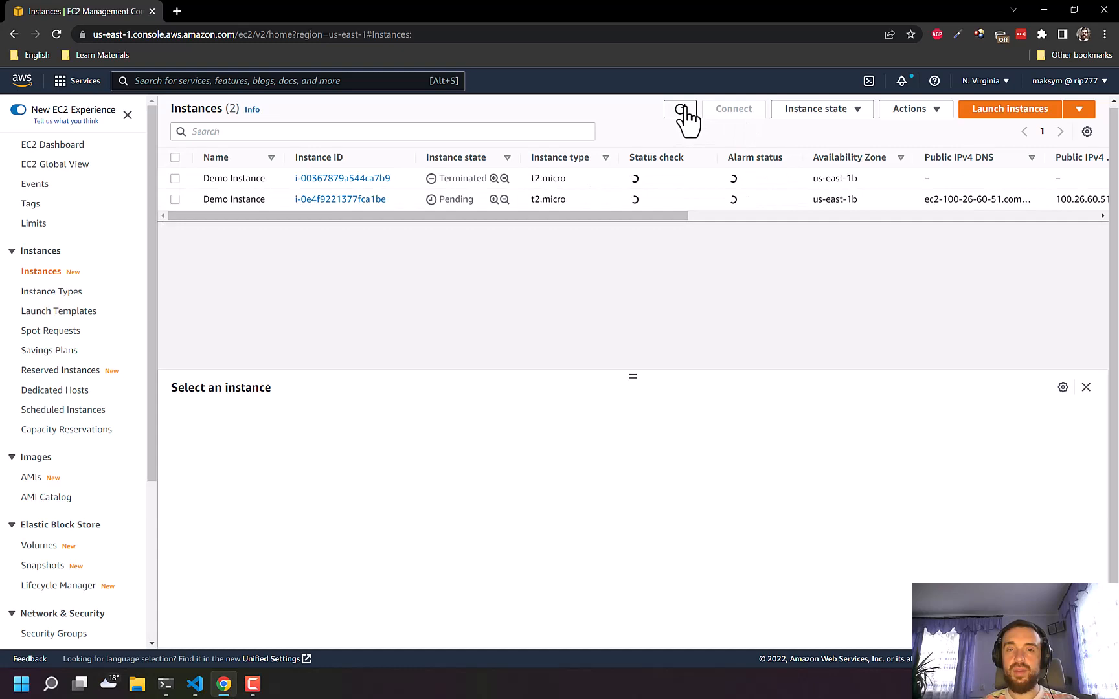
click(175, 198)
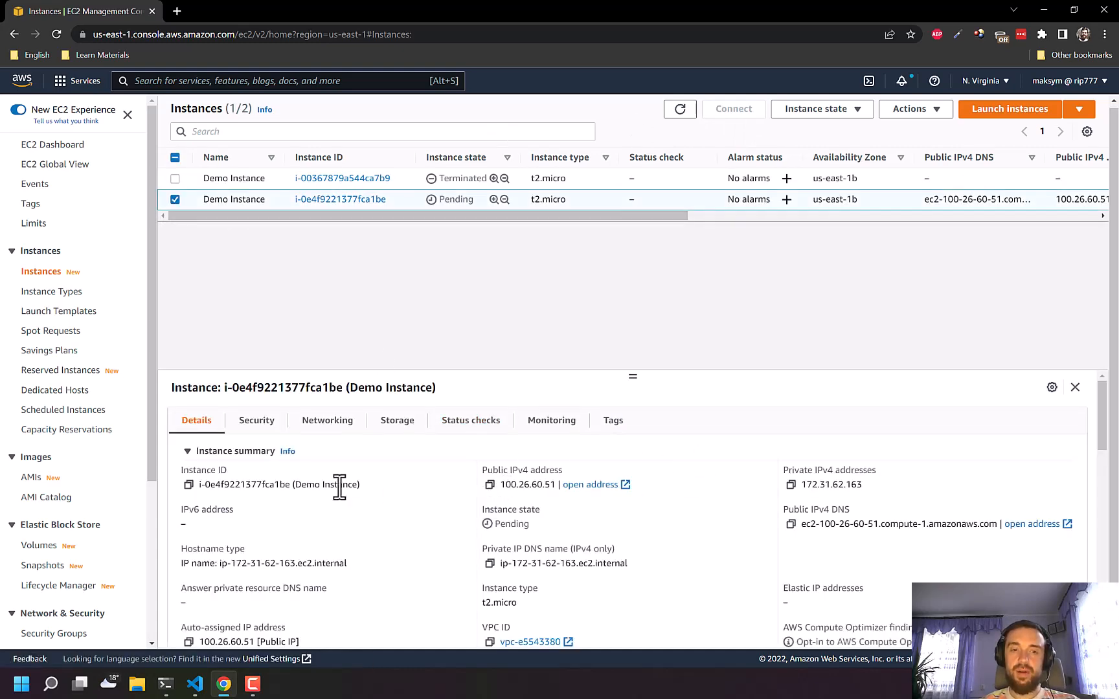
click(256, 421)
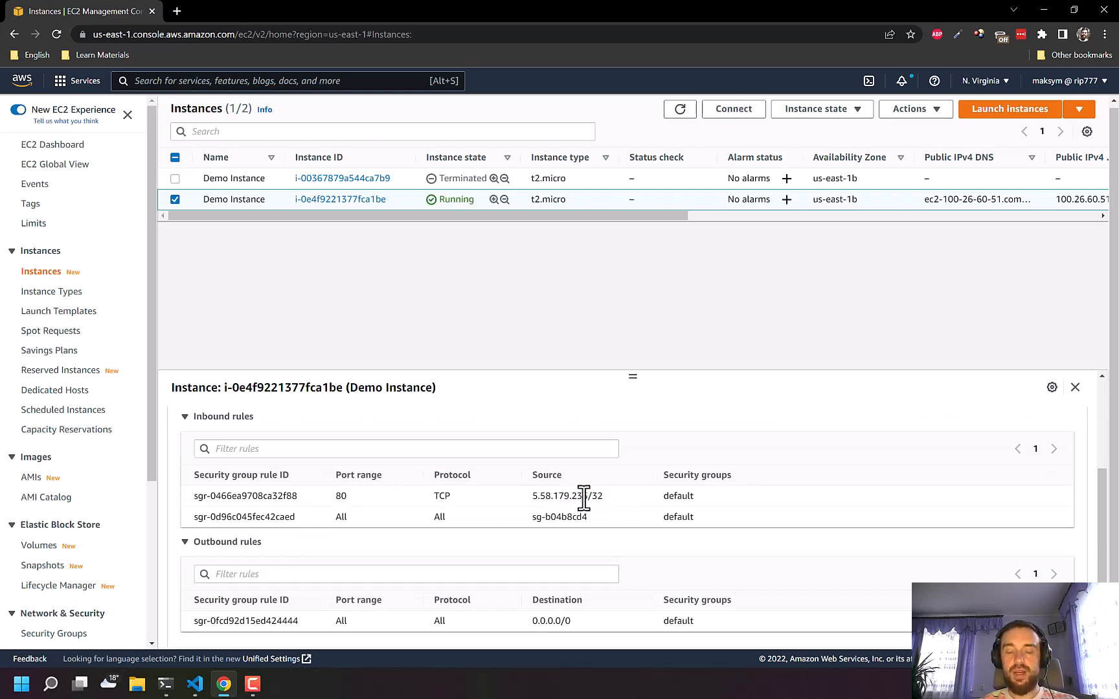
click(196, 420)
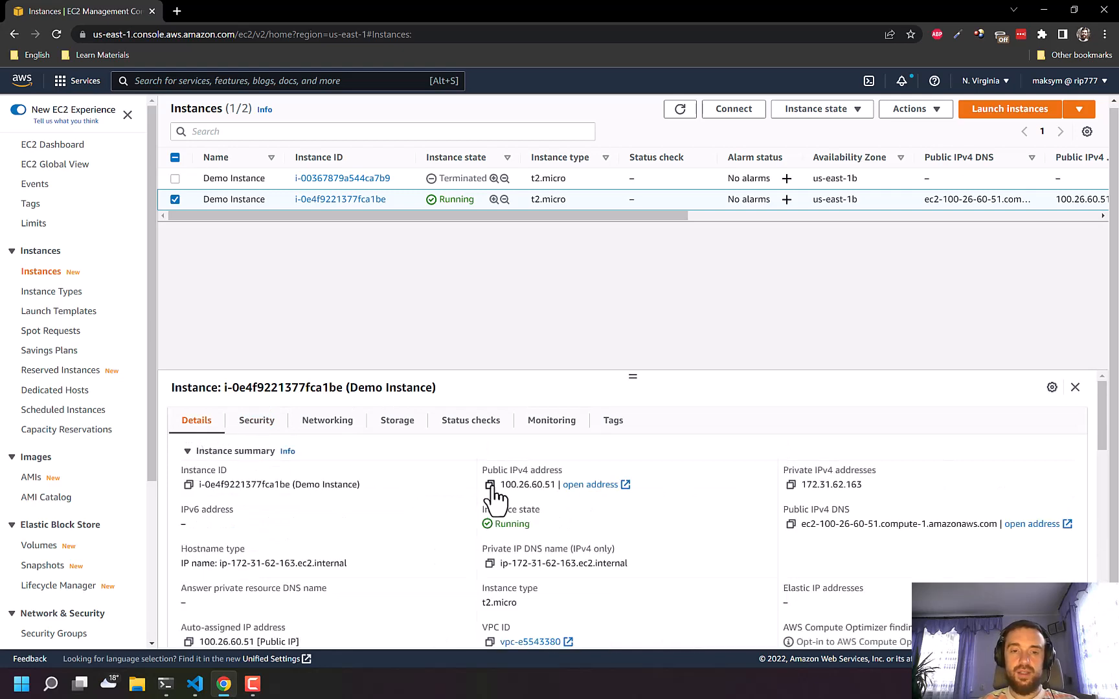
click(589, 485)
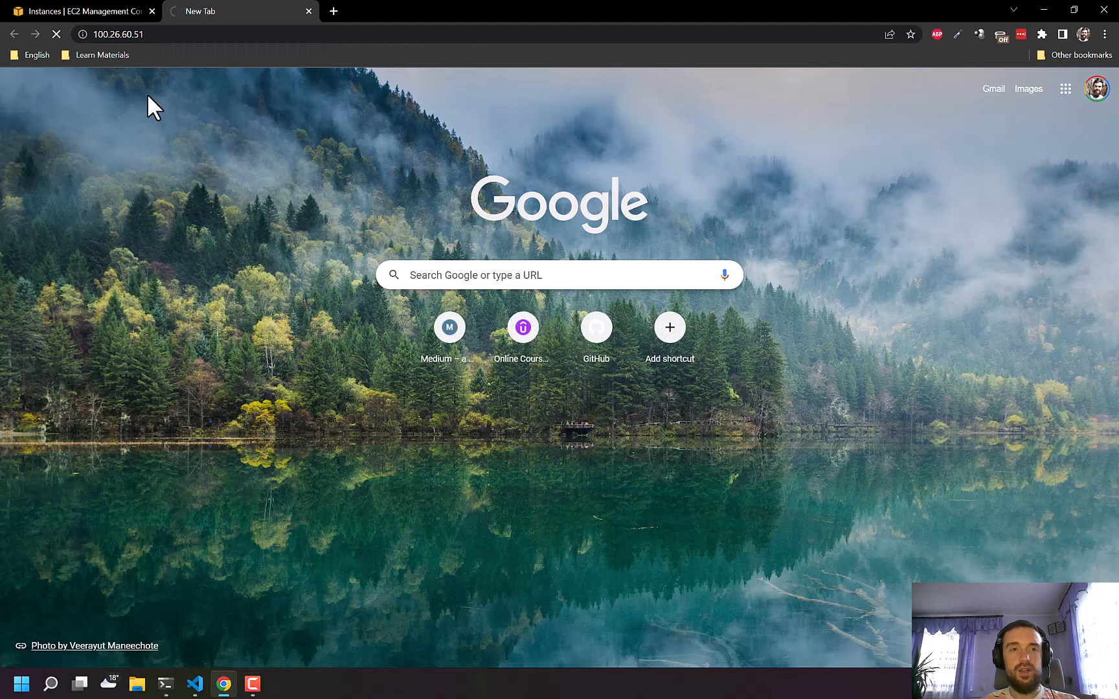
Navigate from the instance's Security section to its default security group.
click(82, 12)
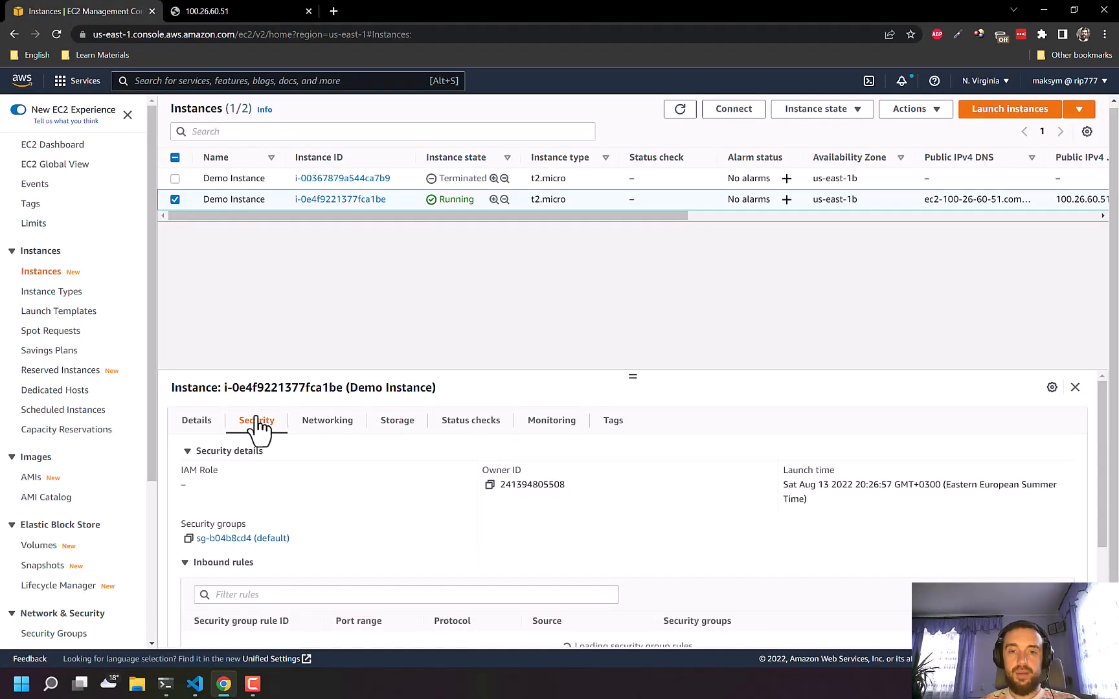
scroll(down, 3)
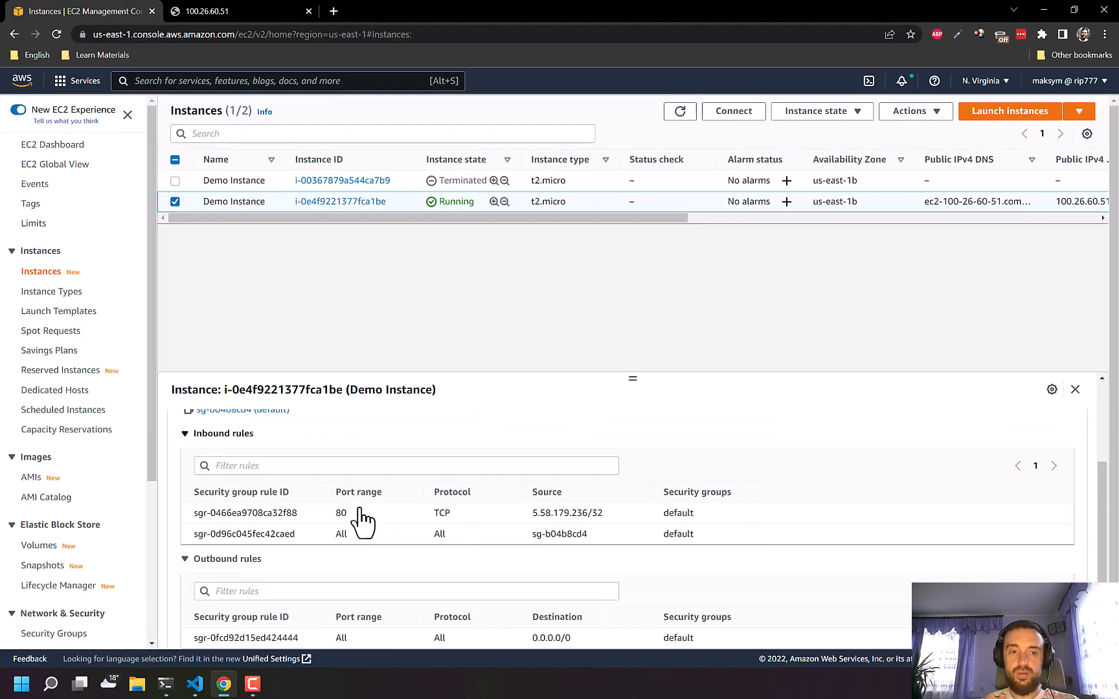
click(560, 534)
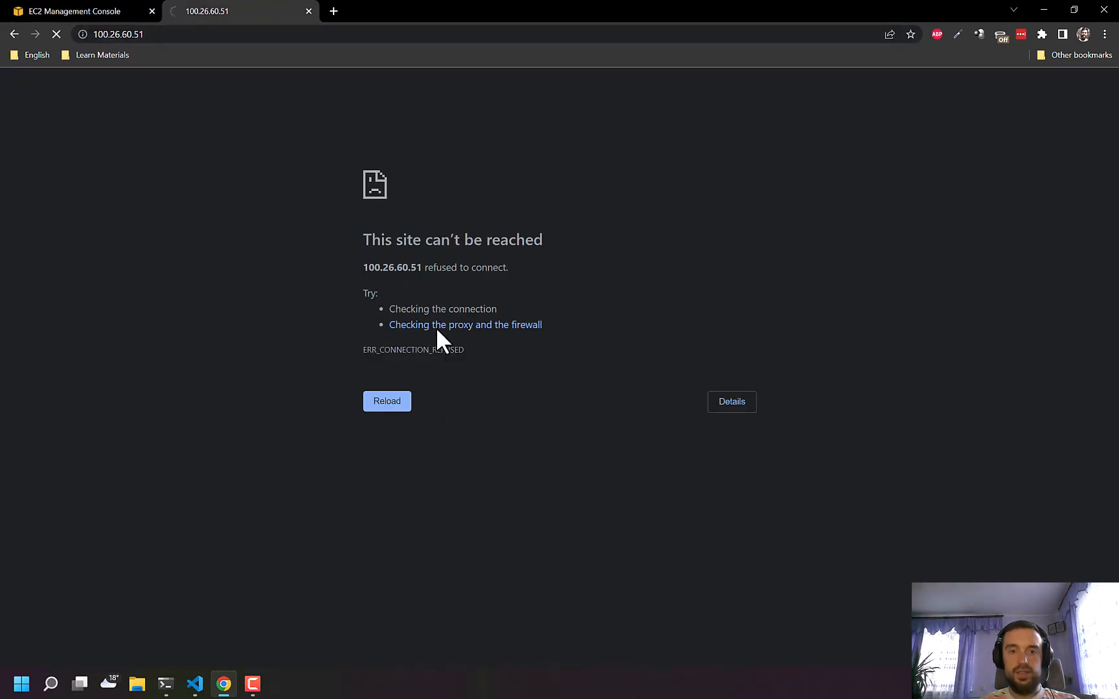
click(75, 11)
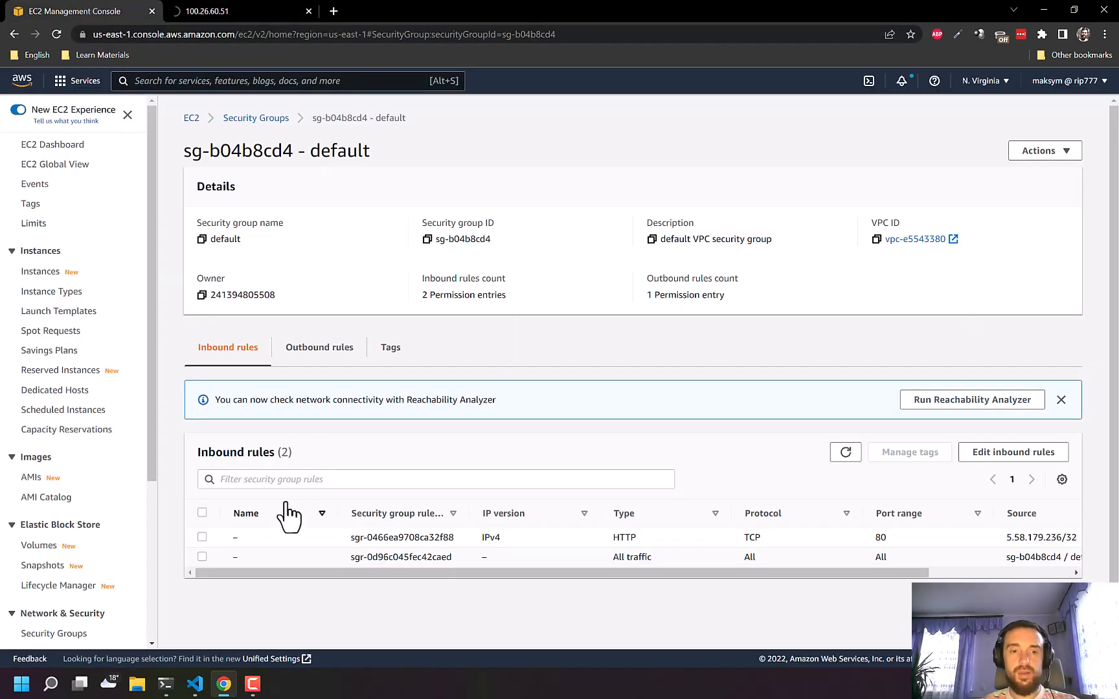
mouse_move(858, 557)
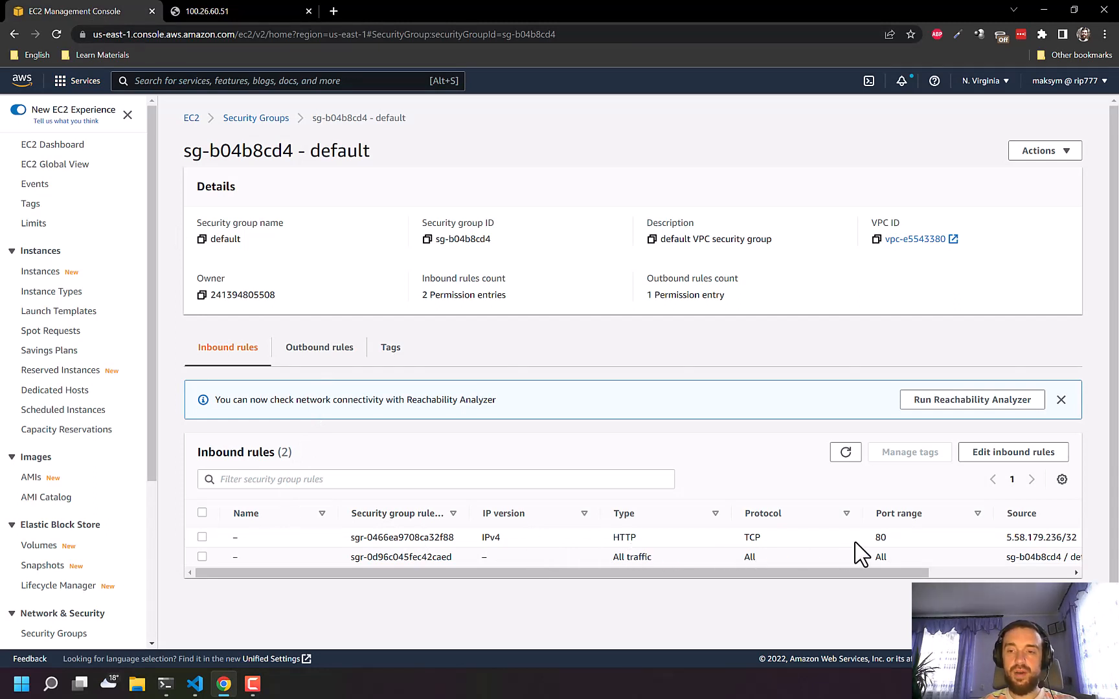
Set the HTTP inbound rule's source to My IP, save, and reload the instance page.
click(1013, 452)
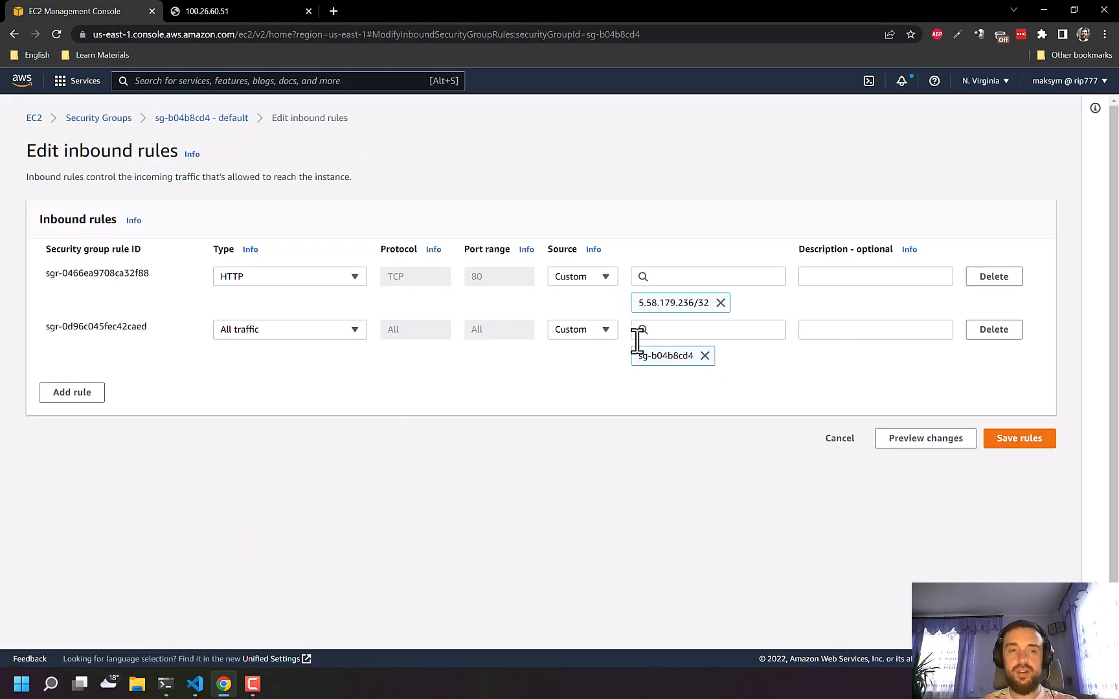
click(581, 275)
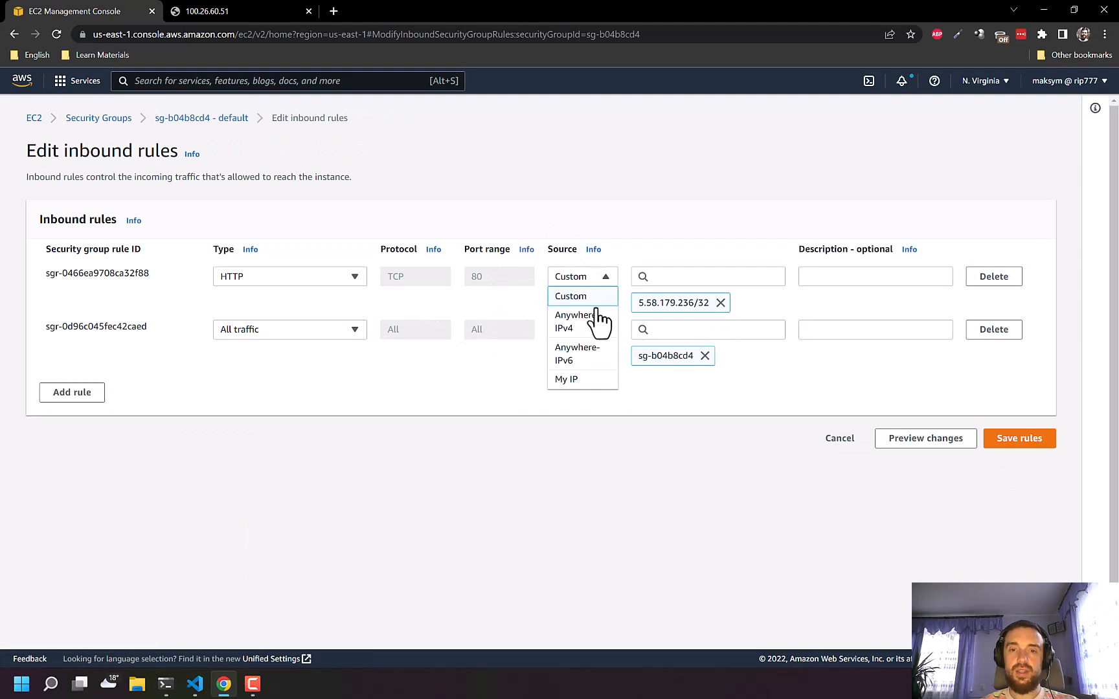
click(566, 379)
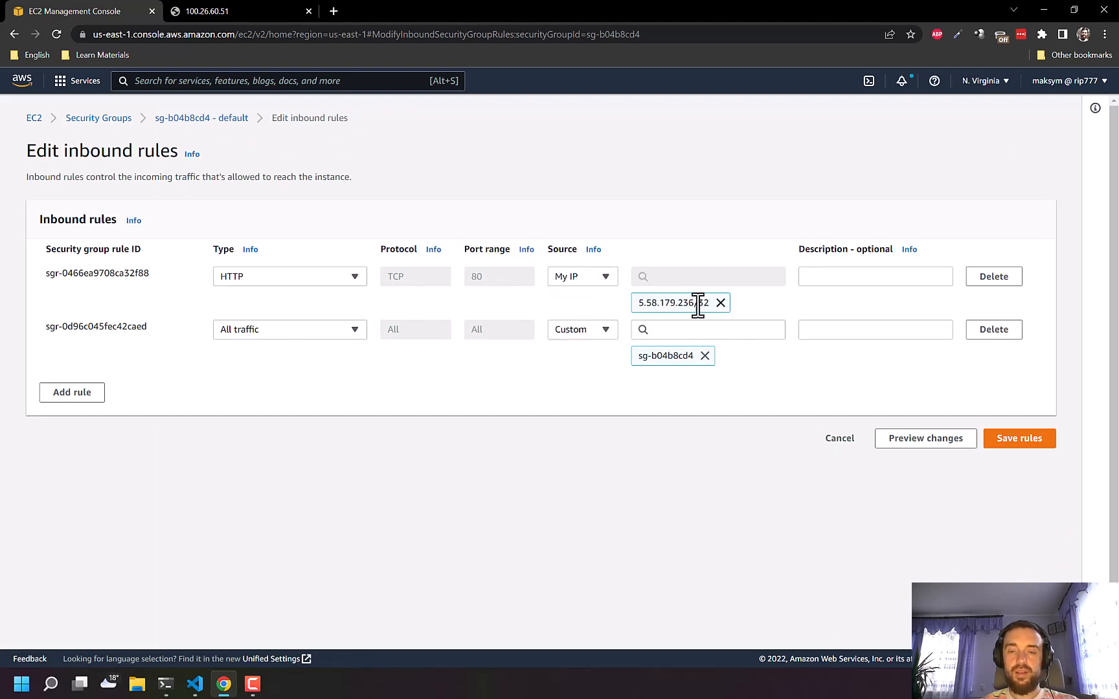
click(1018, 438)
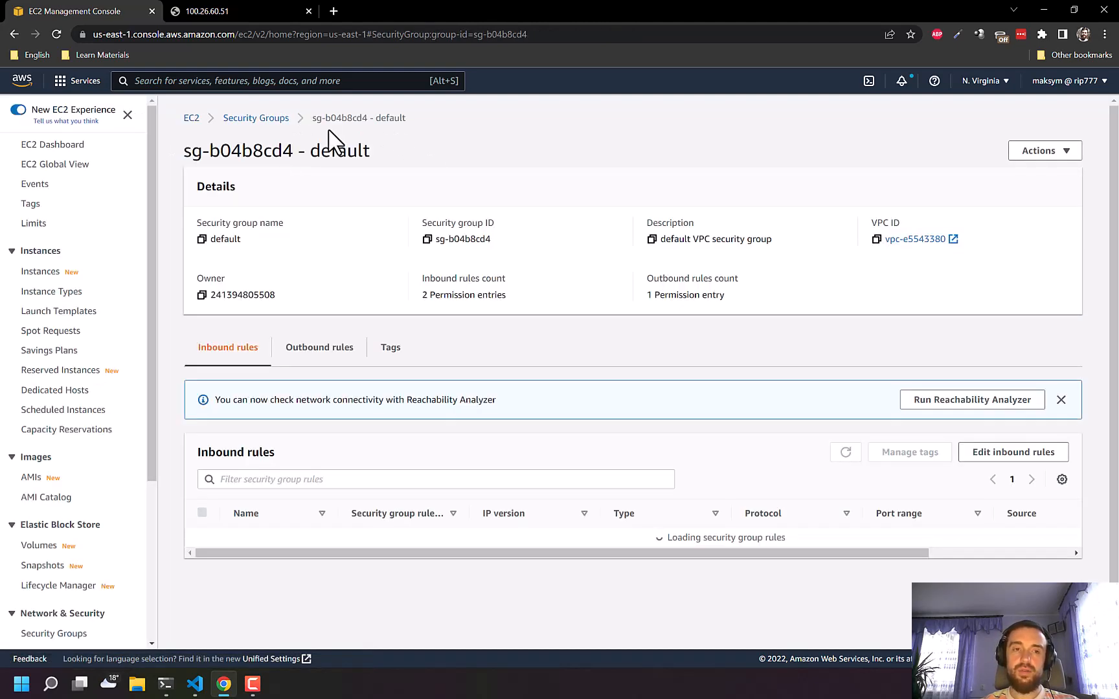
click(40, 271)
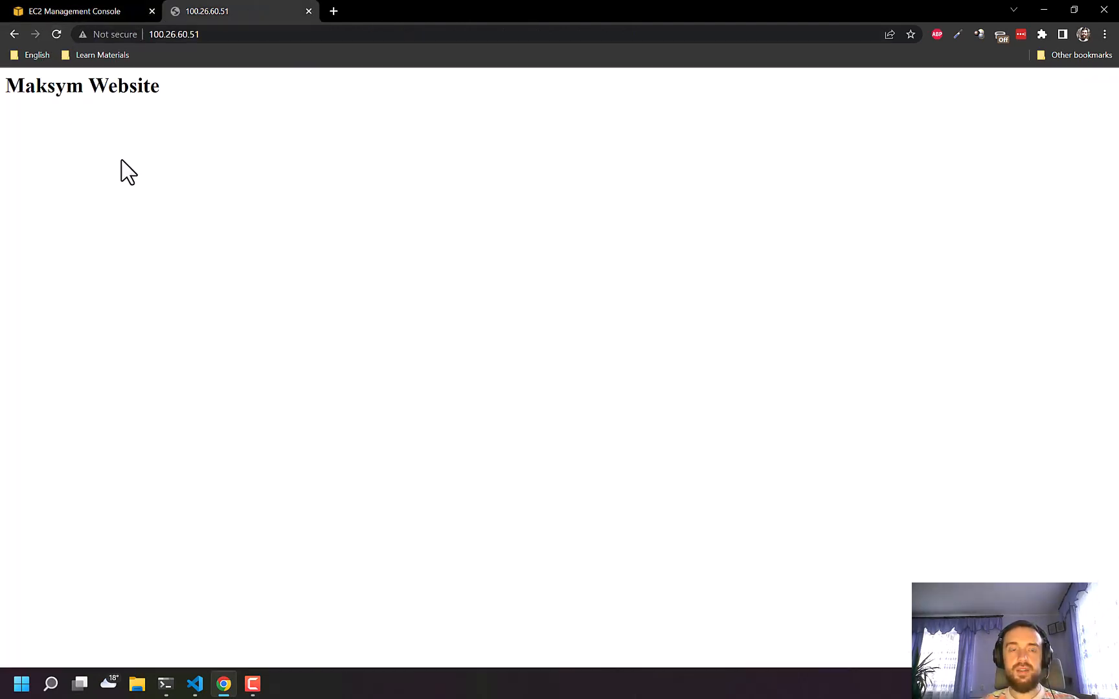
mouse_move(147, 97)
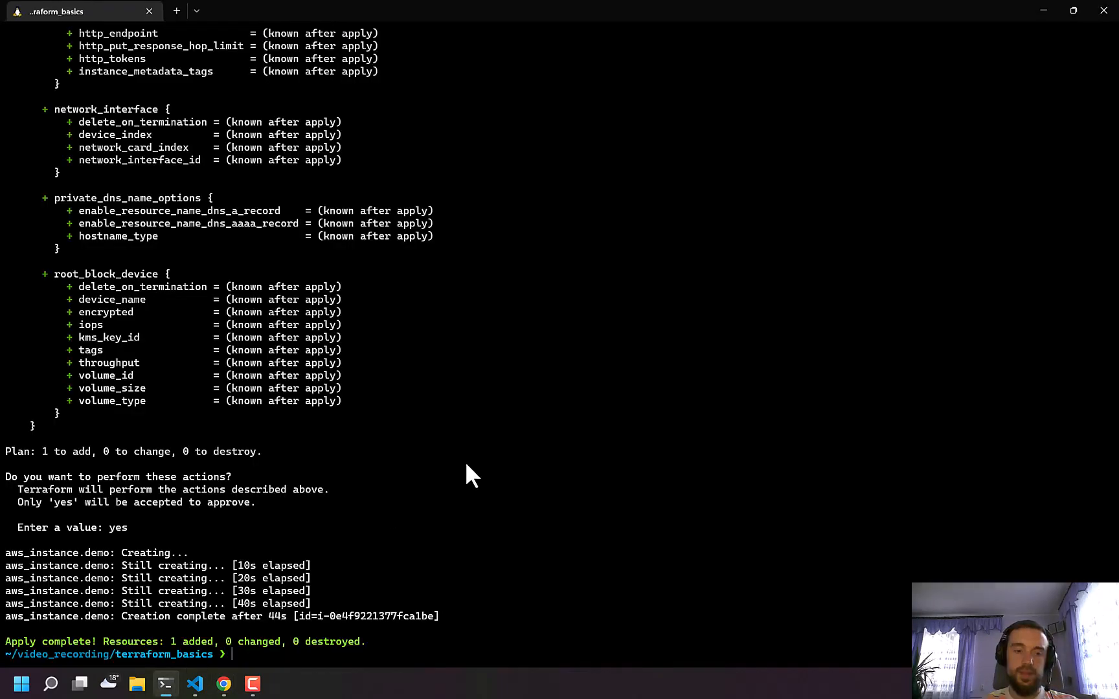
Run terraform destroy and confirm with yes to delete the Demo Instance.
text(terraform destroy)
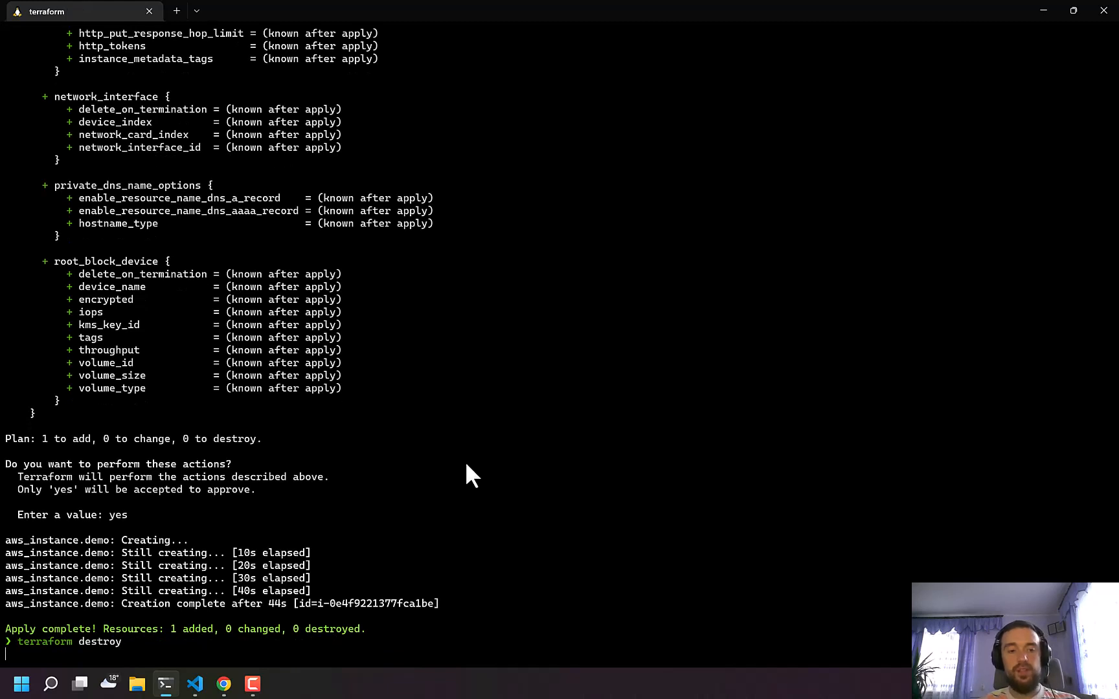
key(Return)
text(yes)
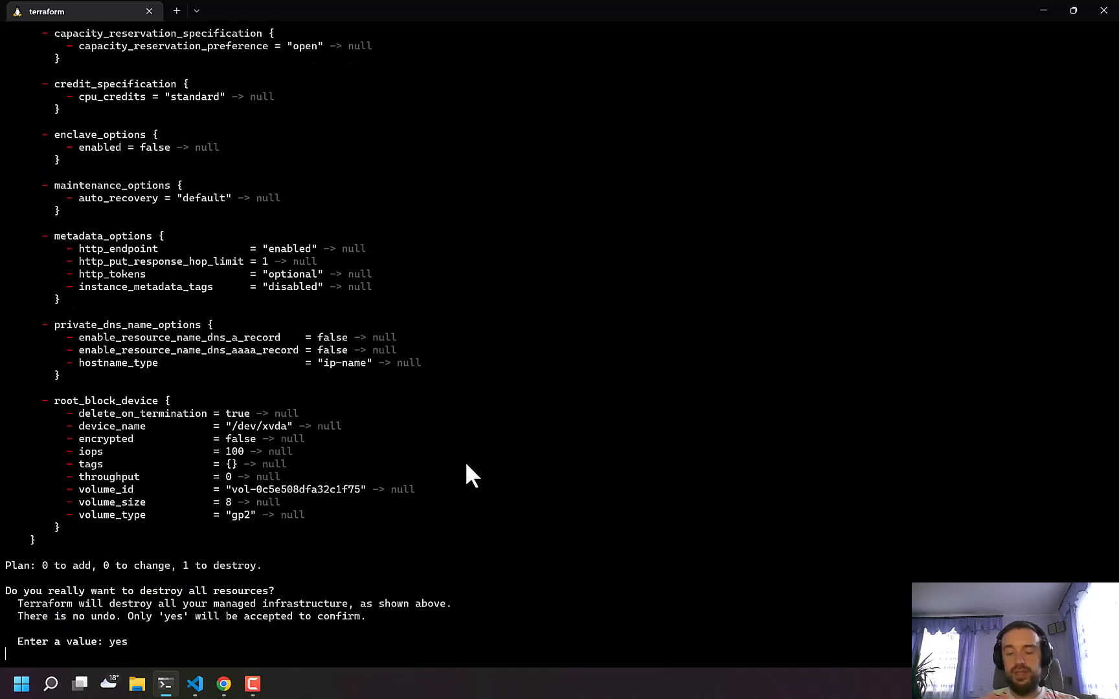
key(Return)
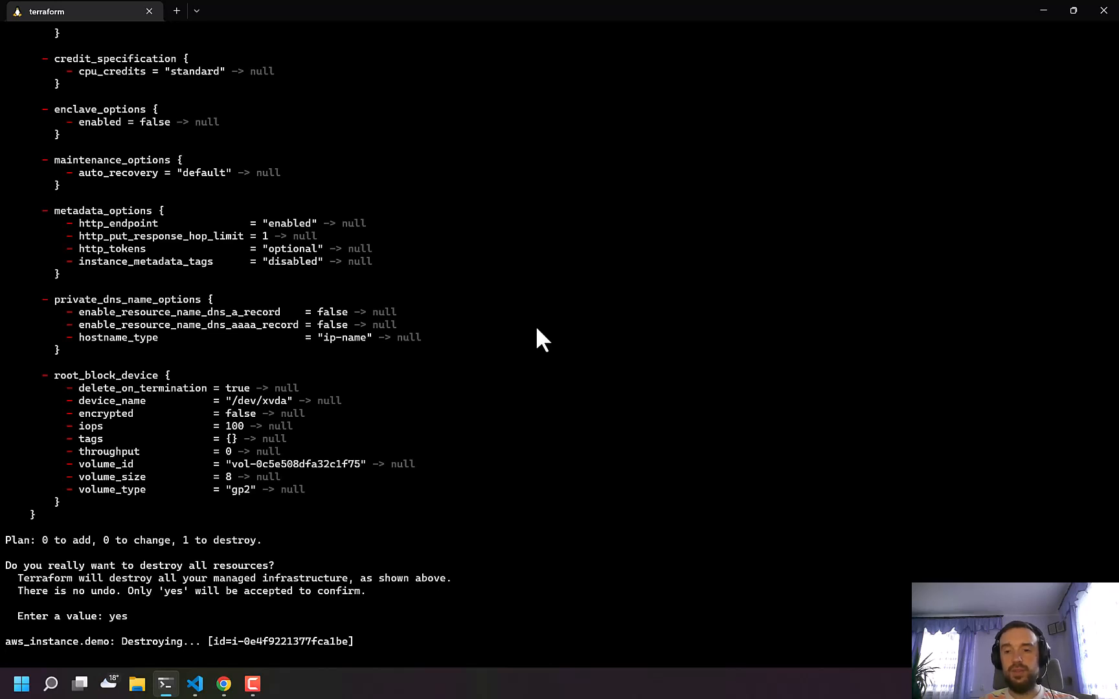
mouse_move(270, 564)
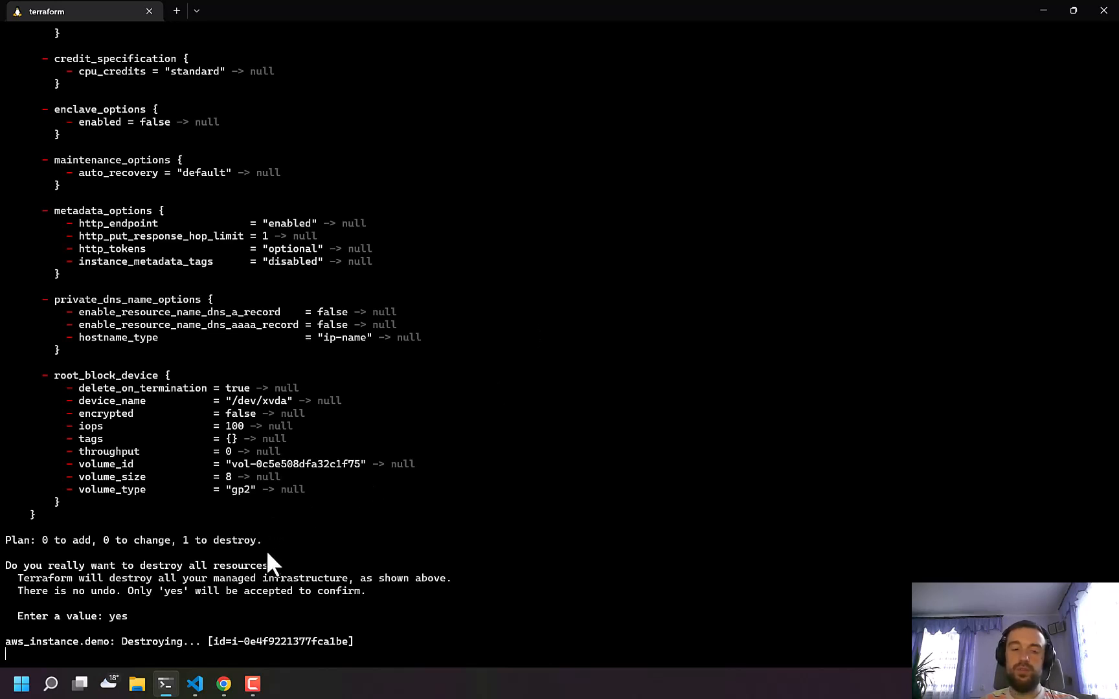
mouse_move(259, 601)
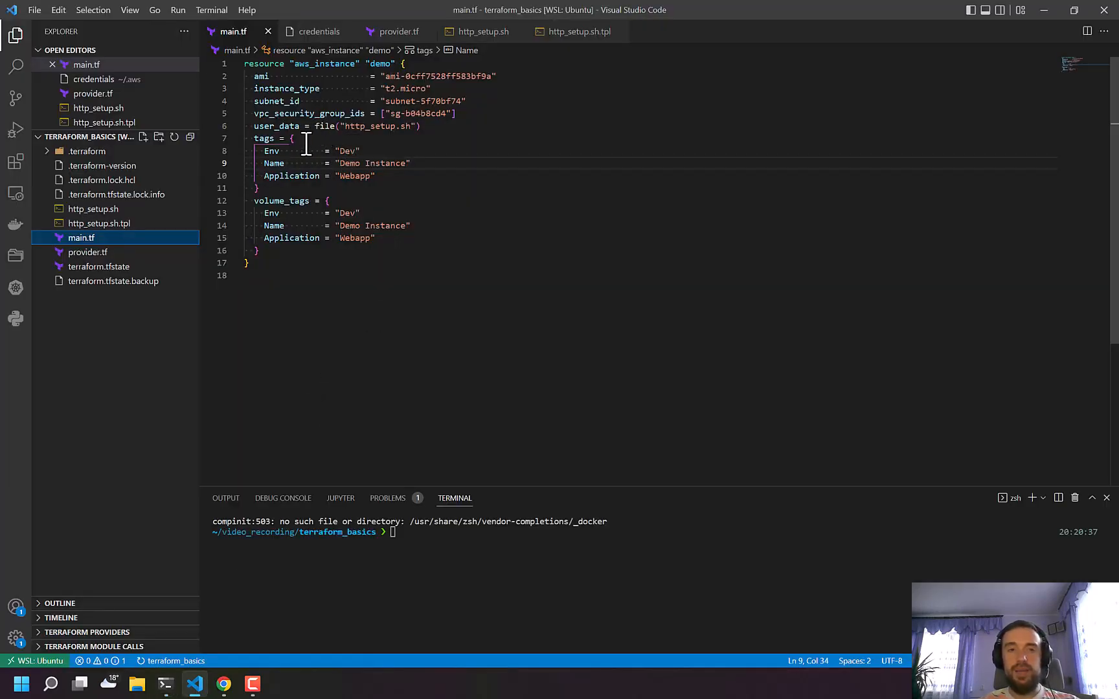
Change main.tf's user_data to call templatefile("http_setup.sh") and open http_setup.sh.tpl.
click(322, 126)
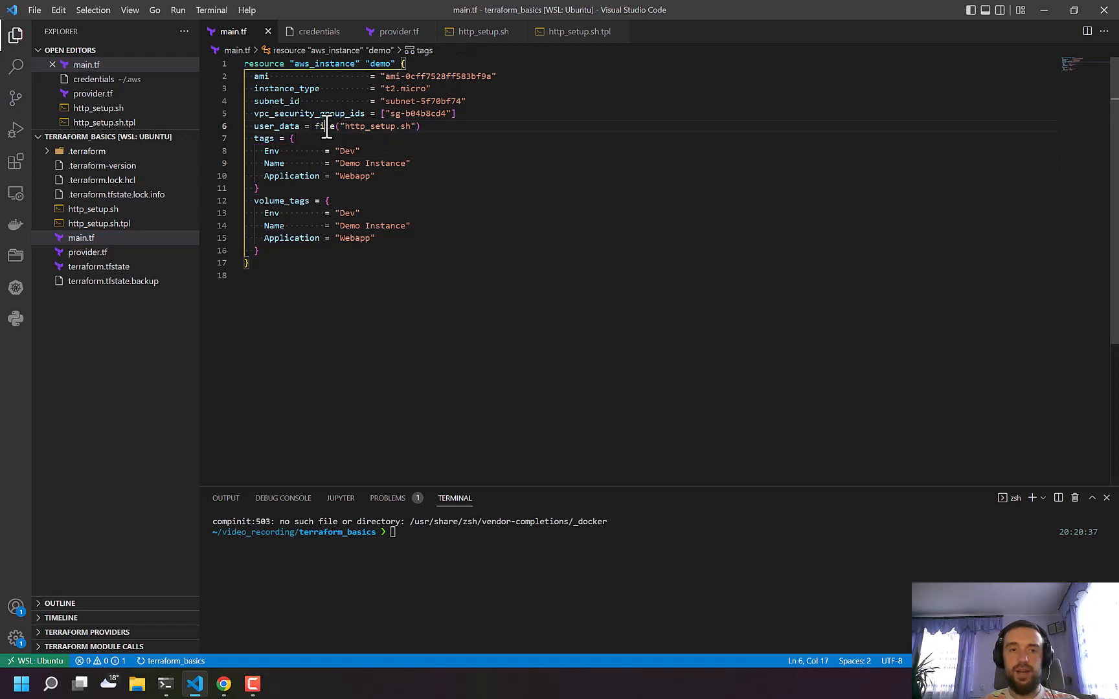
text(template)
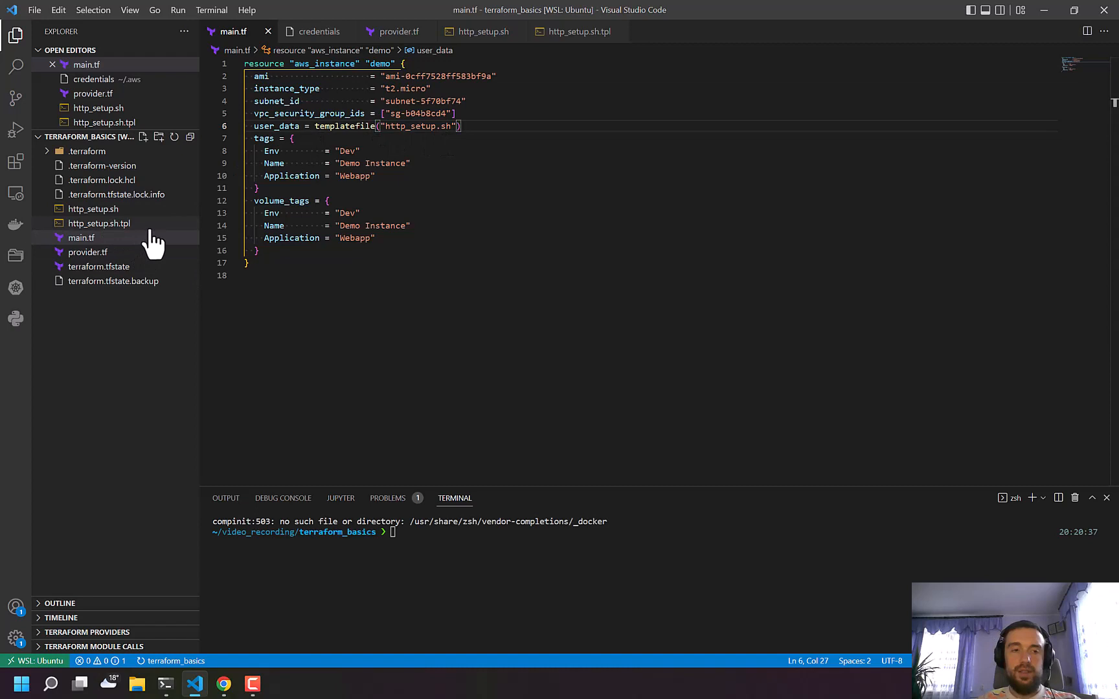
click(97, 223)
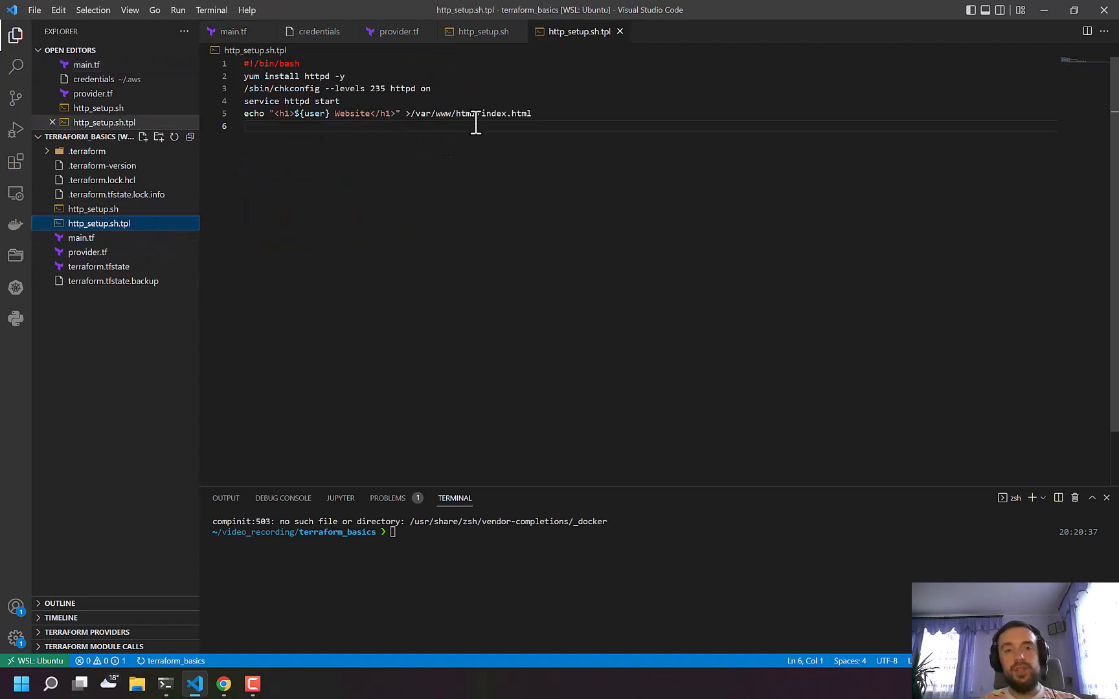
key(ctrl+a)
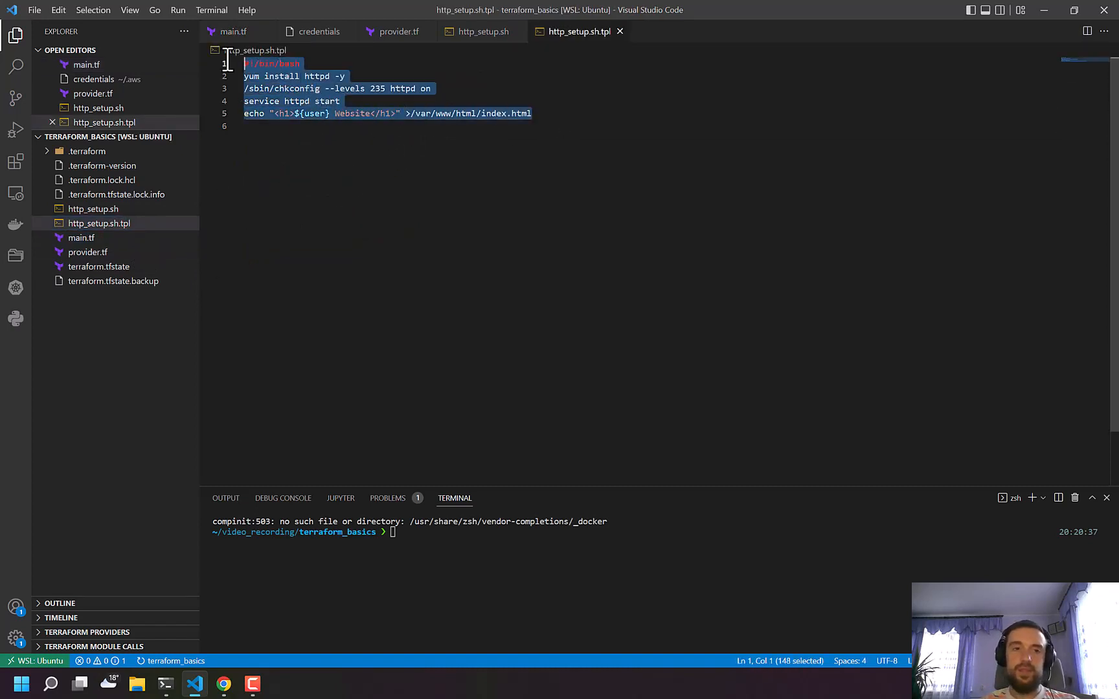
Save http_setup.sh.tpl with ${user} in the echoed <h1> heading and return to main.tf.
click(295, 113)
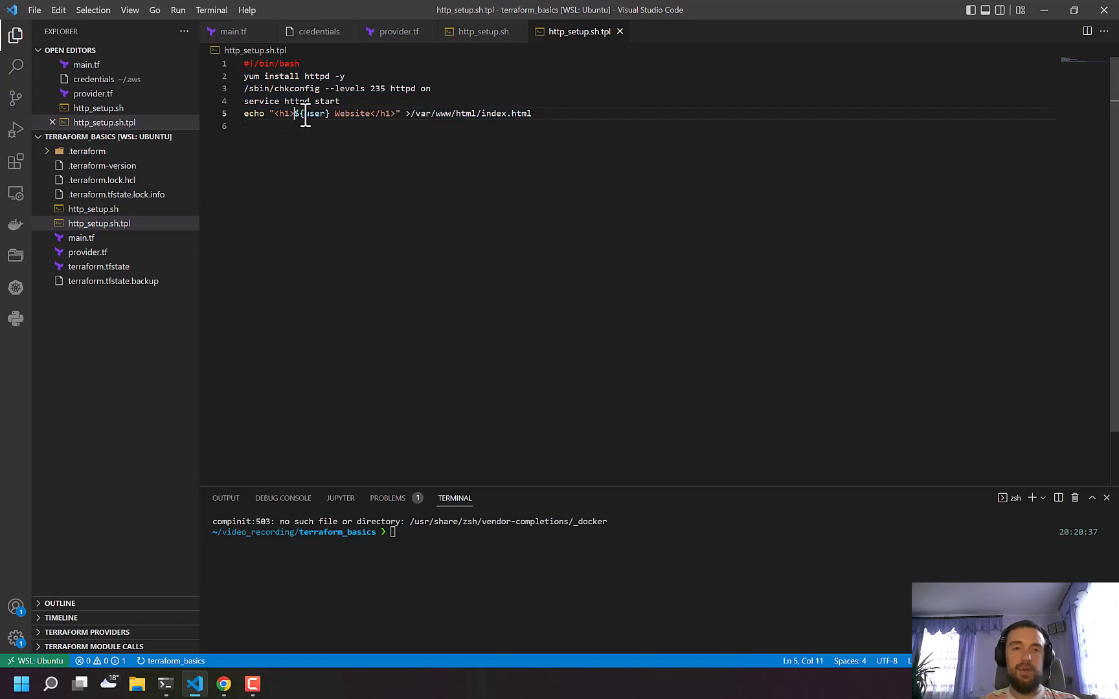
key(enter)
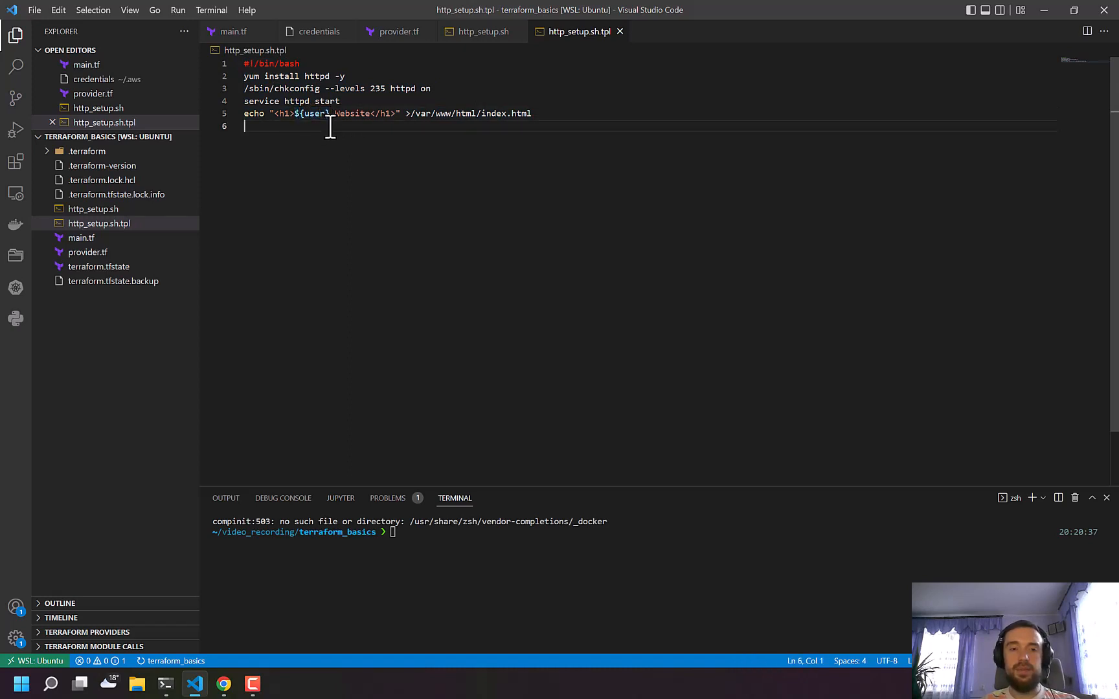
double_click(312, 114)
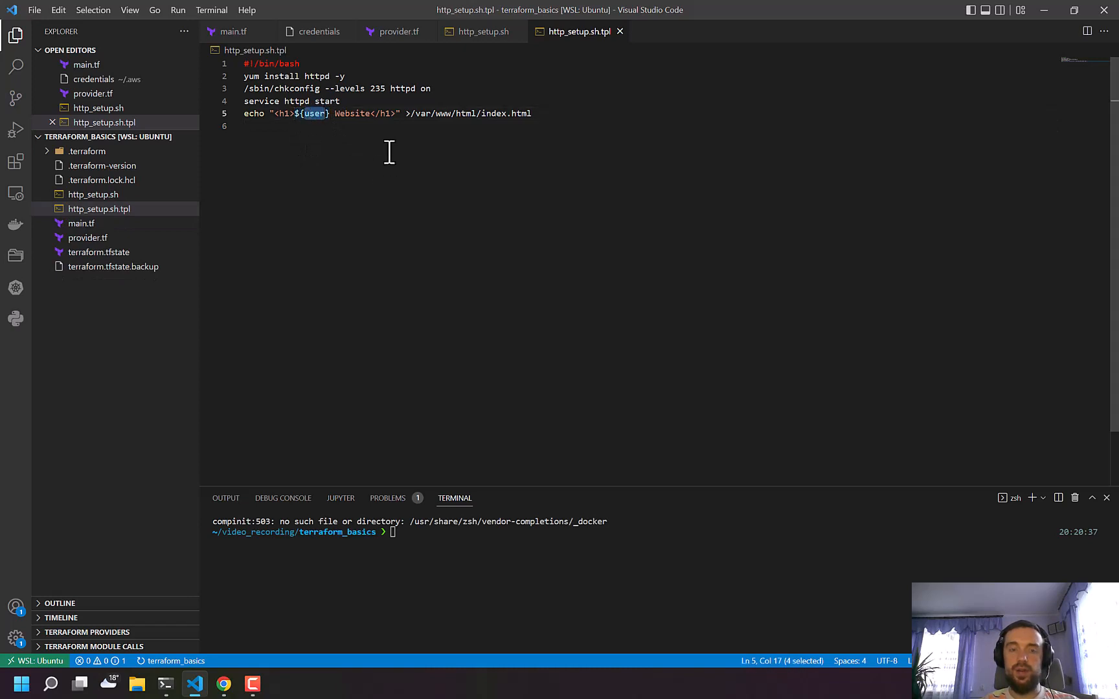
mouse_move(95, 209)
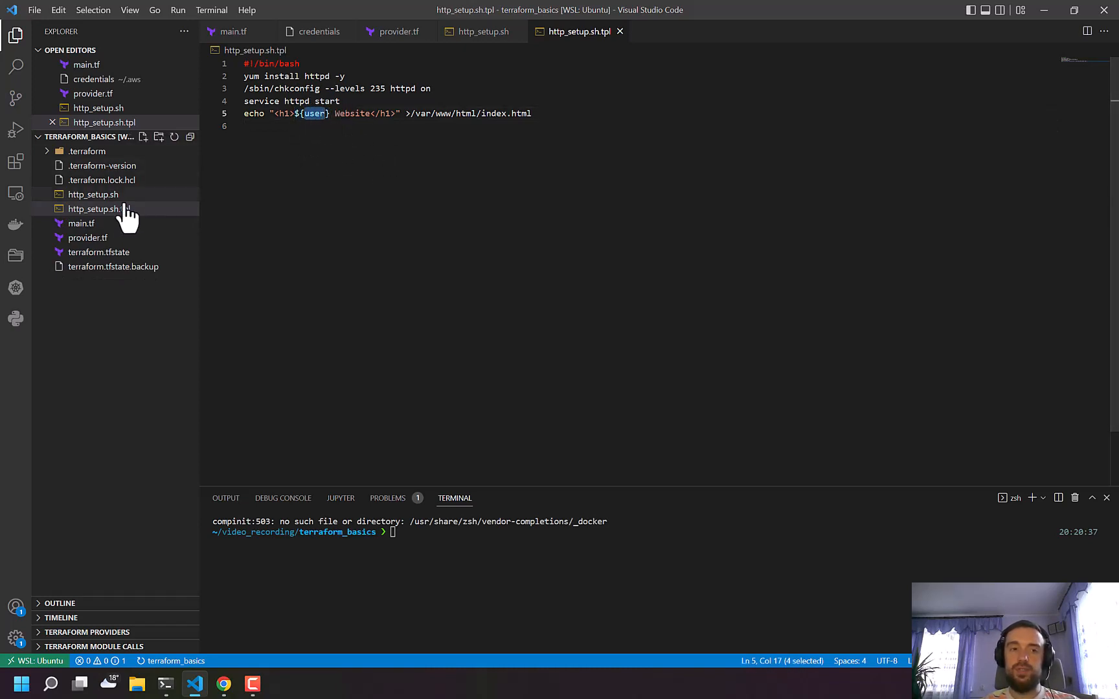
click(82, 223)
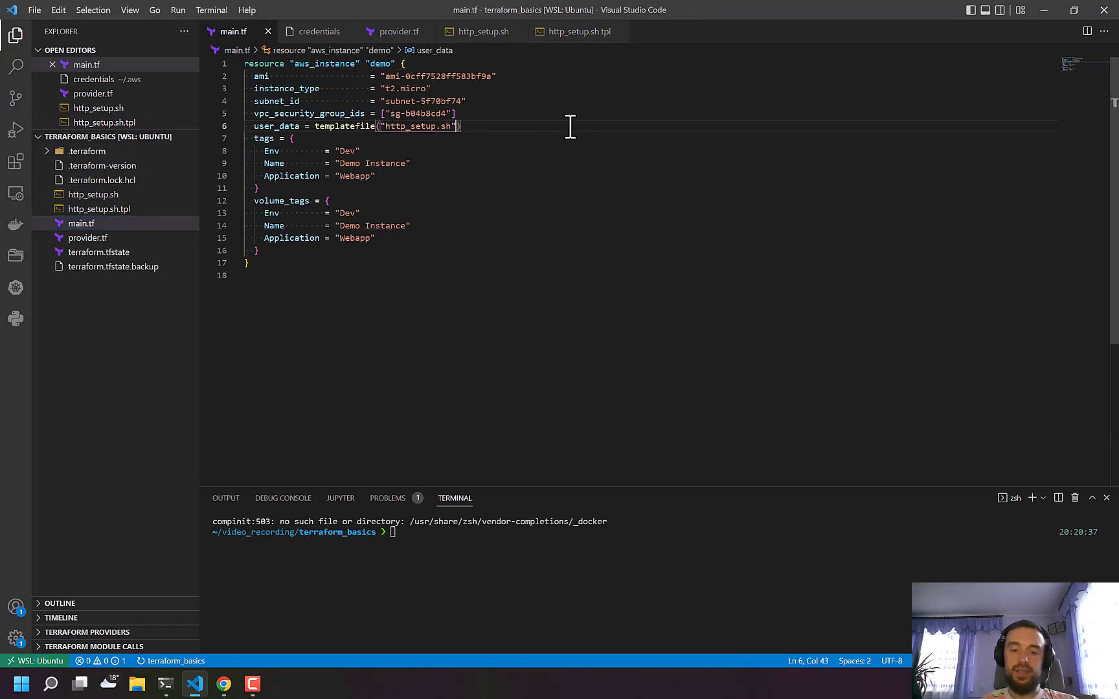
Pass { user = "John" } as the templatefile variables in main.tf's user_data.
text(, {})
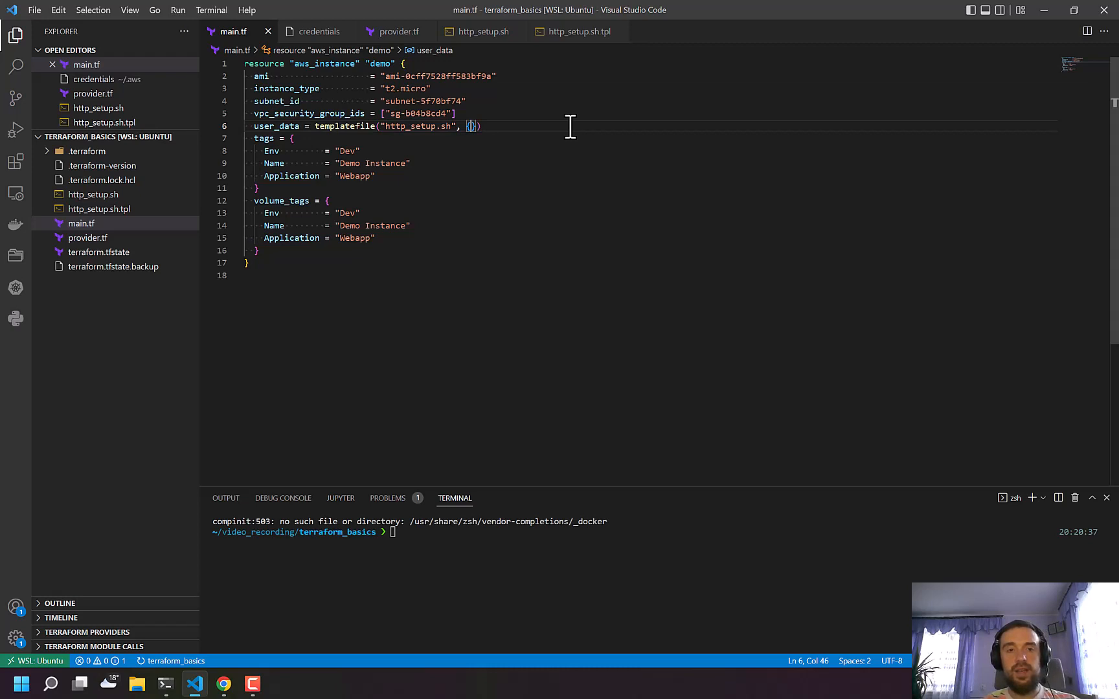
text(user)
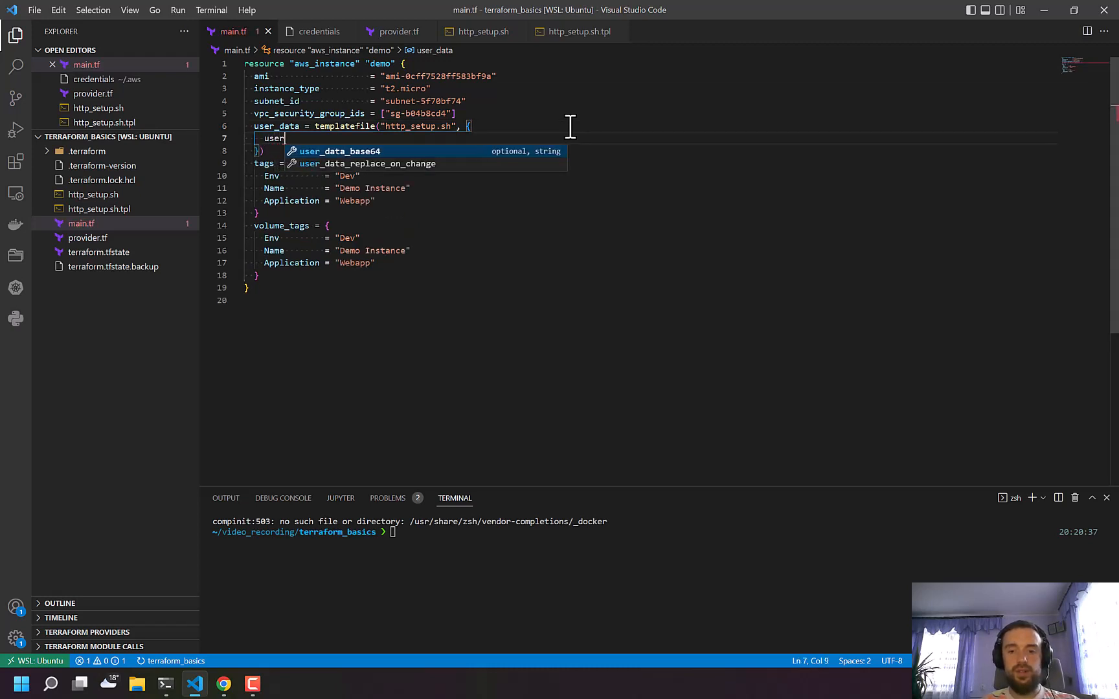
text(= "Joh)
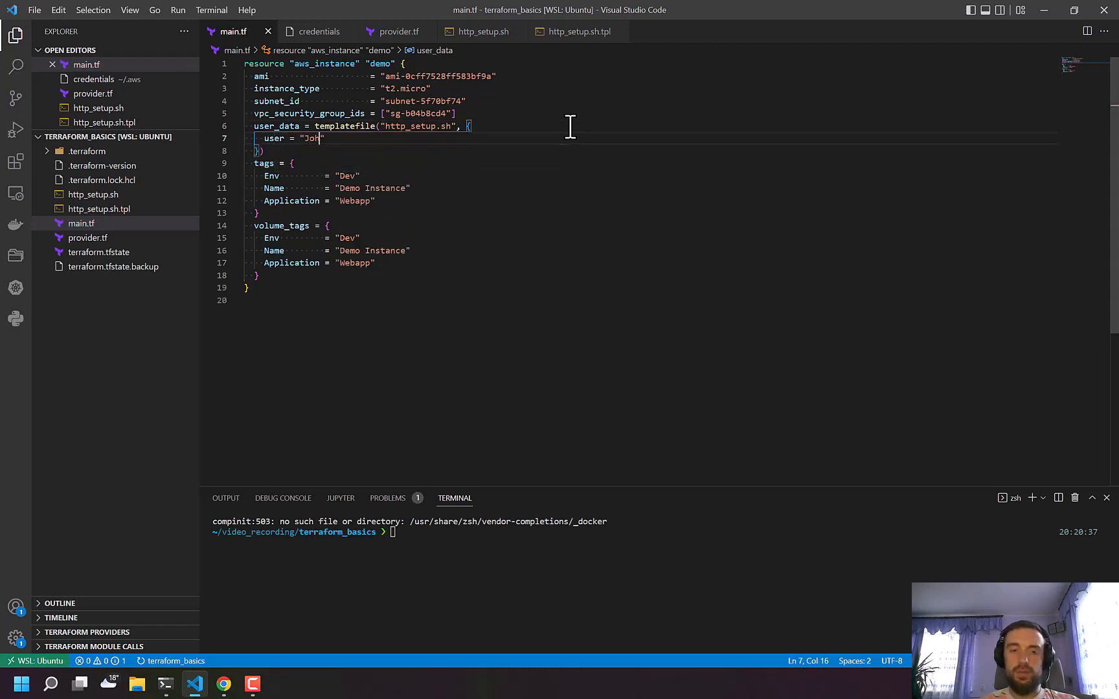
text(n)
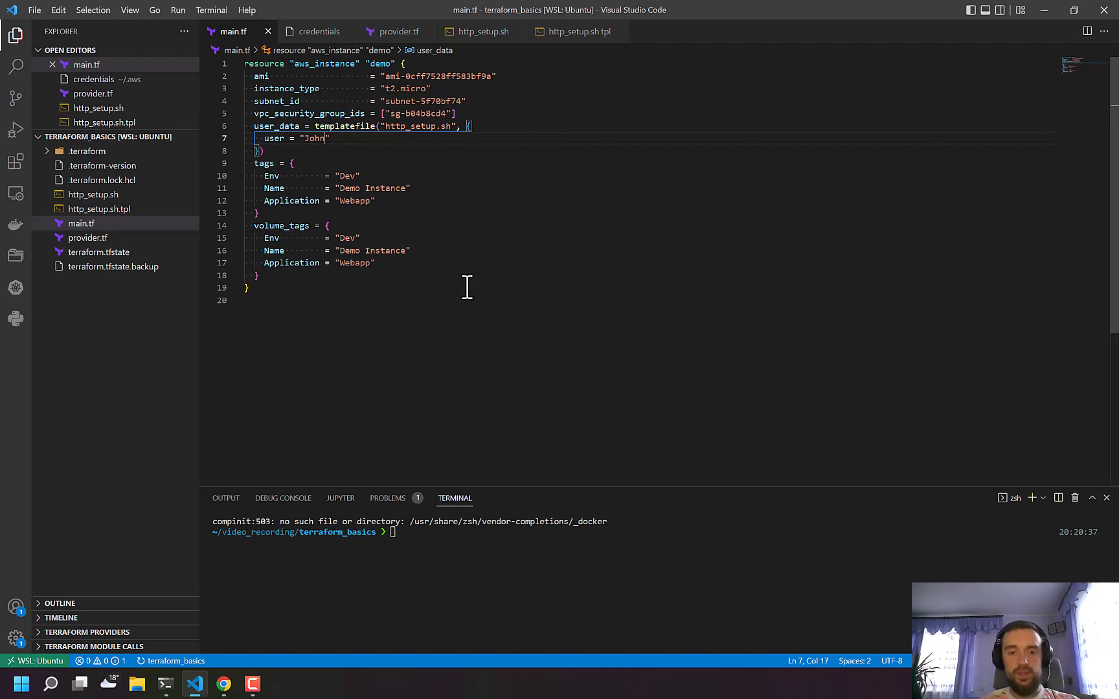
mouse_move(225, 678)
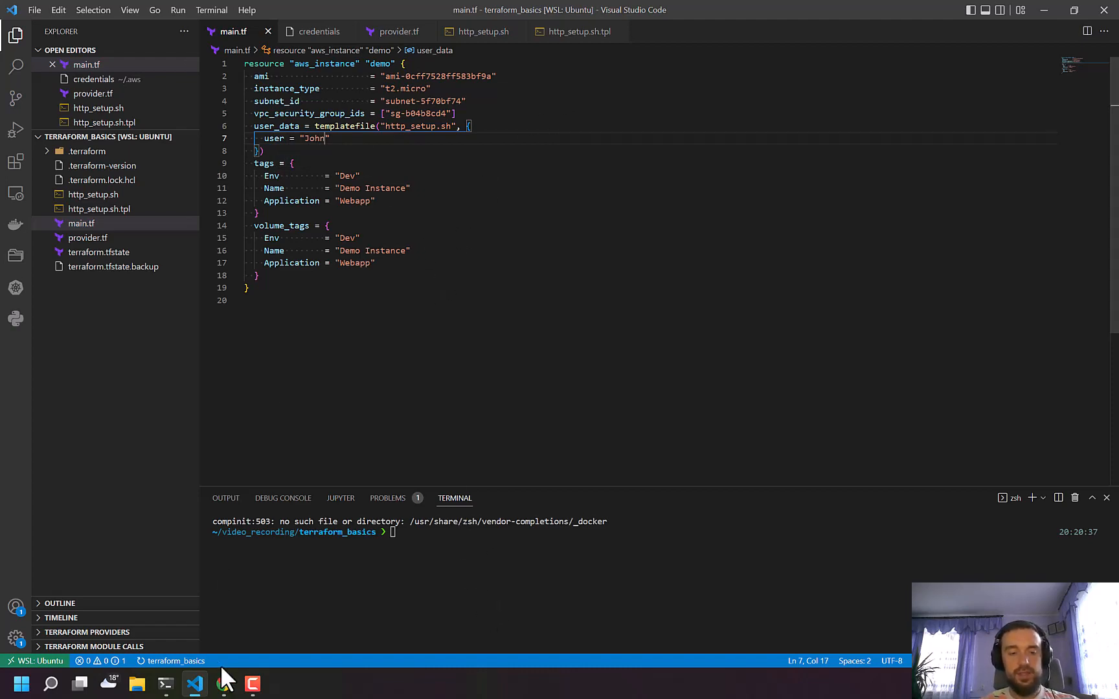
click(165, 684)
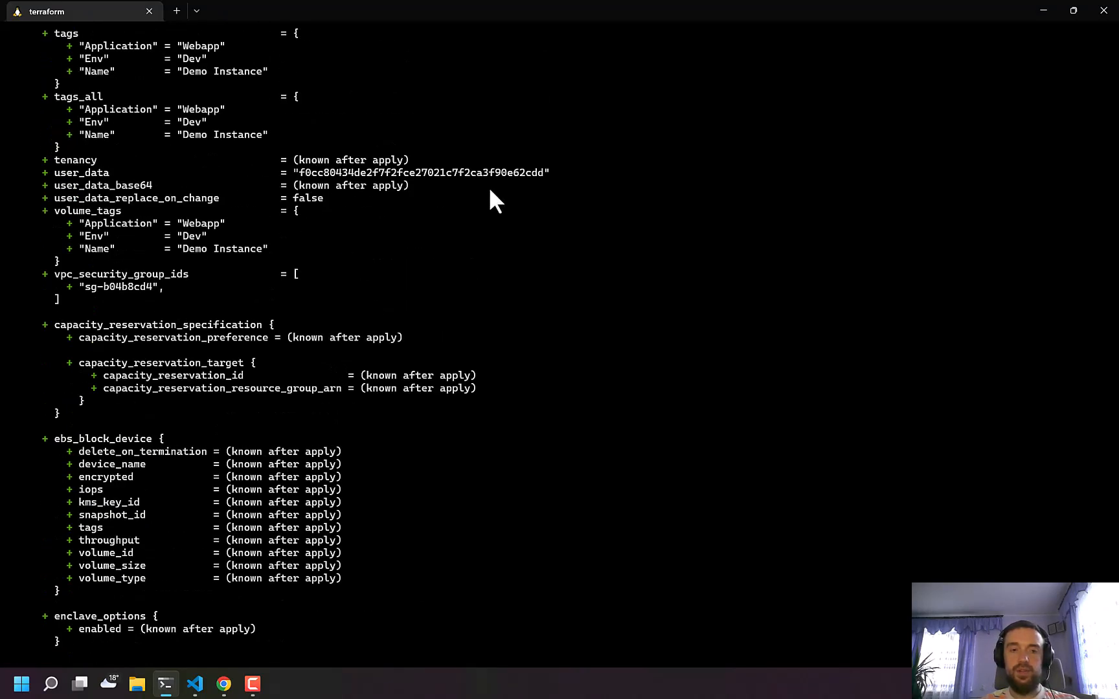
Answer yes to apply the plan adding one EC2 instance with rendered user_data.
text(ye)
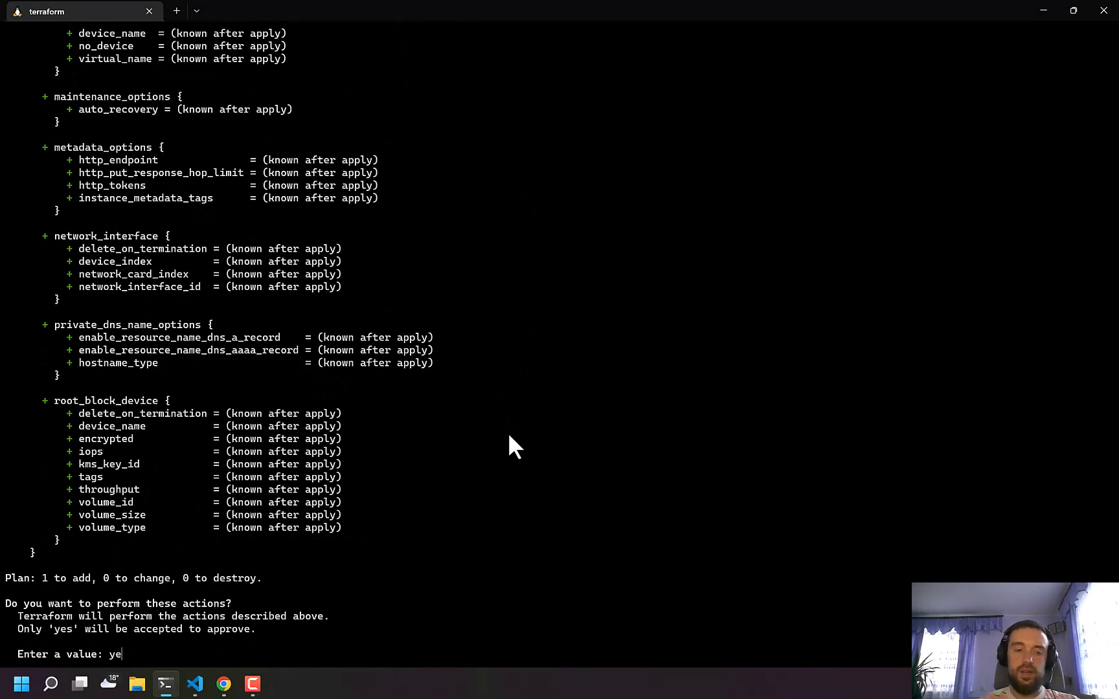
key(Return)
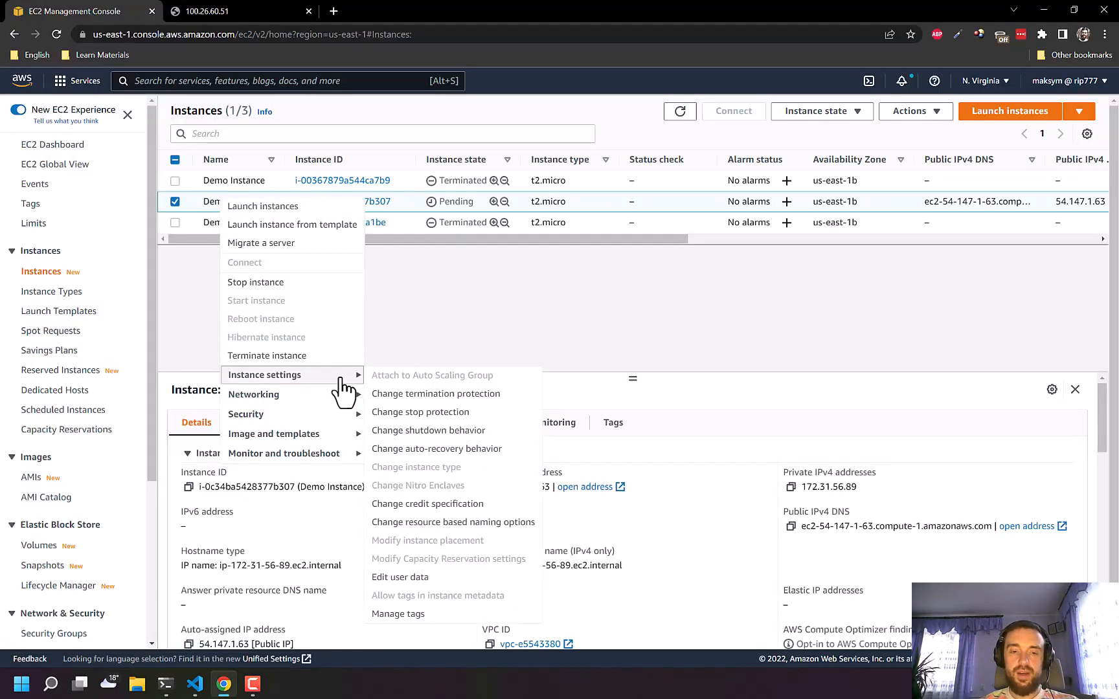
click(400, 576)
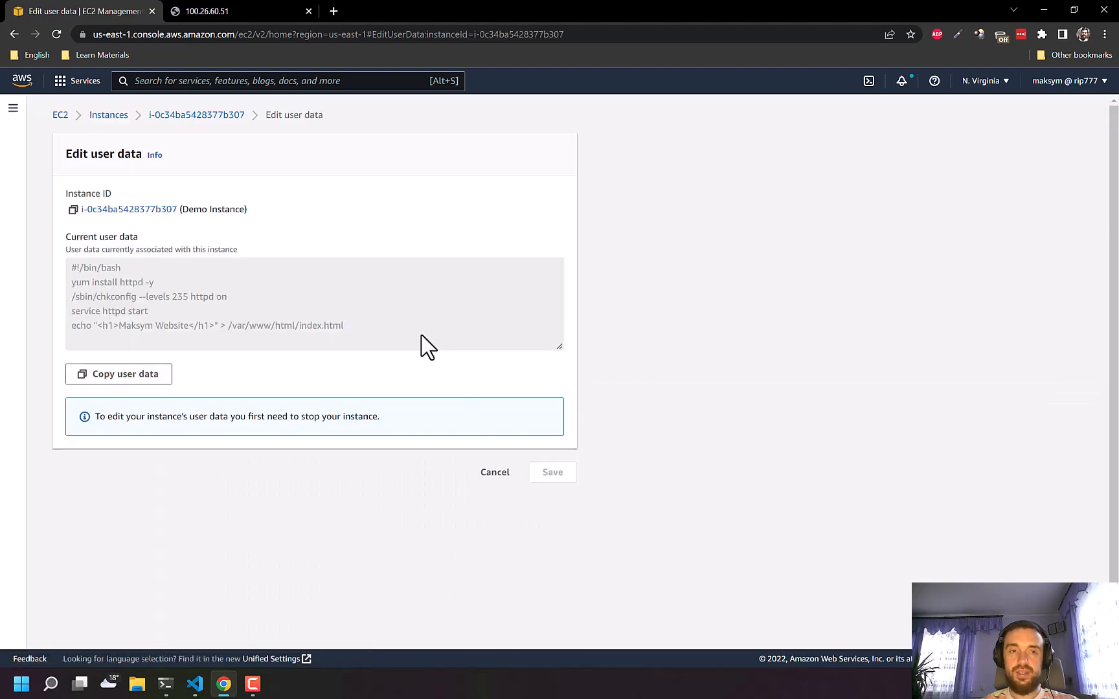
mouse_move(495, 471)
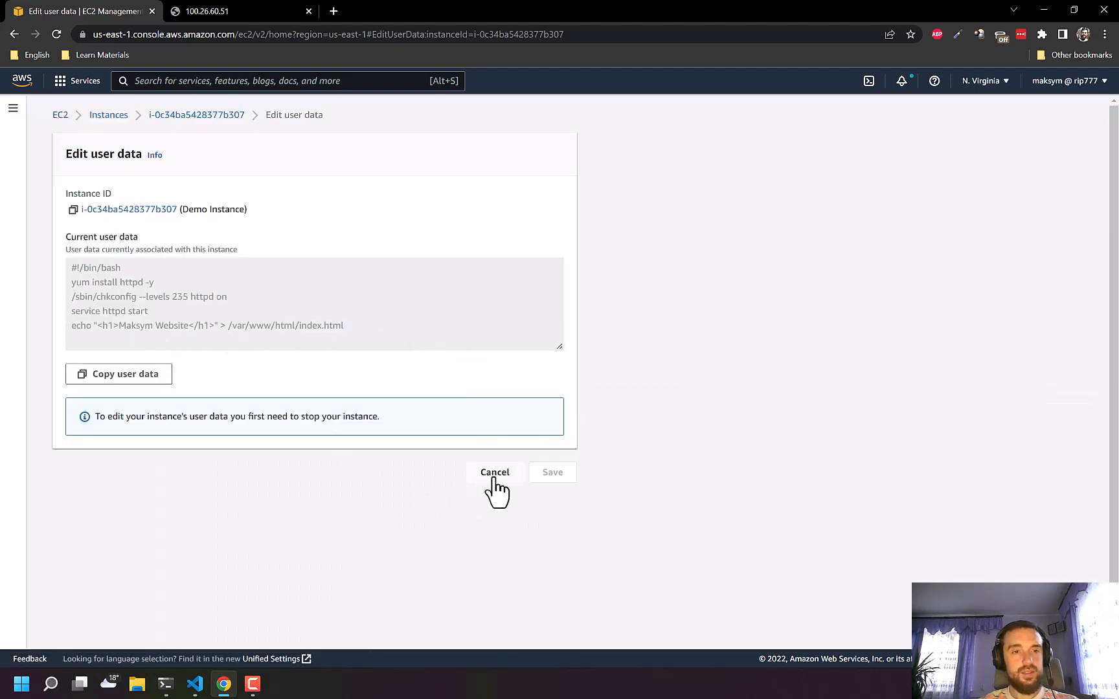
click(495, 471)
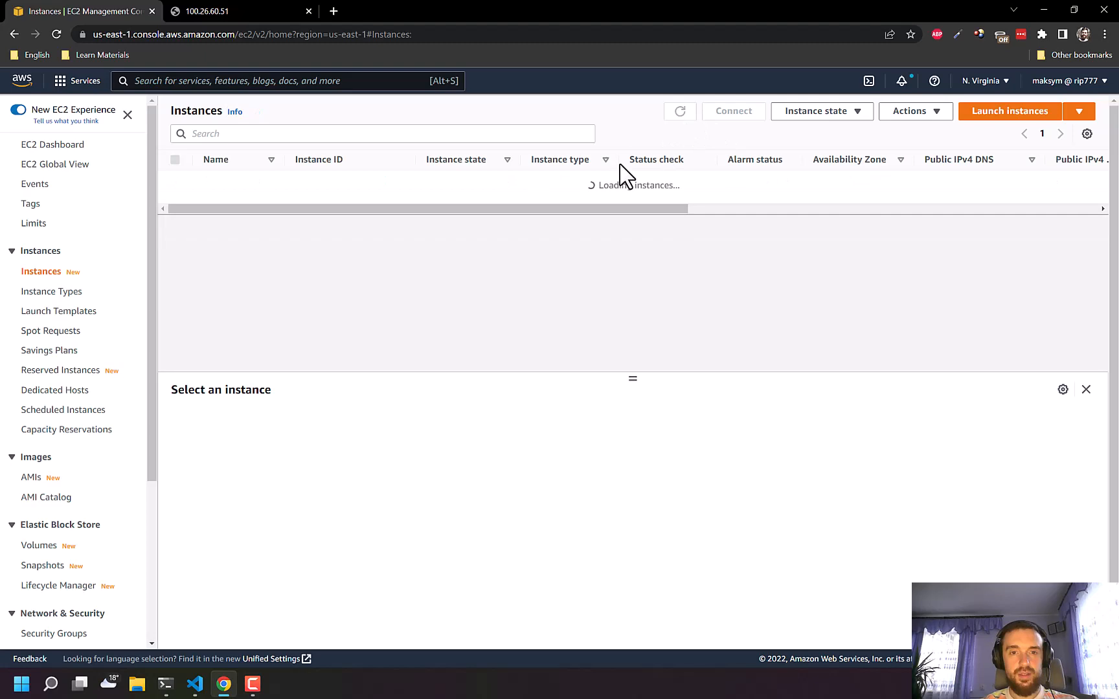
click(193, 684)
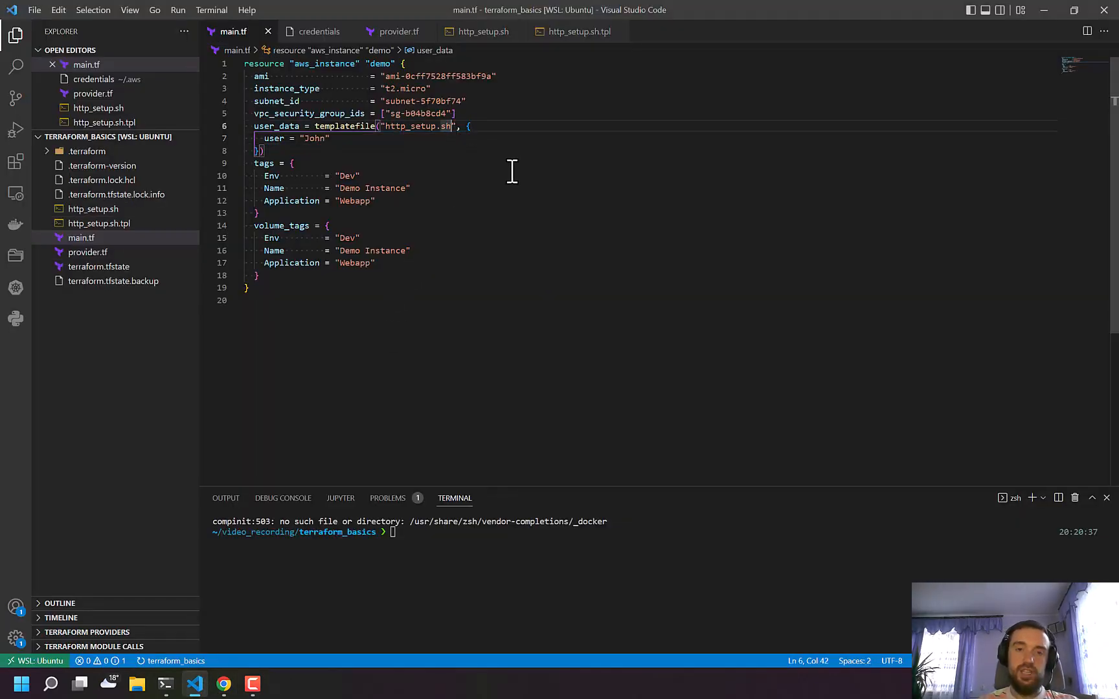
Rename the templatefile argument to "http_setup.sh.tpl" and head back to rerun Terraform.
double_click(407, 126)
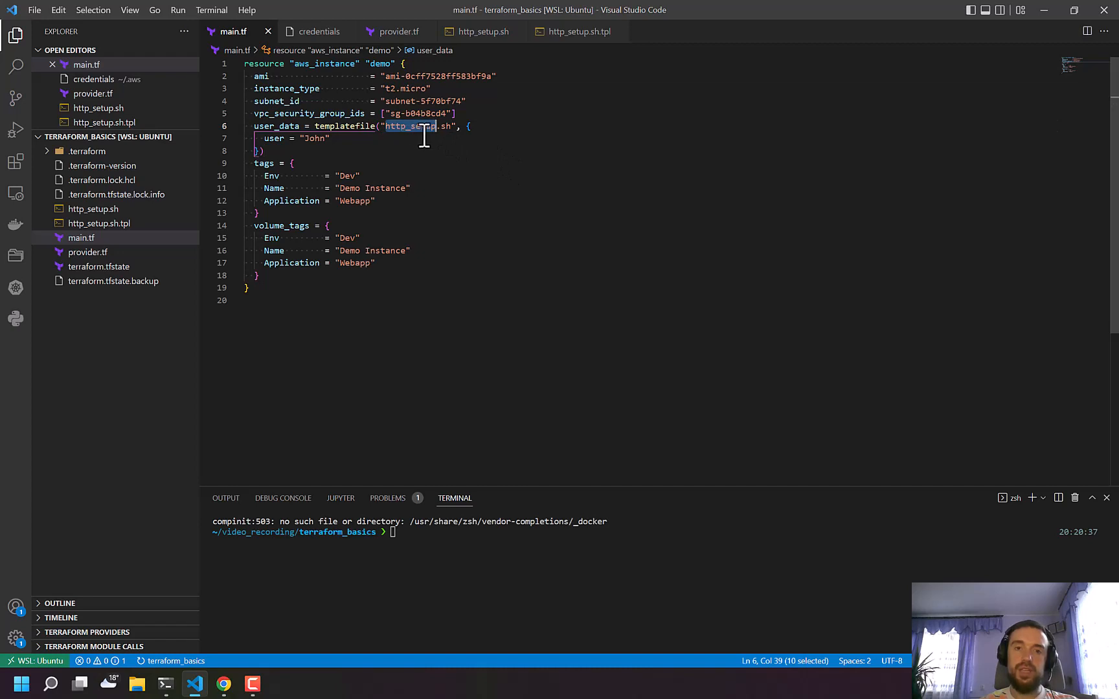
mouse_move(470, 156)
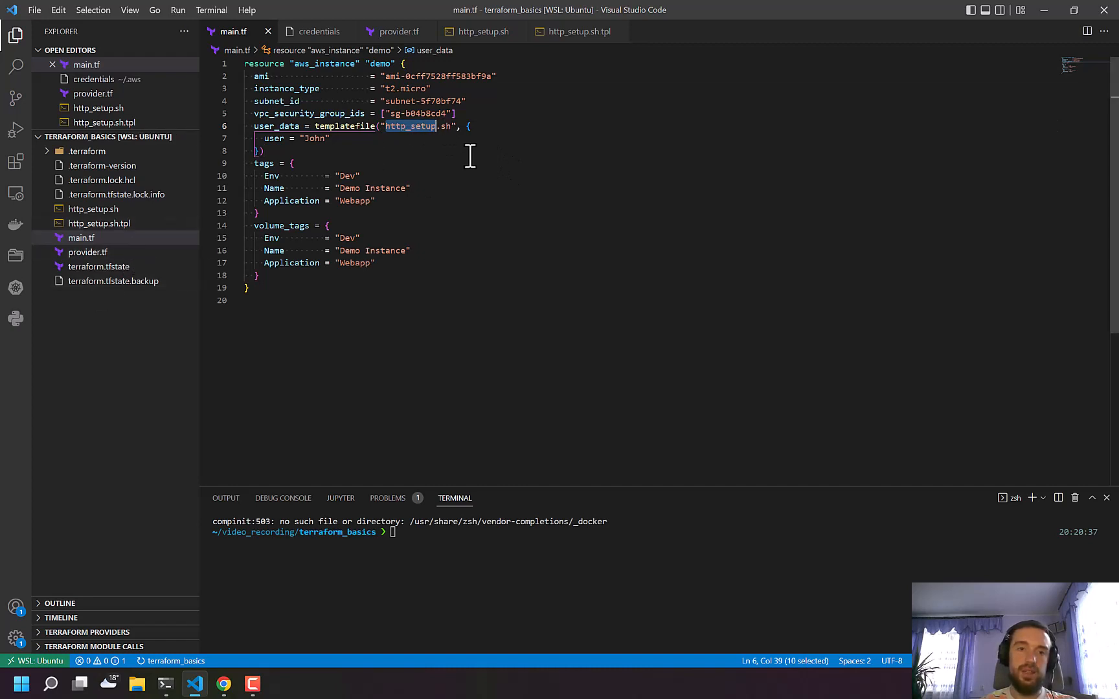
click(457, 126)
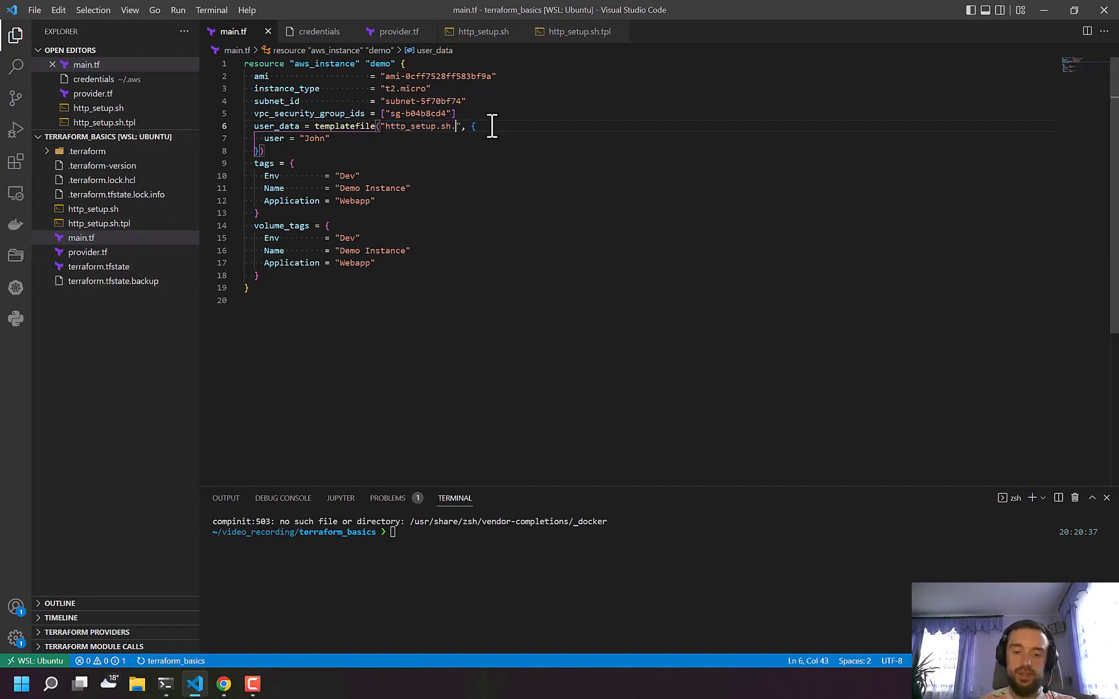
text(tpl)
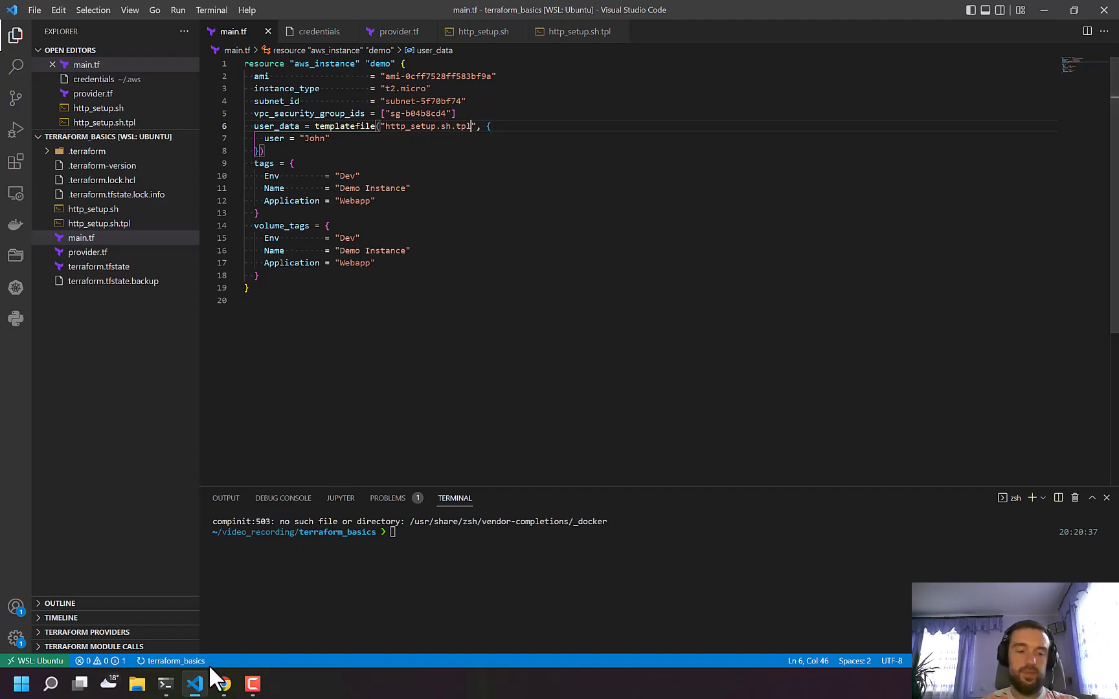
click(166, 688)
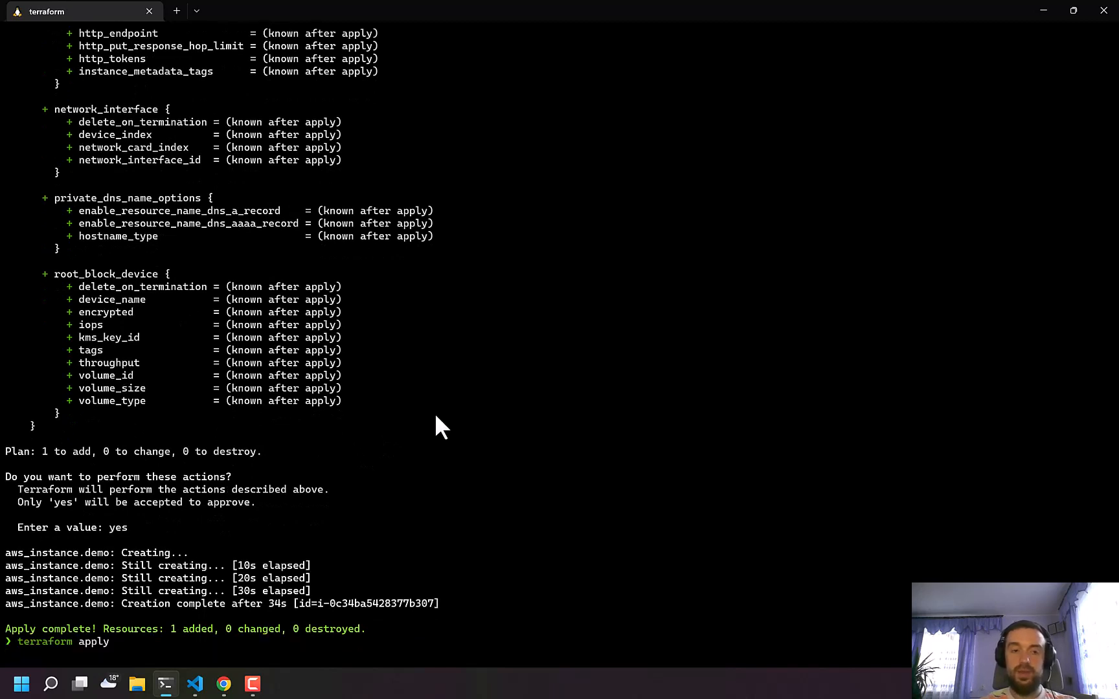
Review the terraform apply plan showing the in-place update to user_data.
scroll(down, 3)
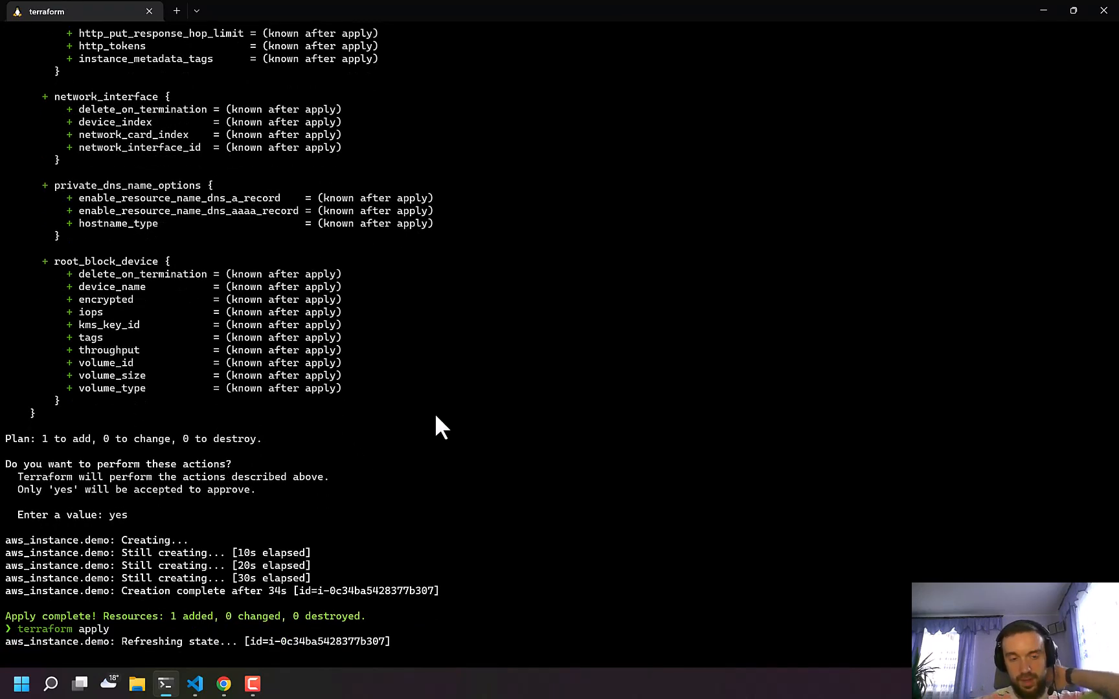
mouse_move(413, 365)
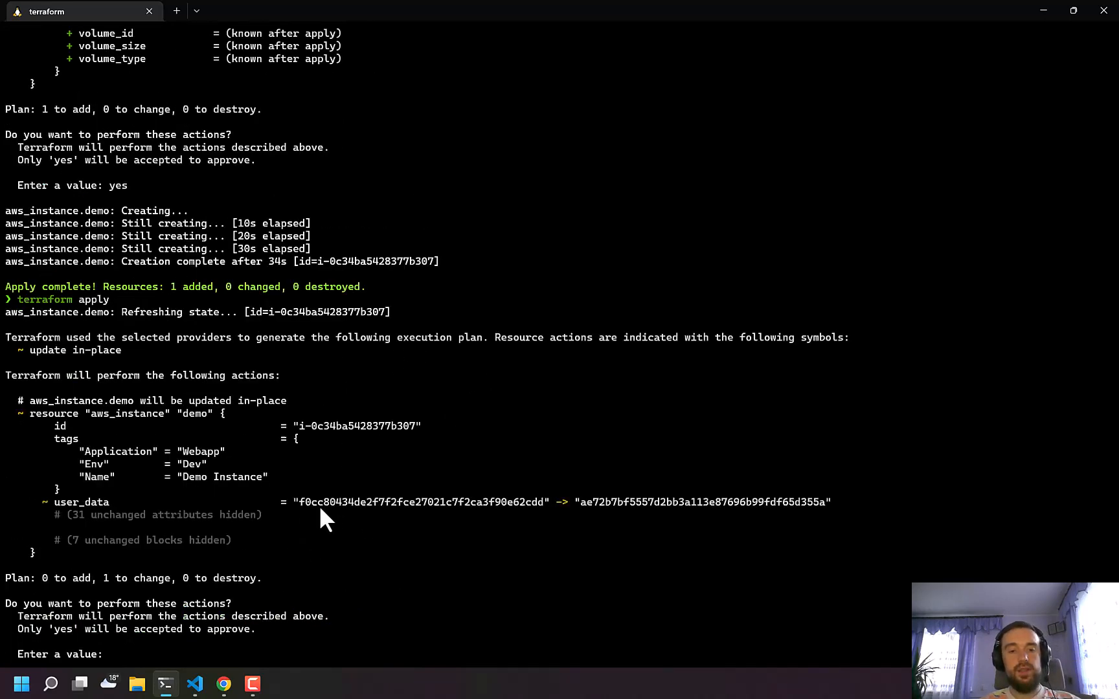
mouse_move(531, 496)
text(yes)
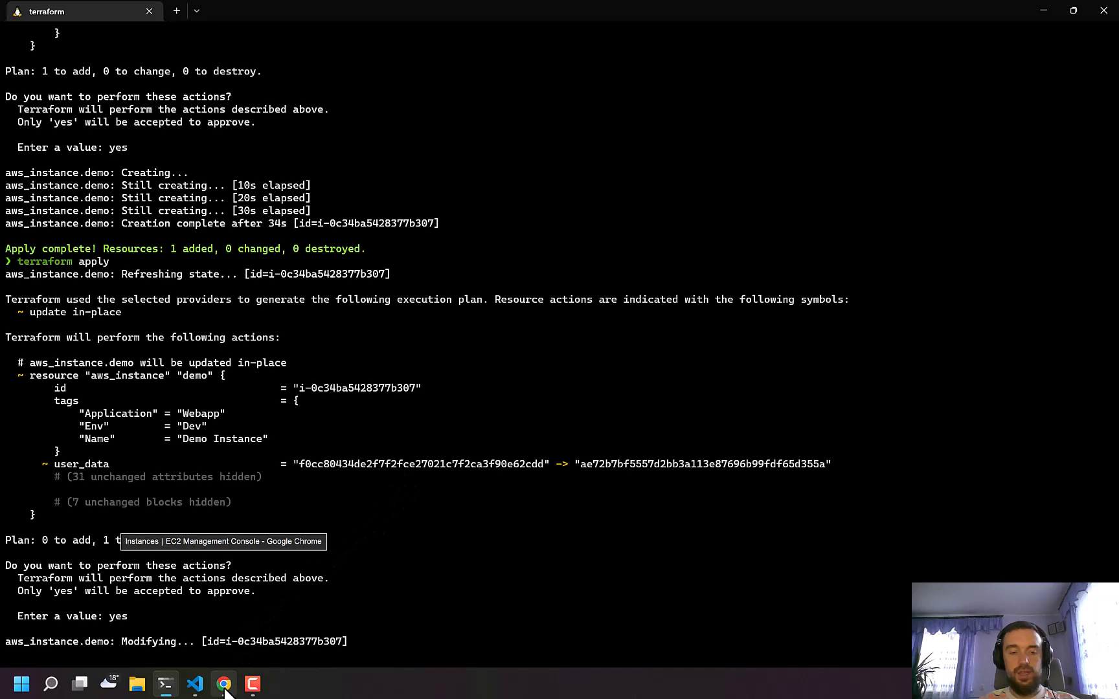
mouse_move(356, 550)
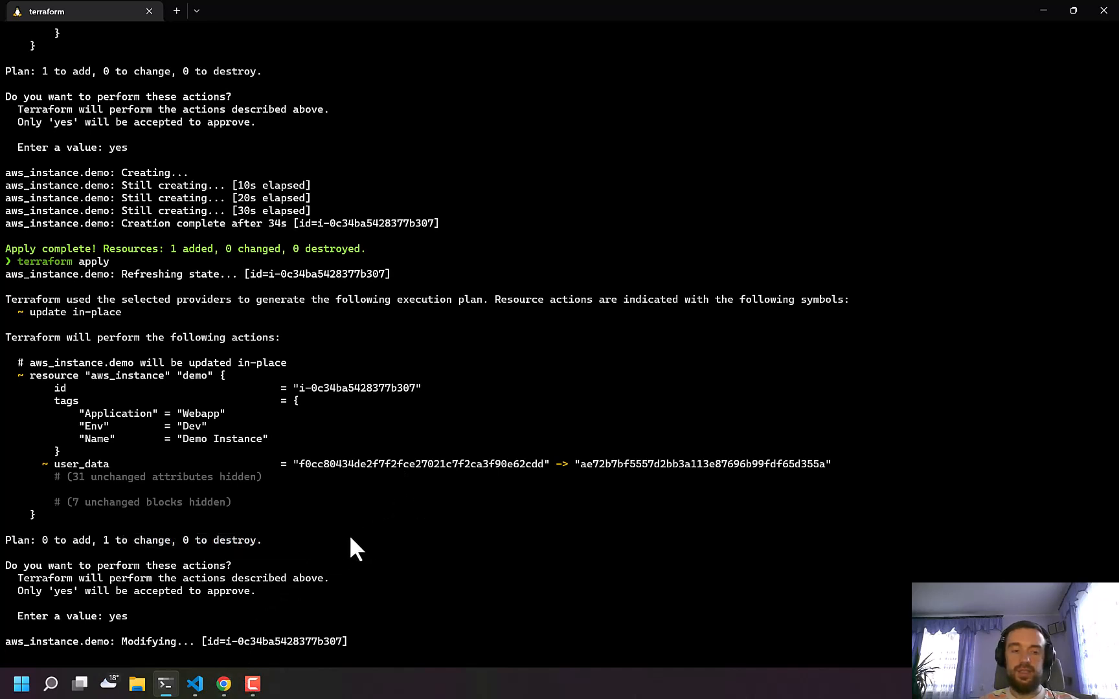
mouse_move(224, 685)
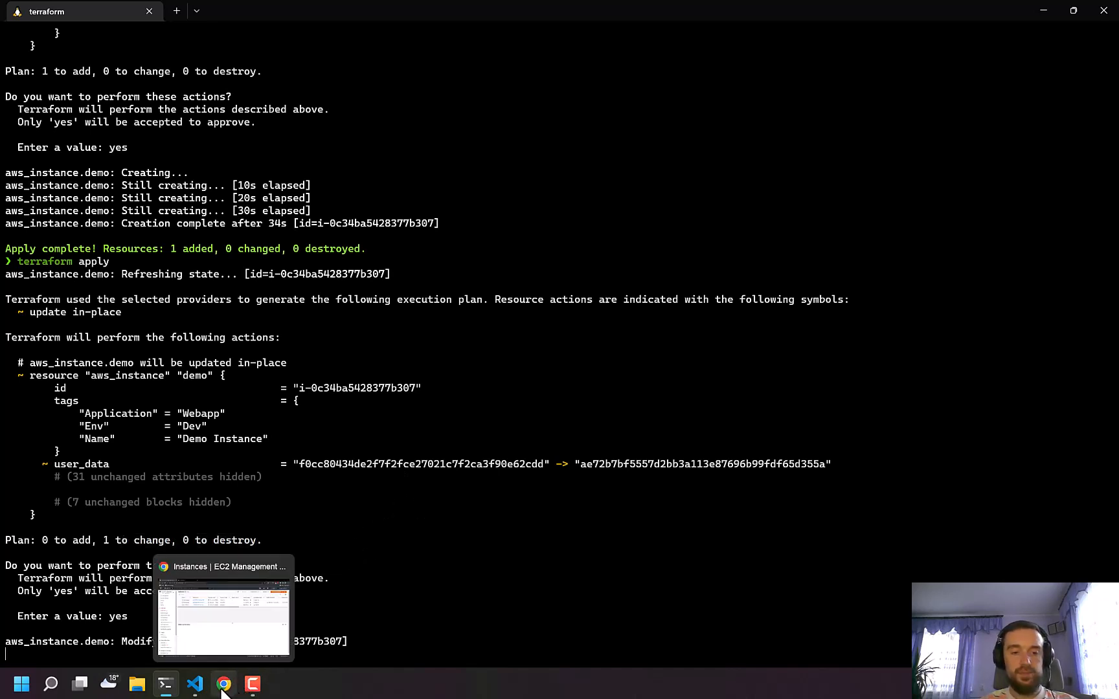
View the Demo Instance's user data in the EC2 console and return to the instance list.
click(223, 607)
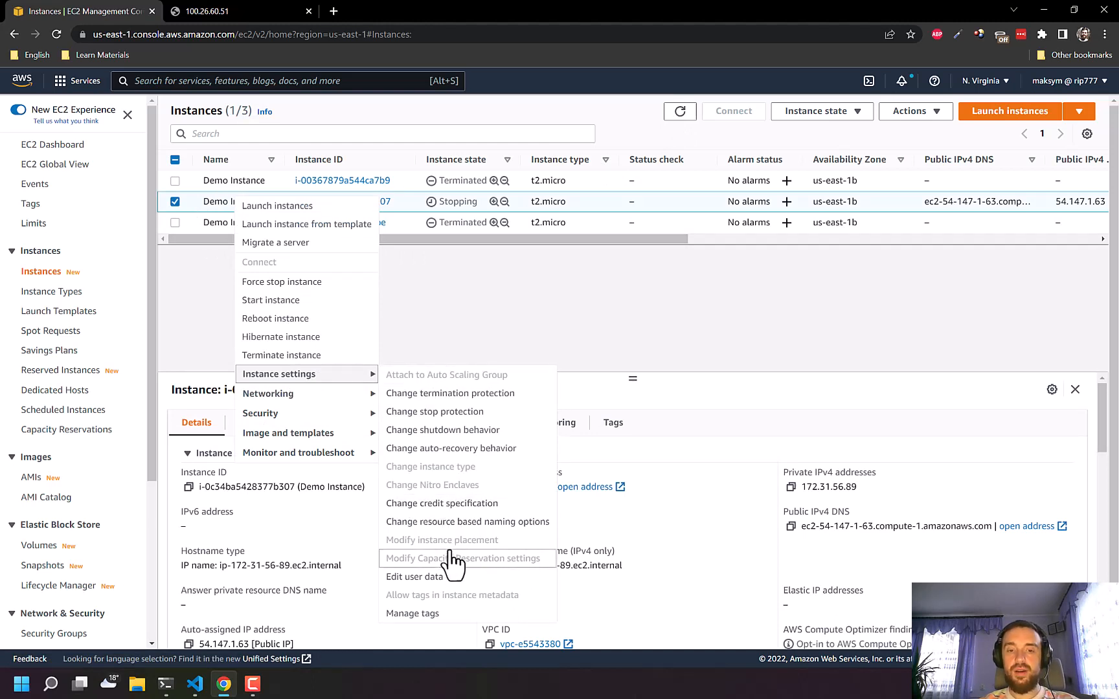
mouse_move(414, 576)
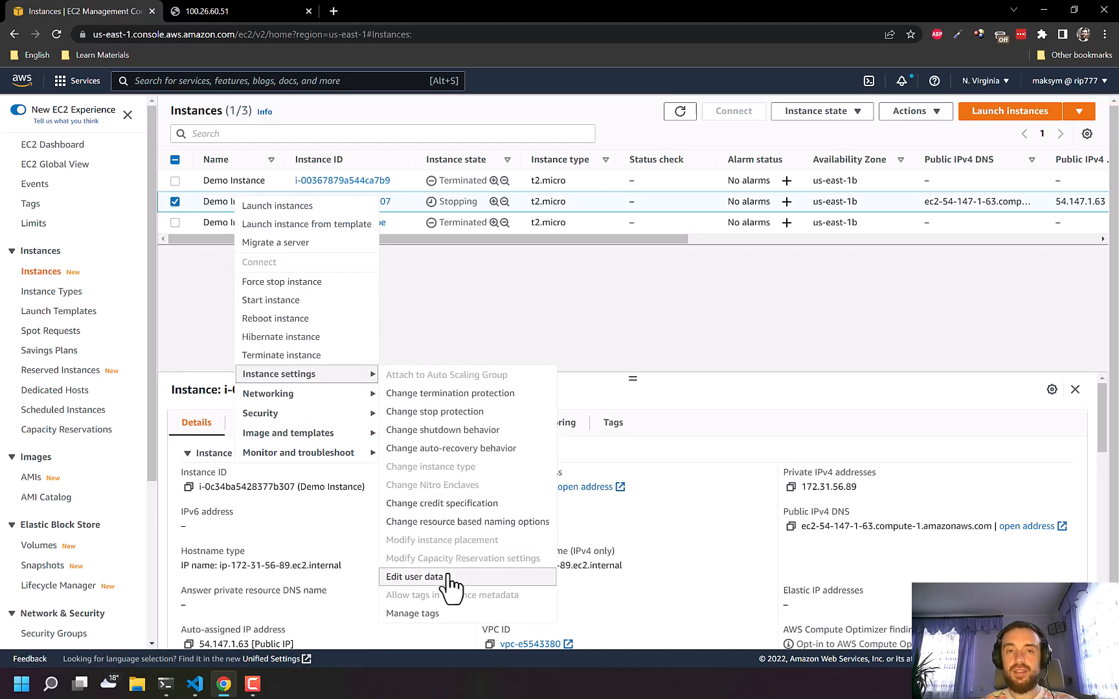
click(416, 576)
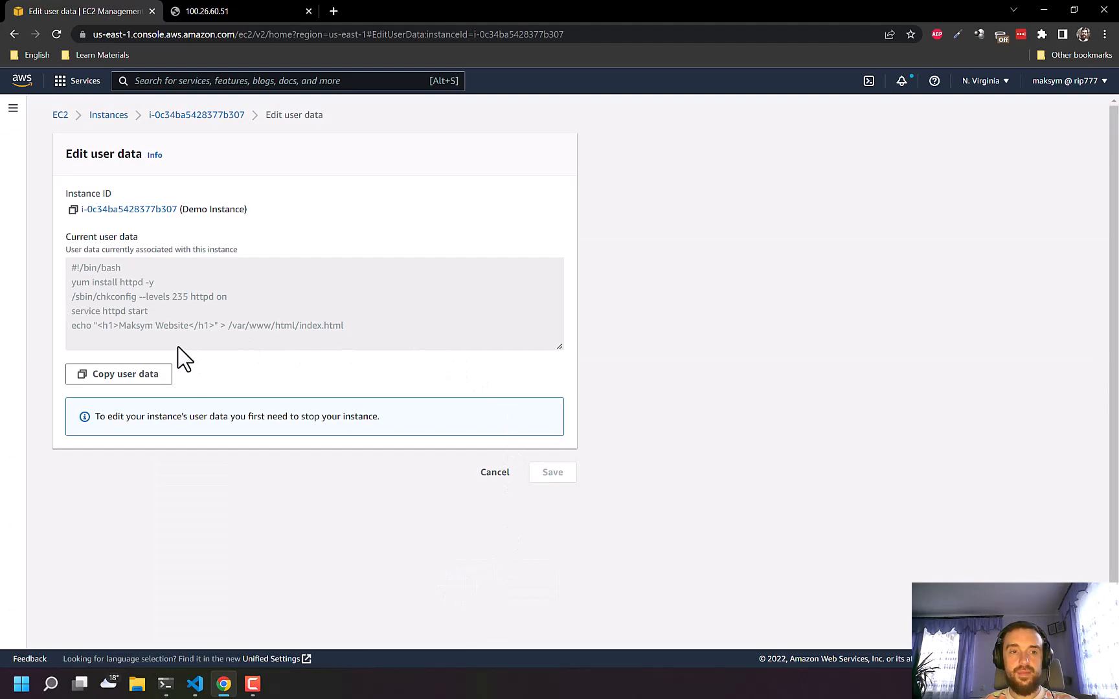
click(165, 684)
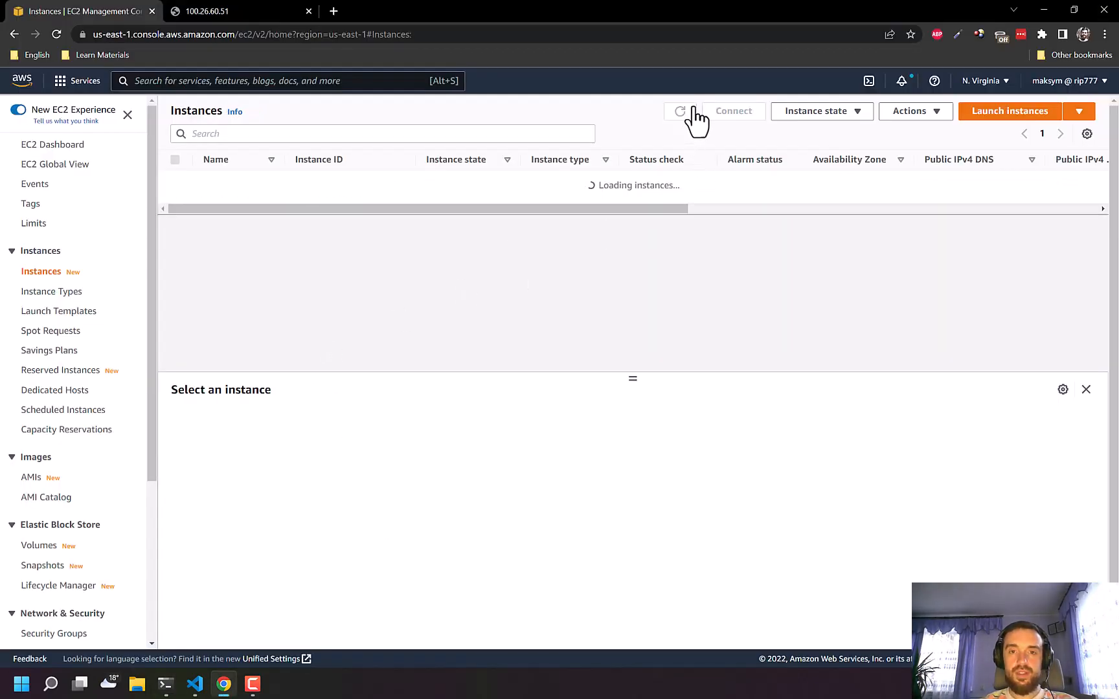
Reopen the stopped instance's user data via Instance settings and check the John Website heading.
right_click(225, 201)
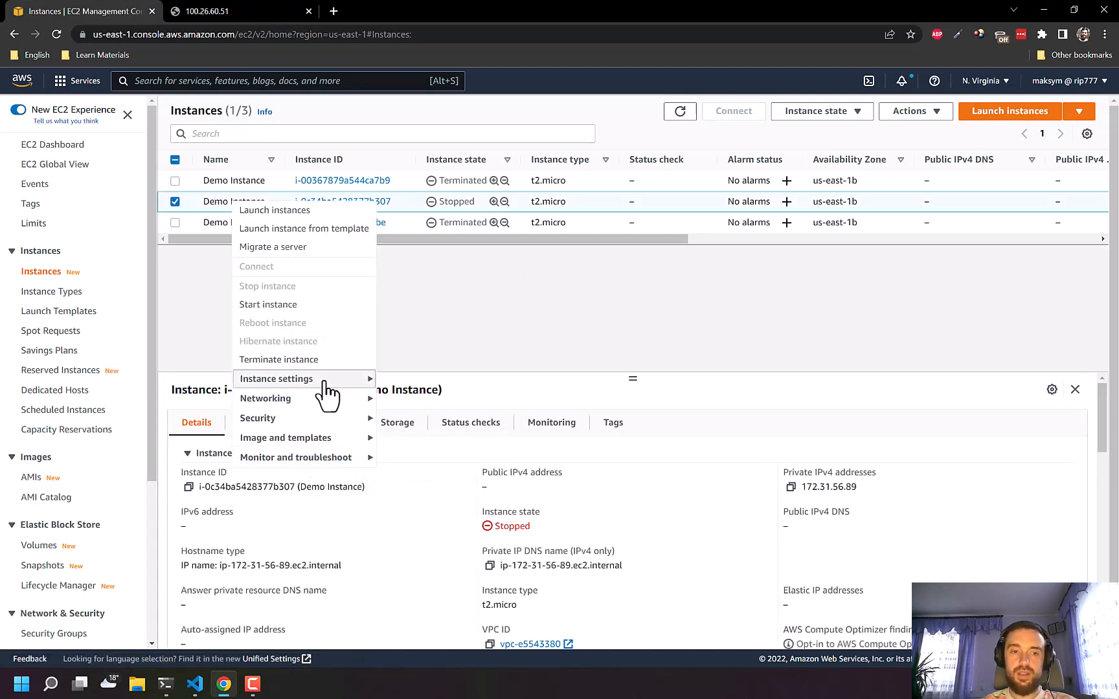
click(276, 378)
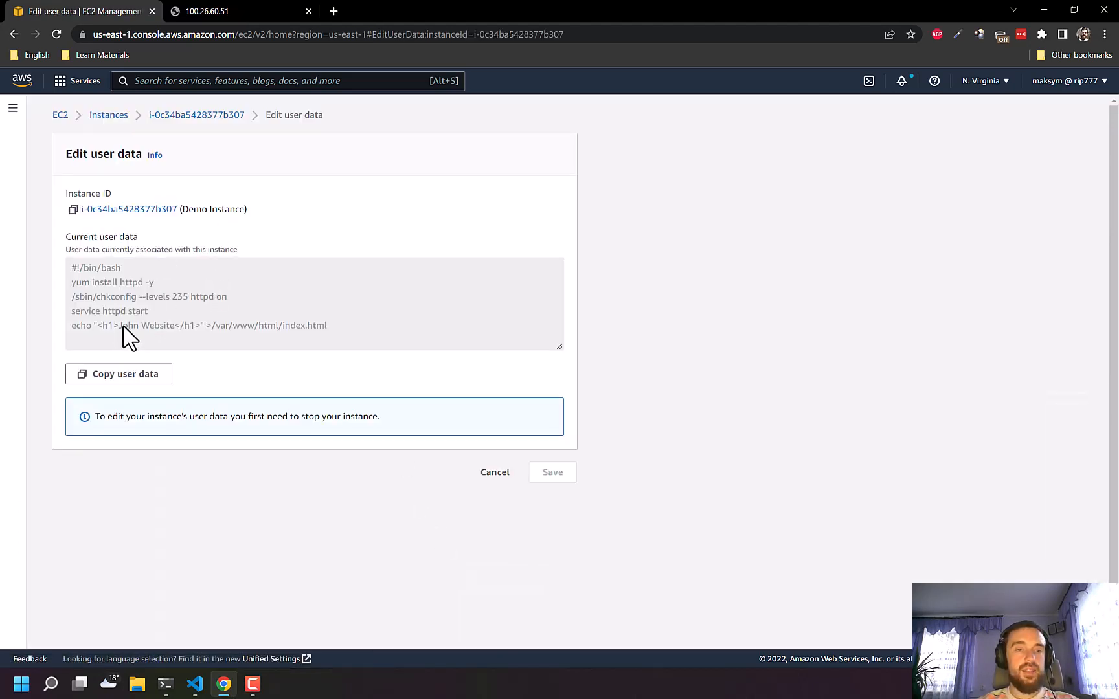
double_click(128, 325)
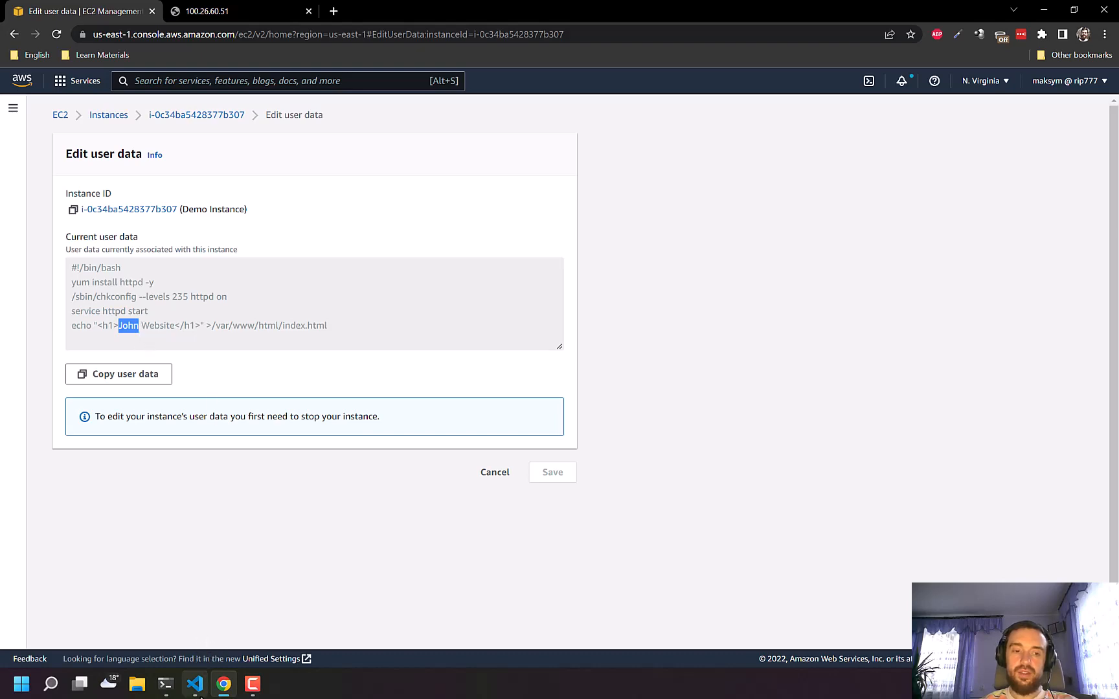
click(194, 684)
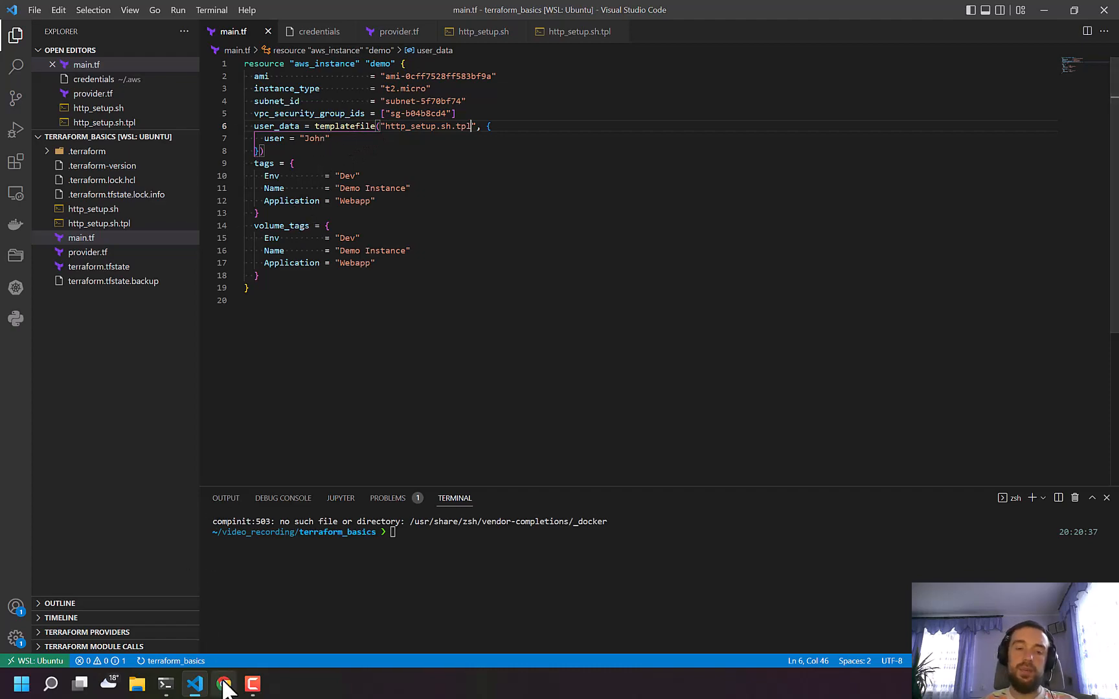
Check the running Demo Instance's user data reads John Website and return to the list.
click(223, 684)
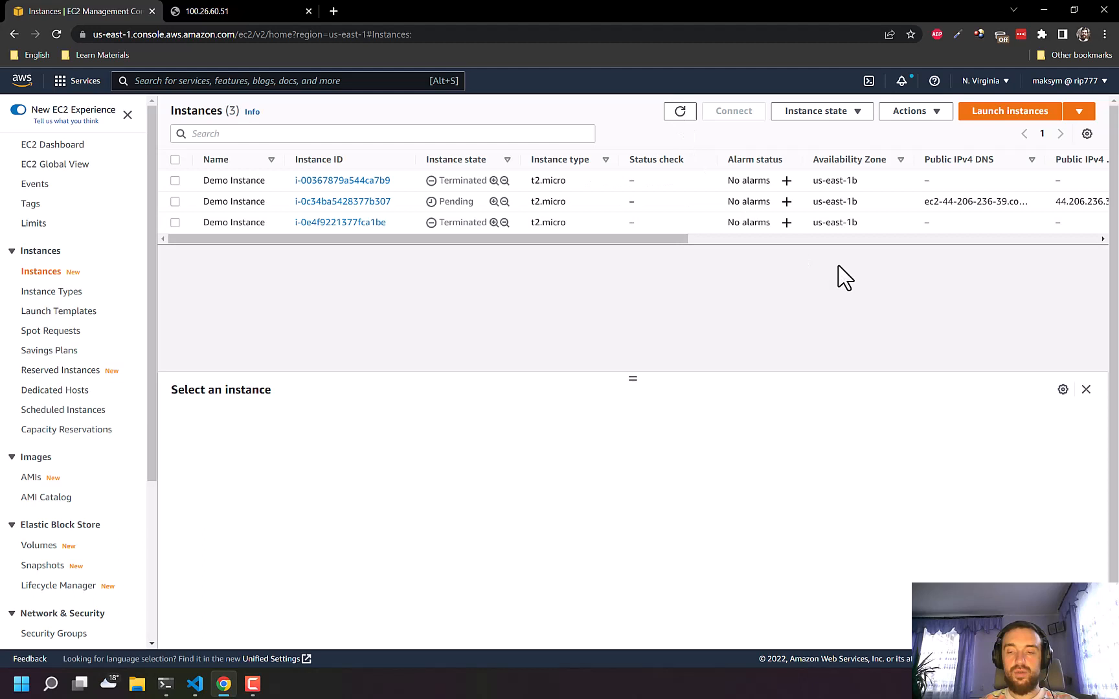
mouse_move(846, 461)
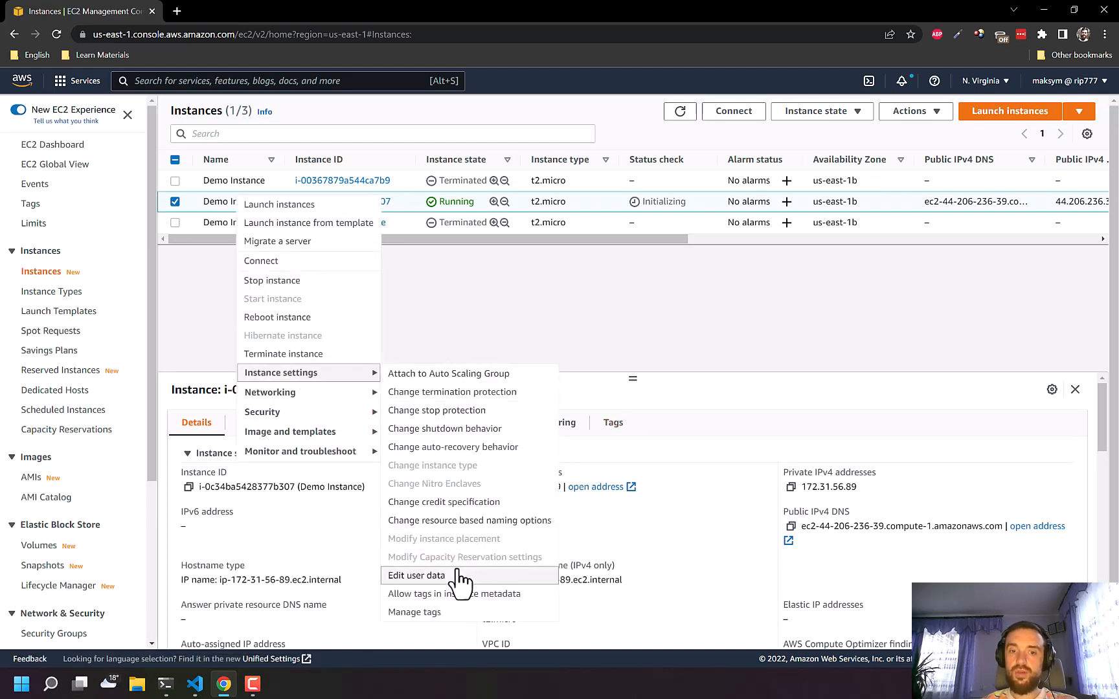
click(416, 575)
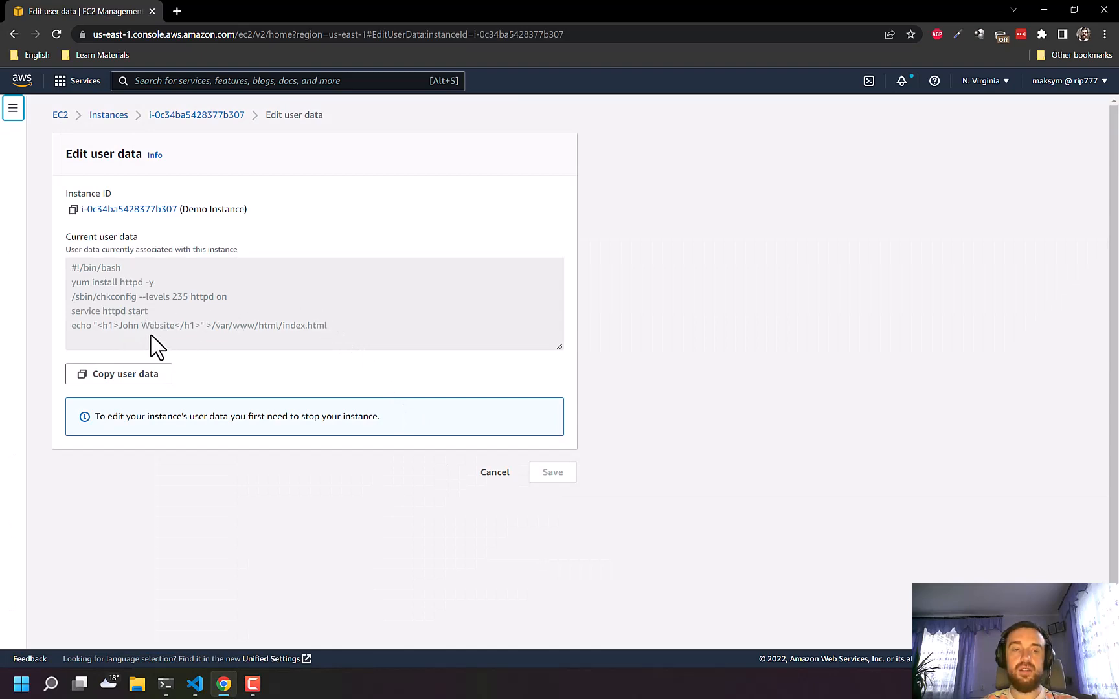
click(495, 472)
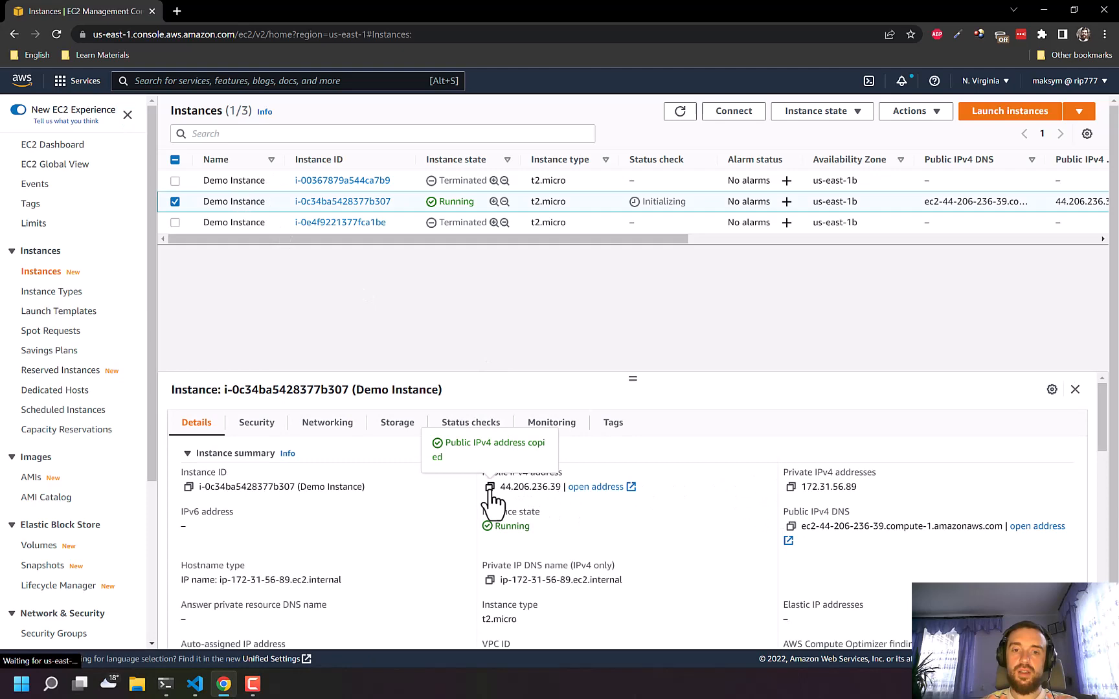
Load the instance's public IP in the second tab, still showing Maksym Website, then deselect the instance.
click(596, 487)
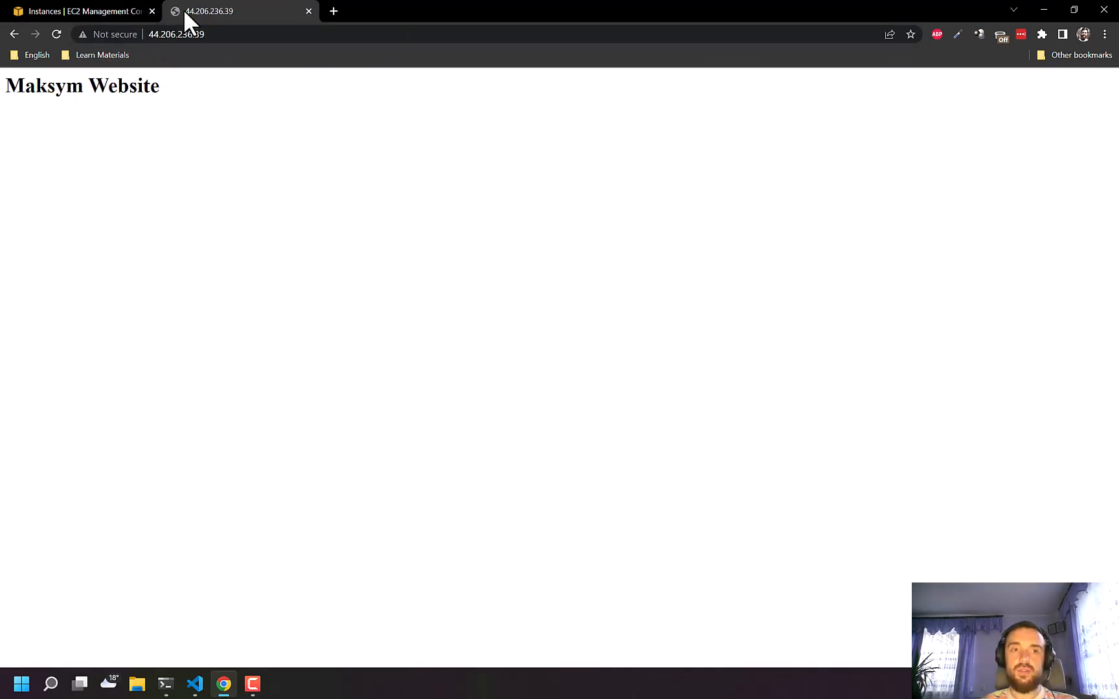
double_click(46, 85)
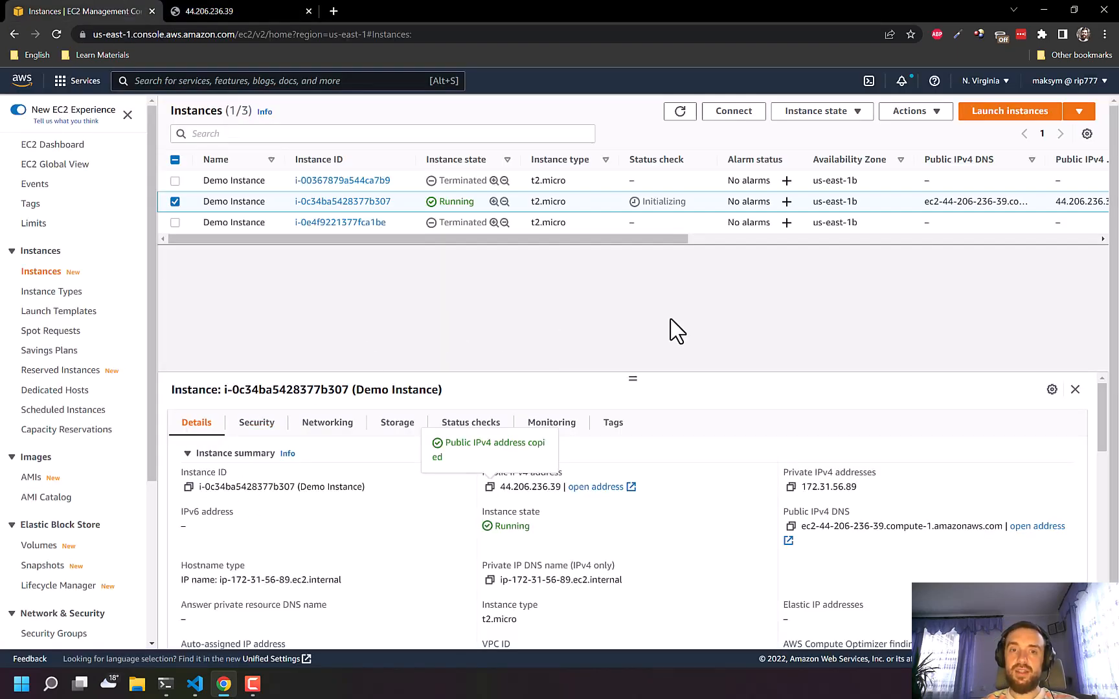
click(175, 201)
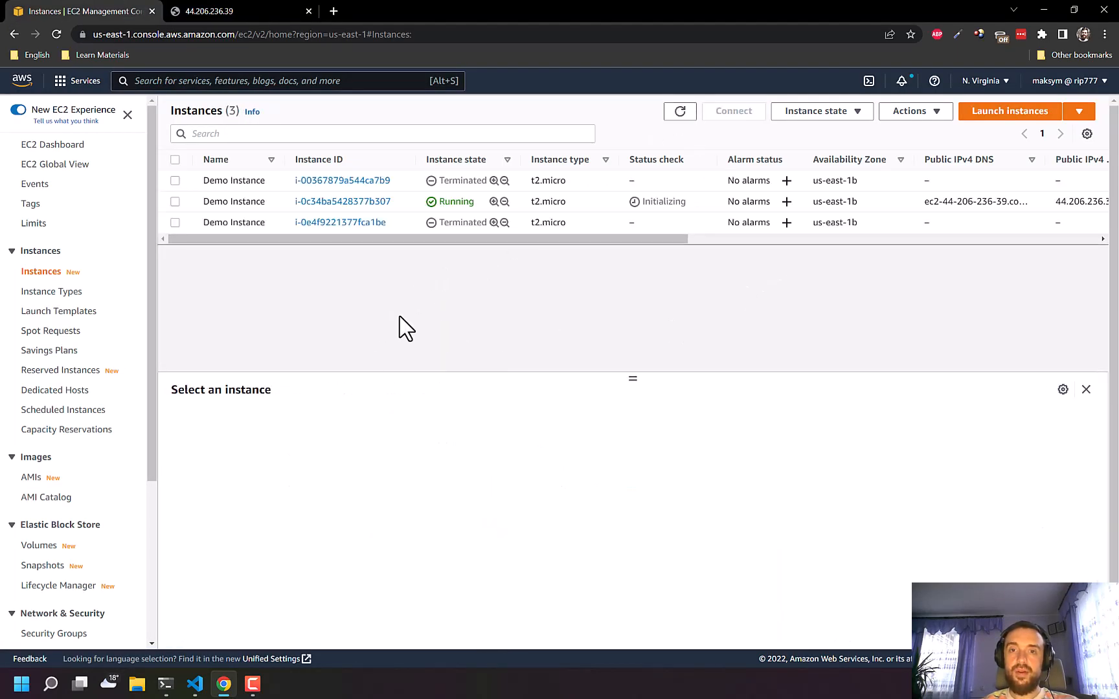
Approve terraform destroy with yes, then run terraform apply to recreate the instance.
click(166, 685)
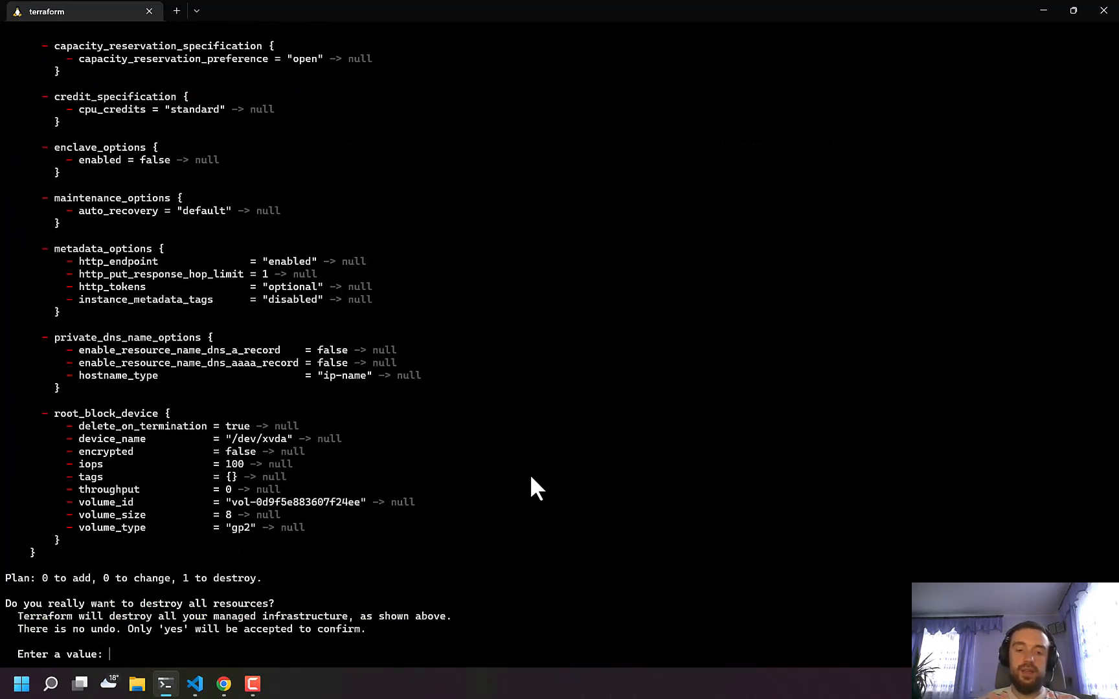
text(yes)
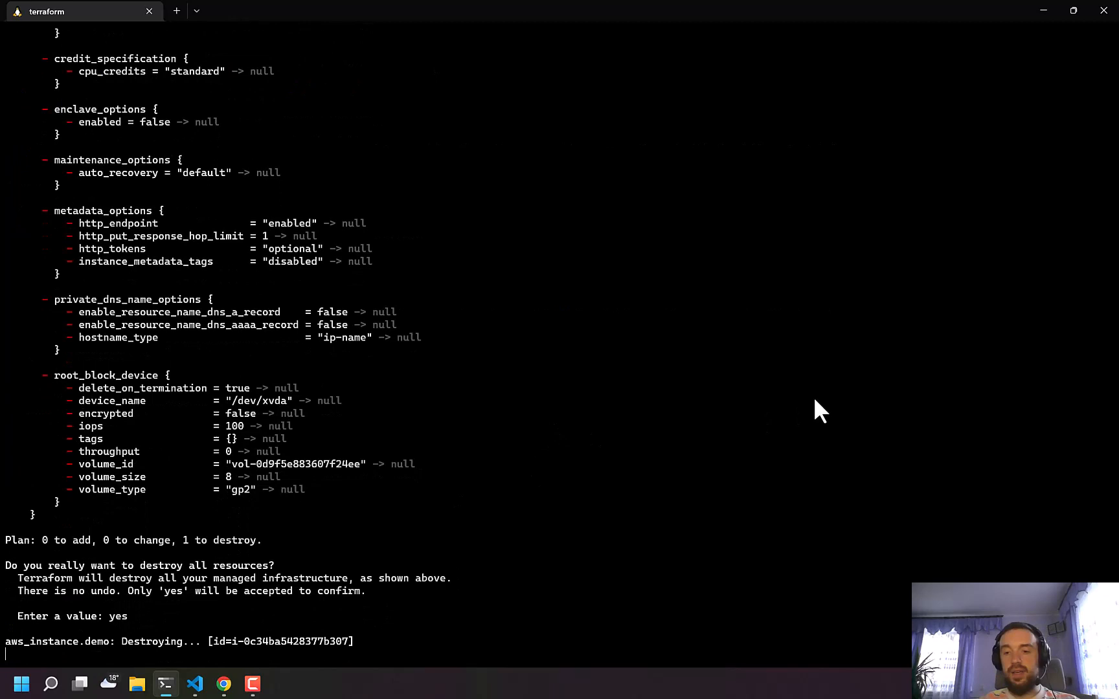
mouse_move(952, 411)
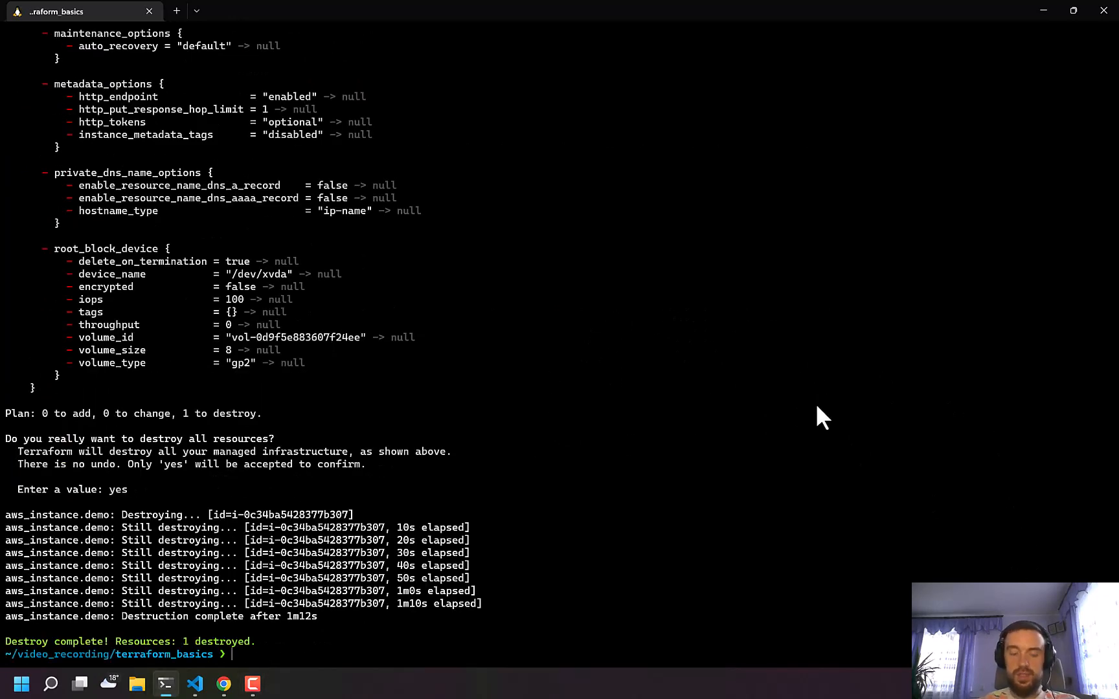
text(terraform apply)
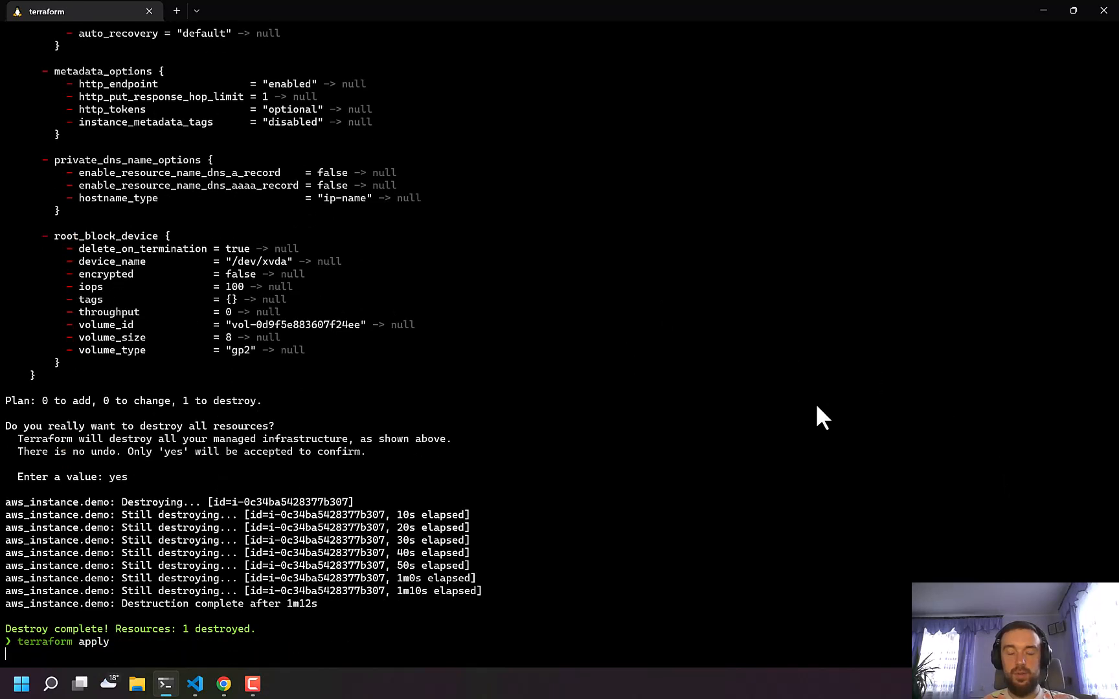
mouse_move(826, 415)
text(yes)
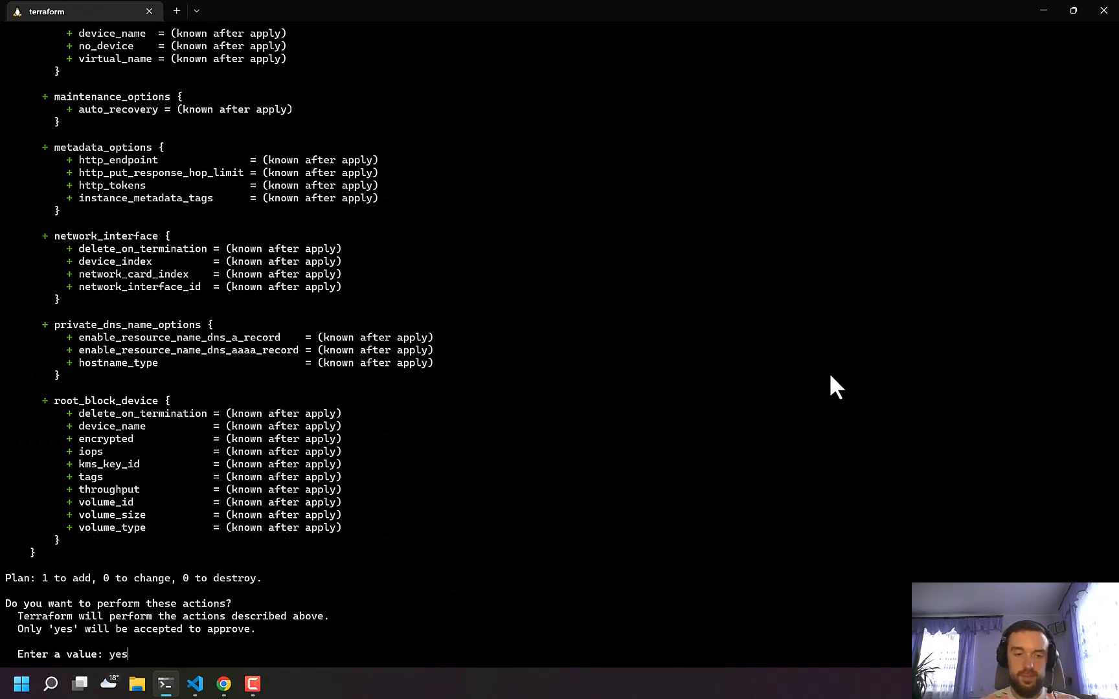
key(Return)
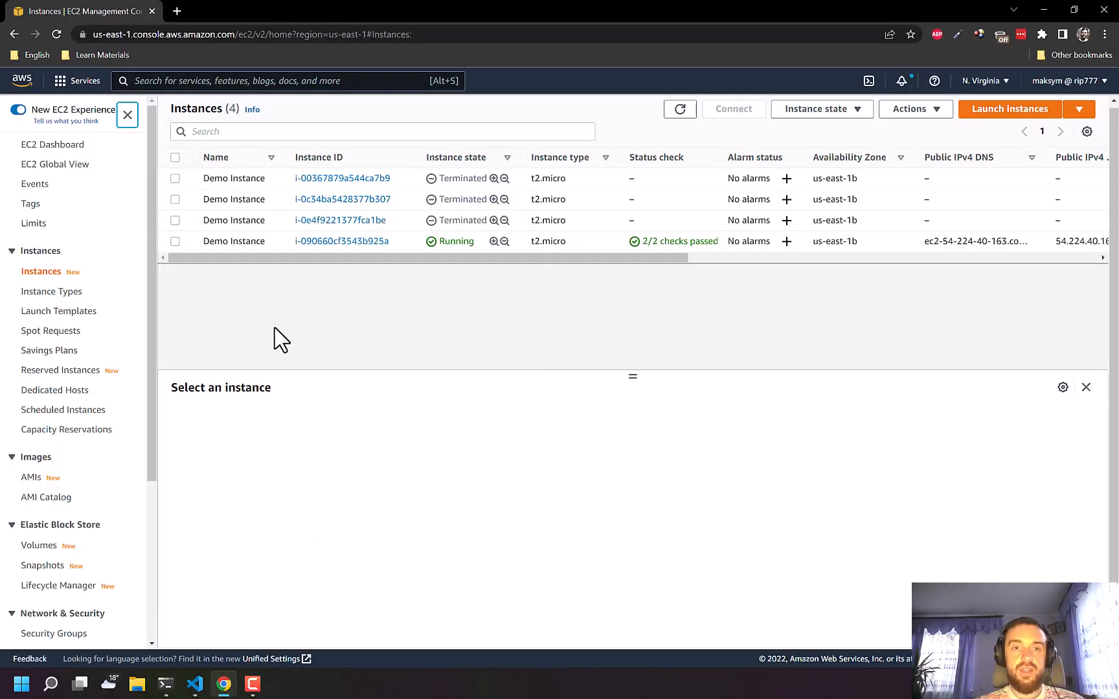
Select the new running Demo Instance to load its public IP showing the John Website page.
click(175, 241)
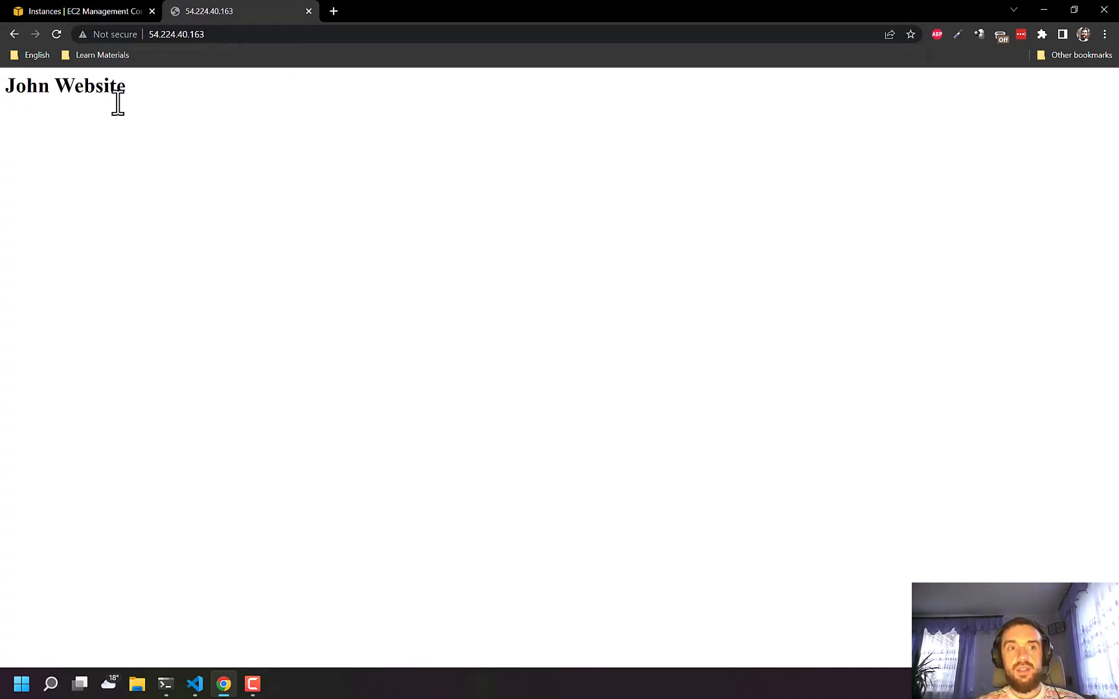
mouse_move(195, 201)
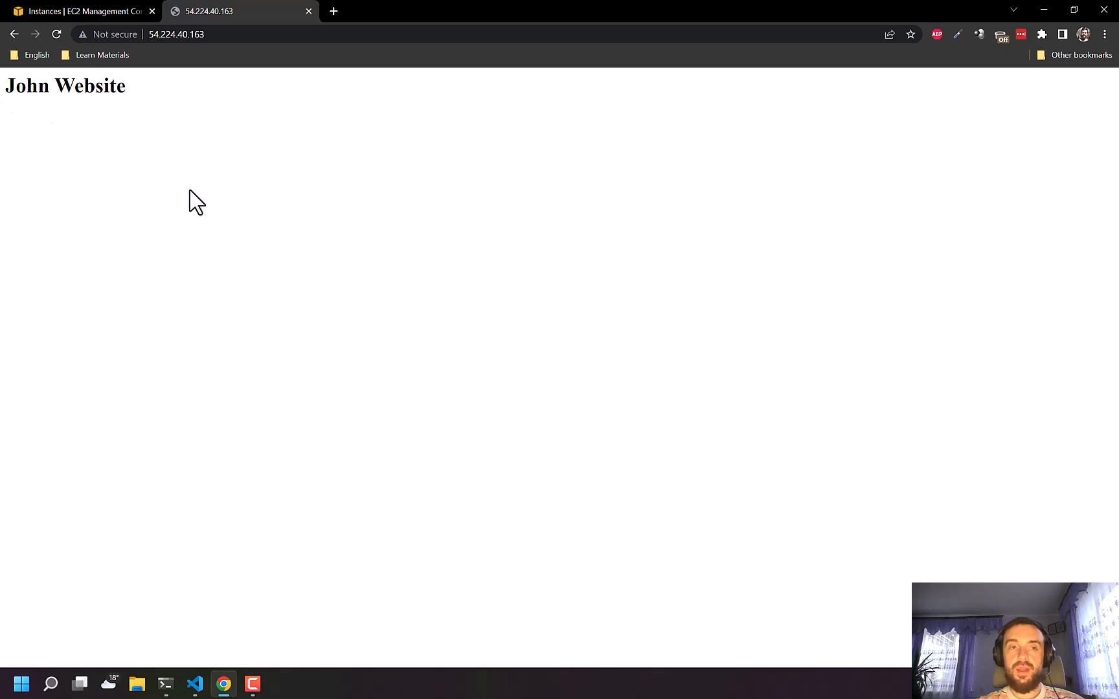